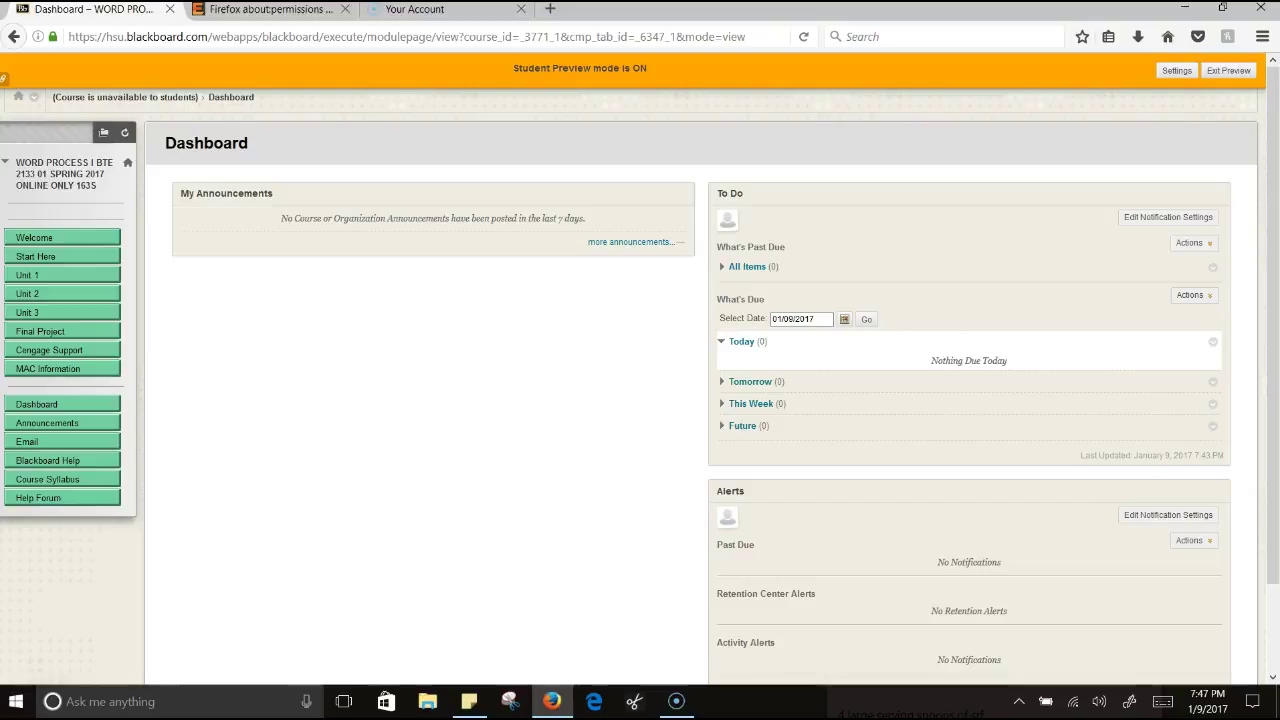
pyautogui.moveTo(476, 370)
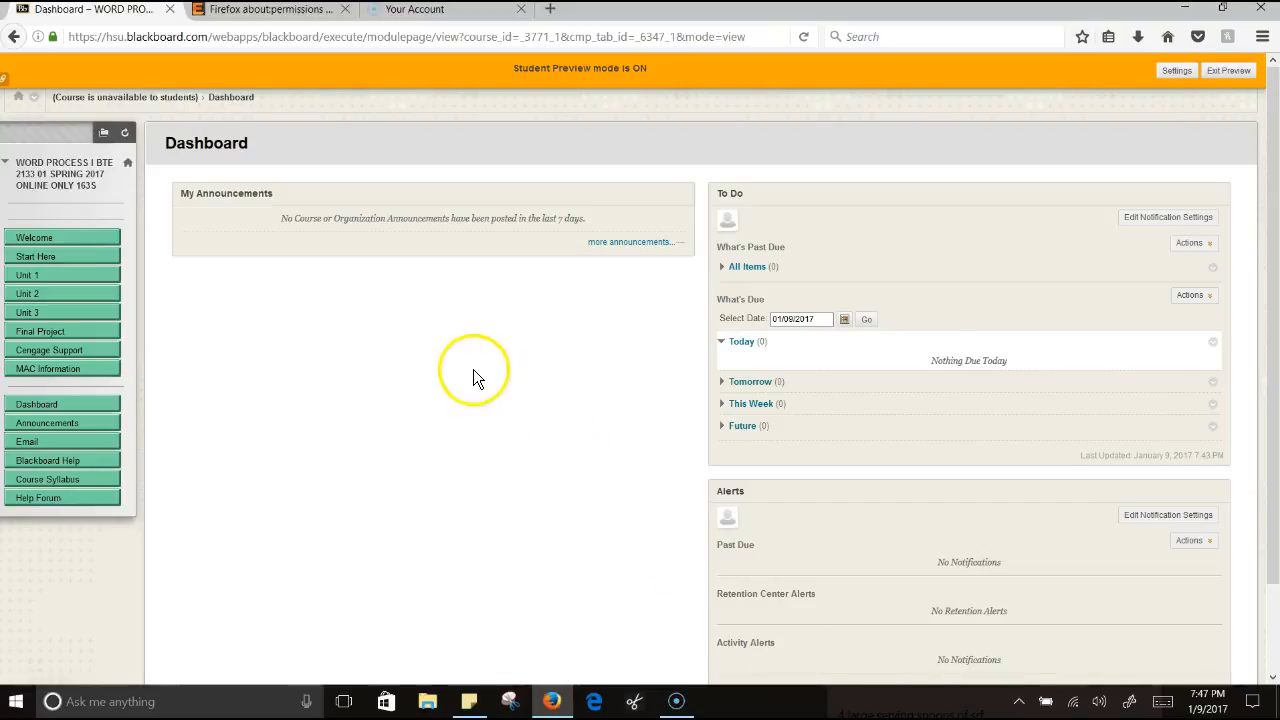
pyautogui.moveTo(500, 238)
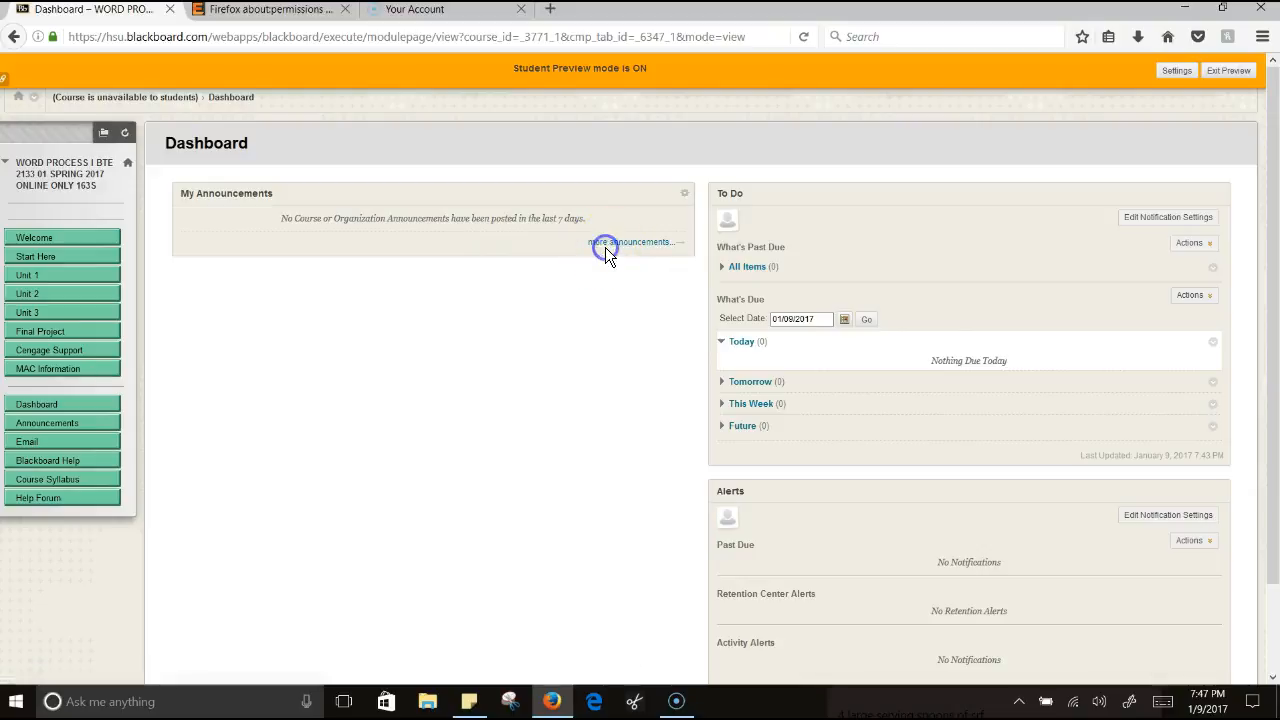
# Step: View the full list of course announcements from the Dashboard's My Announcements panel
pyautogui.click(608, 242)
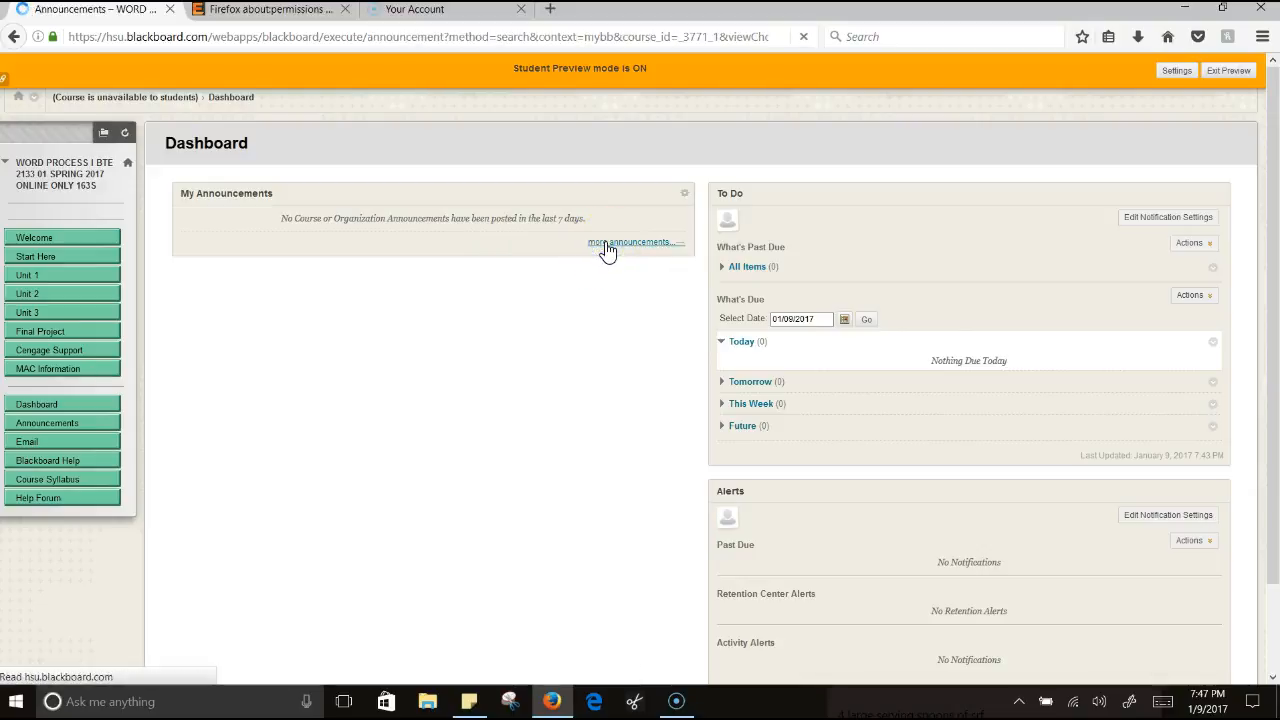
# Step: Load the Announcements page showing the login-trouble notice and Welcome - First Week post
pyautogui.click(630, 242)
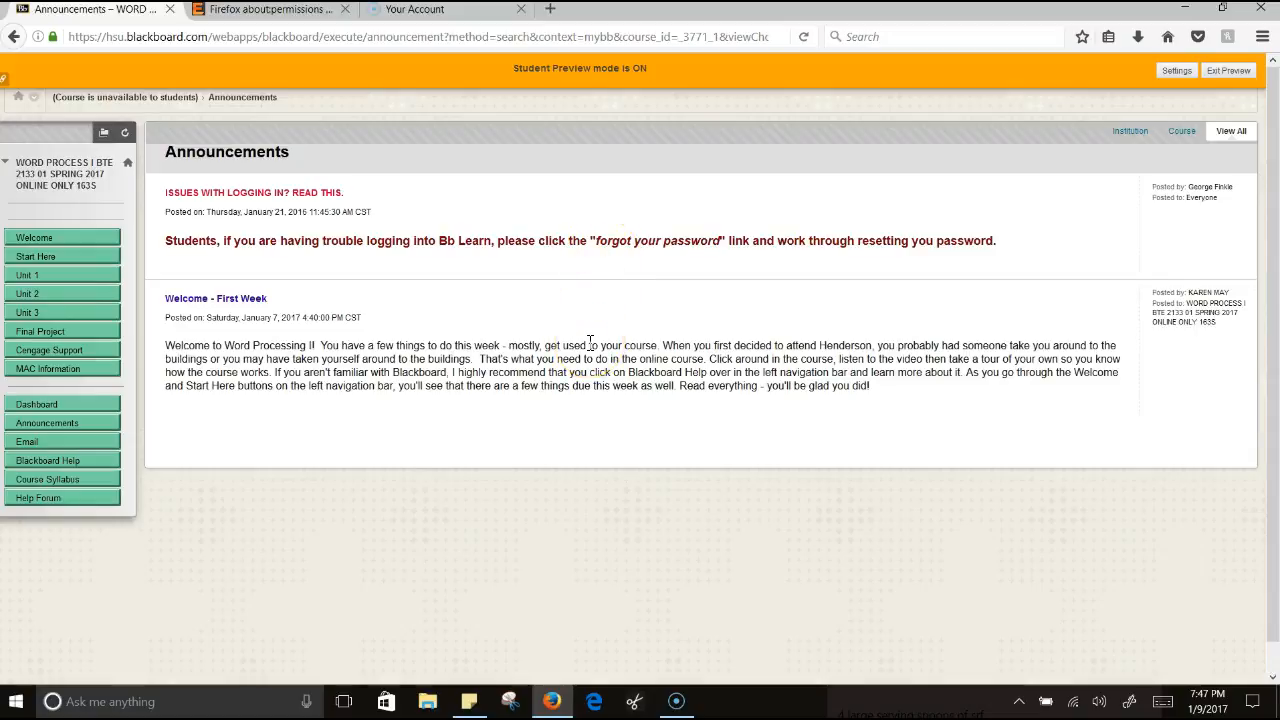
pyautogui.moveTo(36, 430)
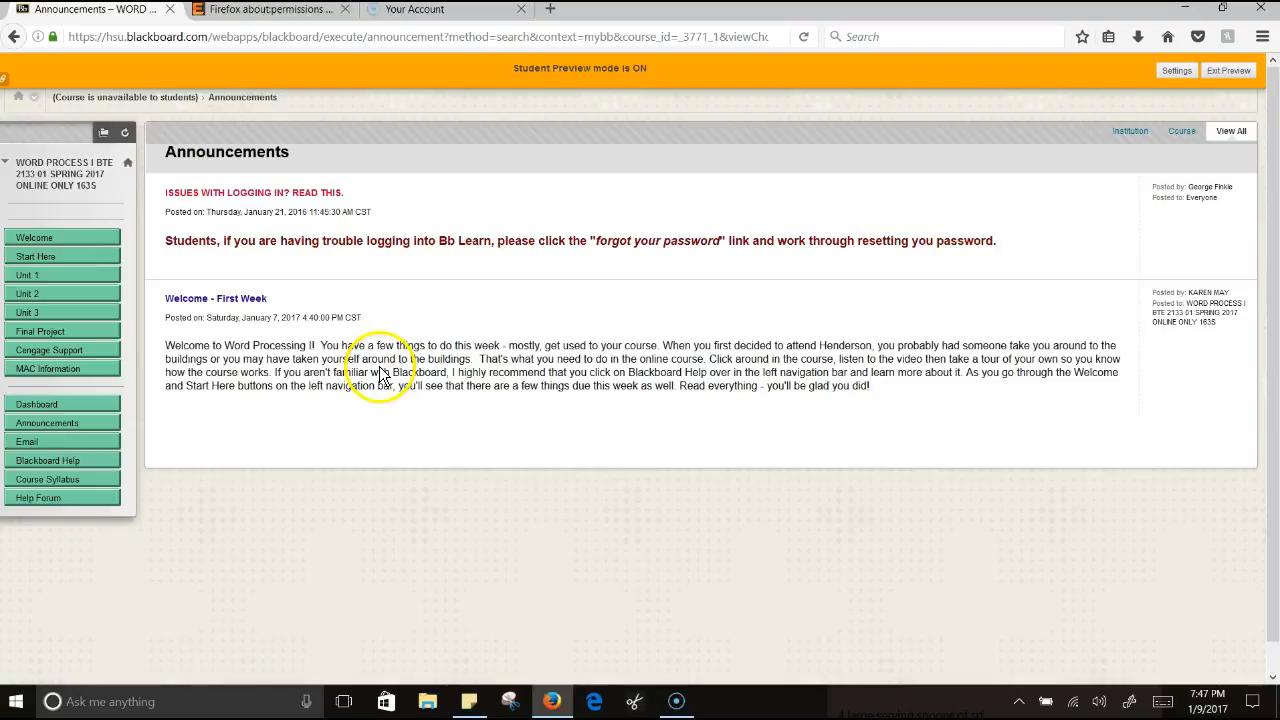
pyautogui.moveTo(372, 408)
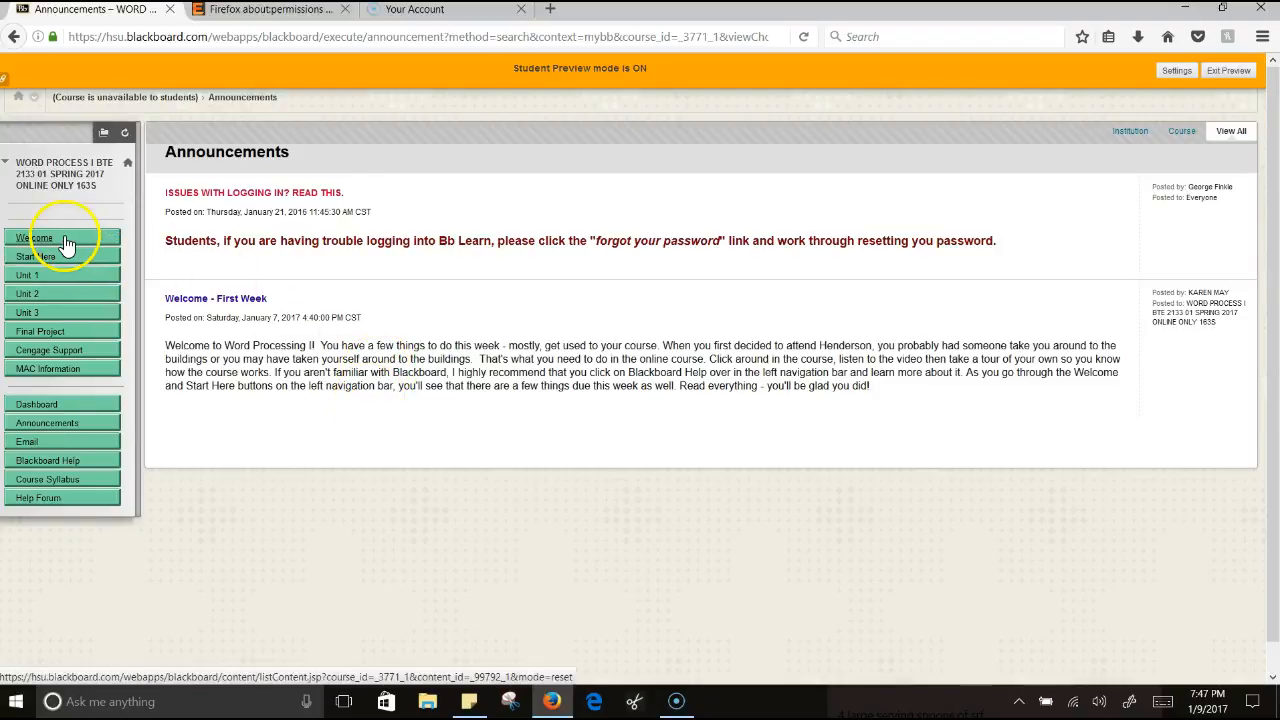
# Step: Review the course Welcome page with its welcome video, then continue to Start Here
pyautogui.click(36, 256)
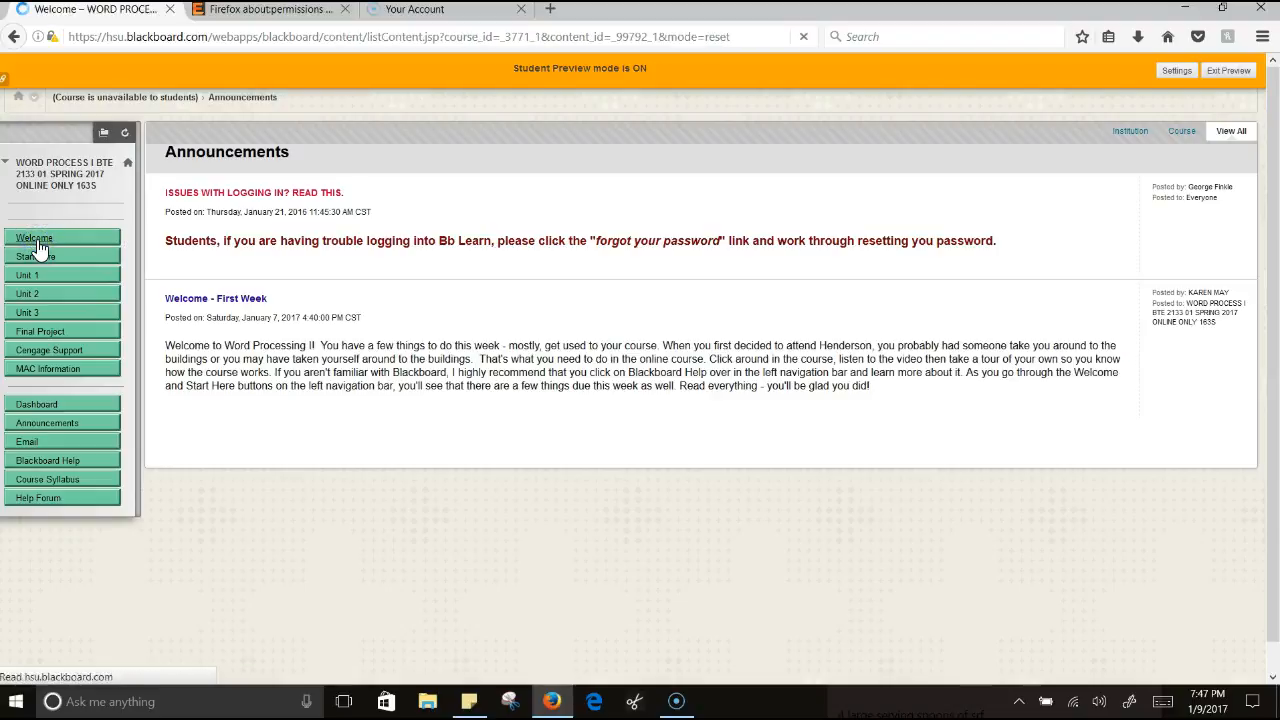
pyautogui.click(36, 238)
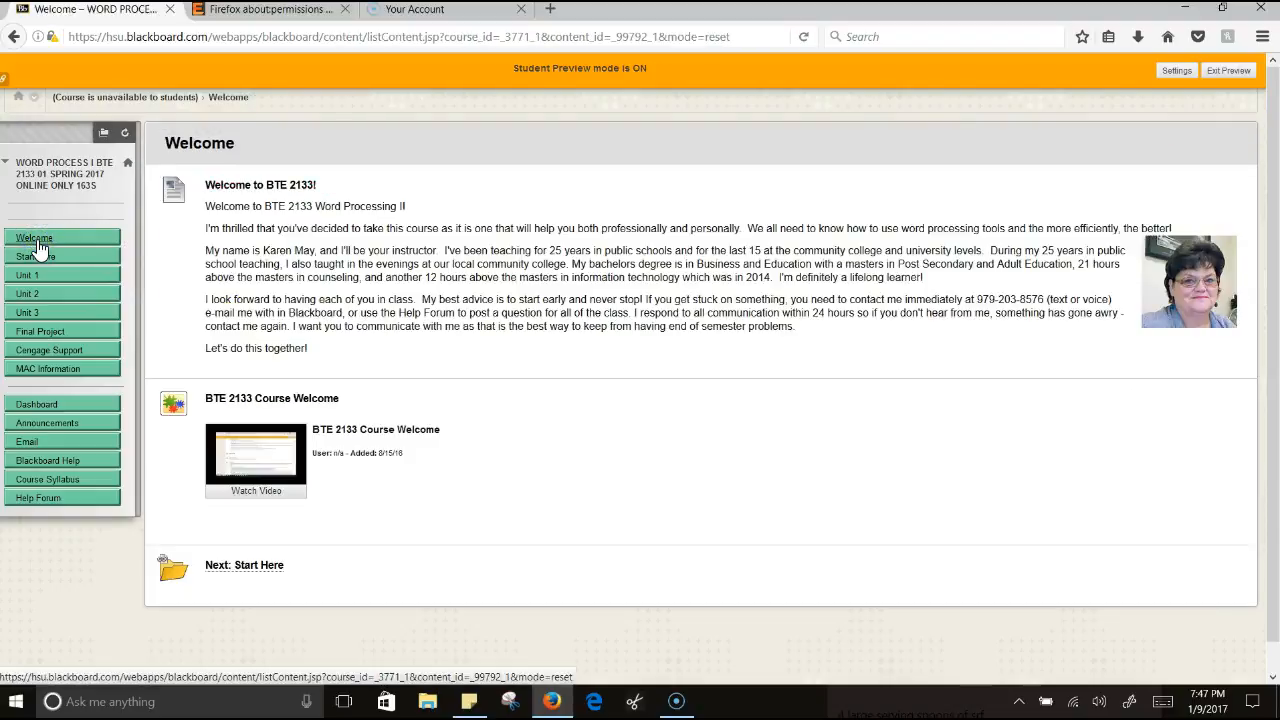
pyautogui.moveTo(488, 372)
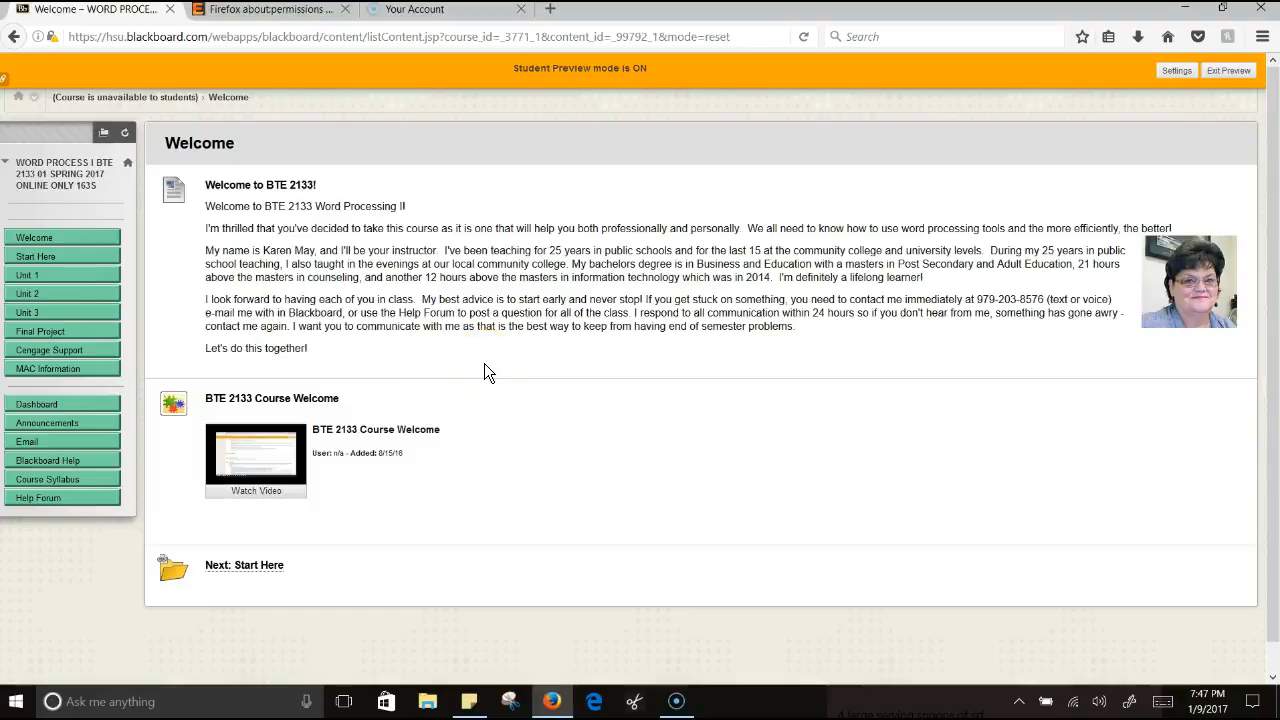
pyautogui.moveTo(378, 468)
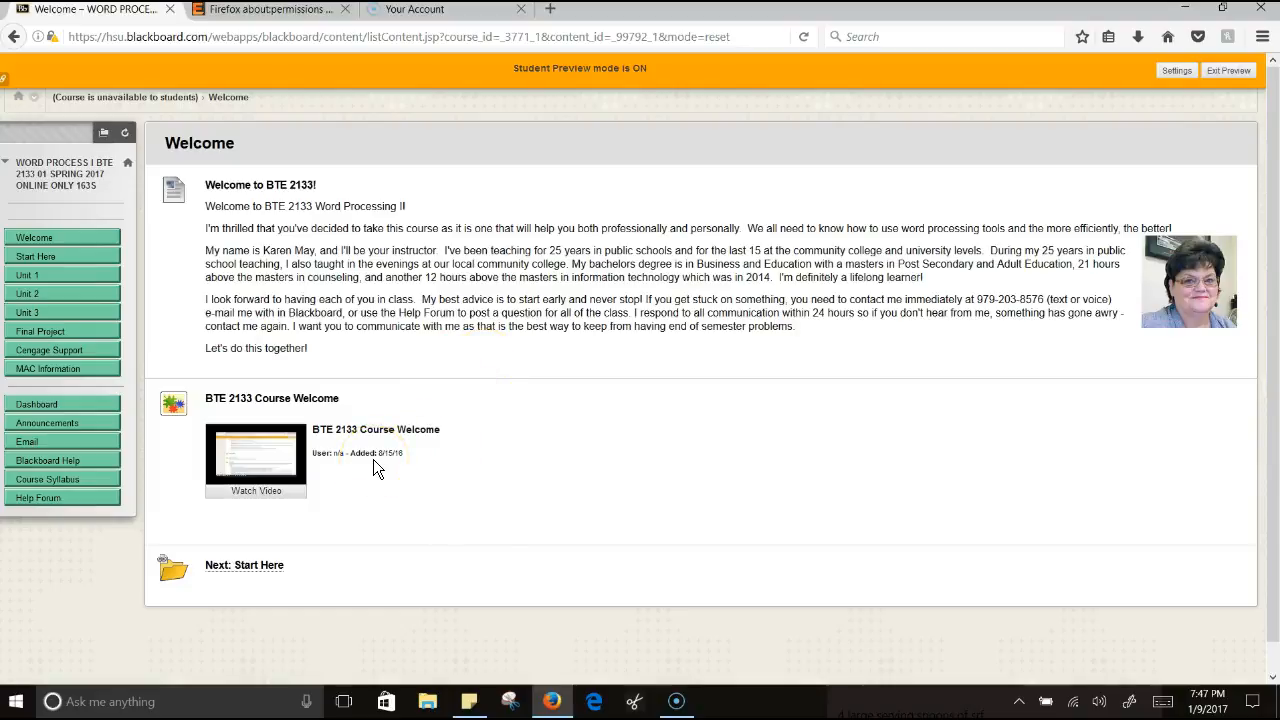
pyautogui.moveTo(260, 584)
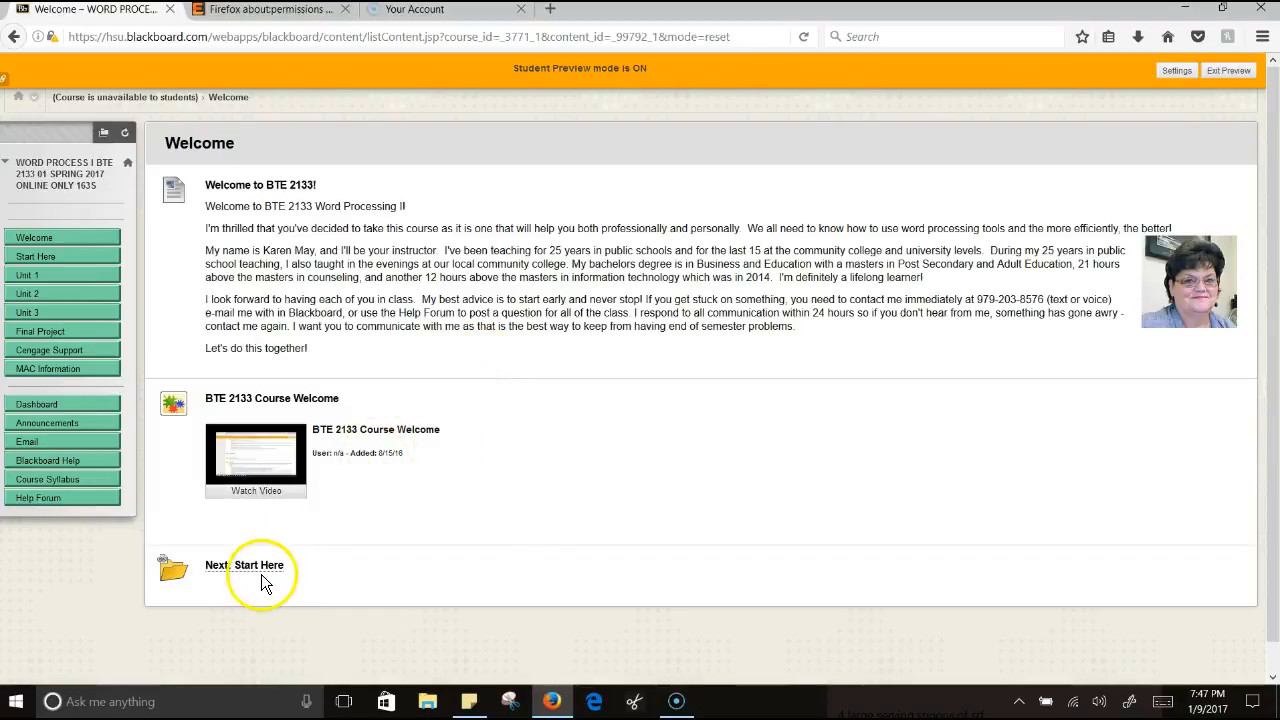
pyautogui.moveTo(260, 572)
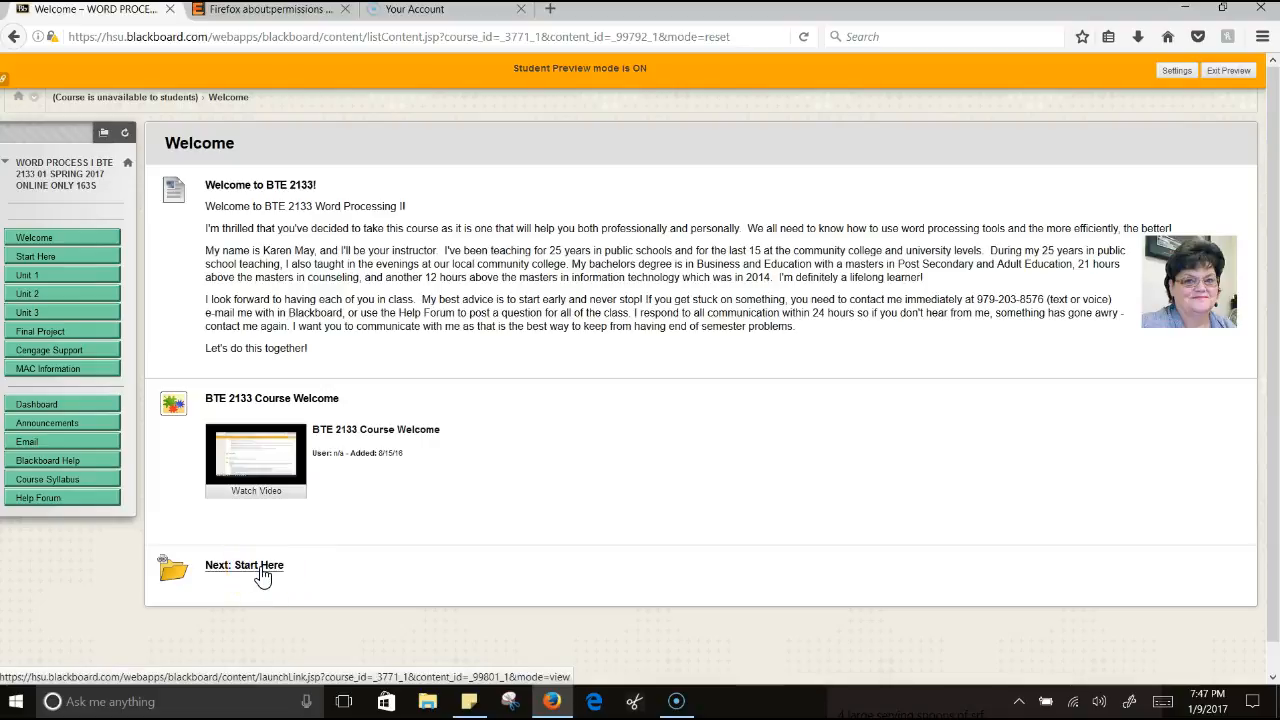
pyautogui.click(244, 564)
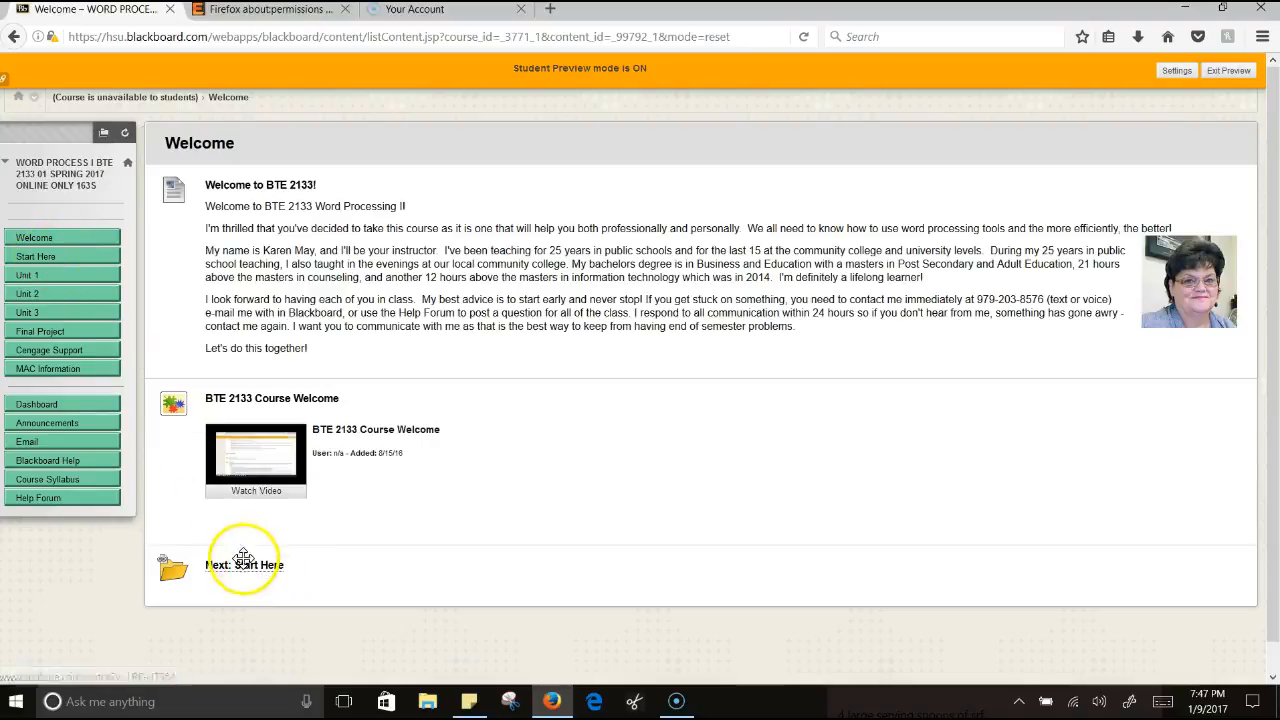
pyautogui.click(244, 564)
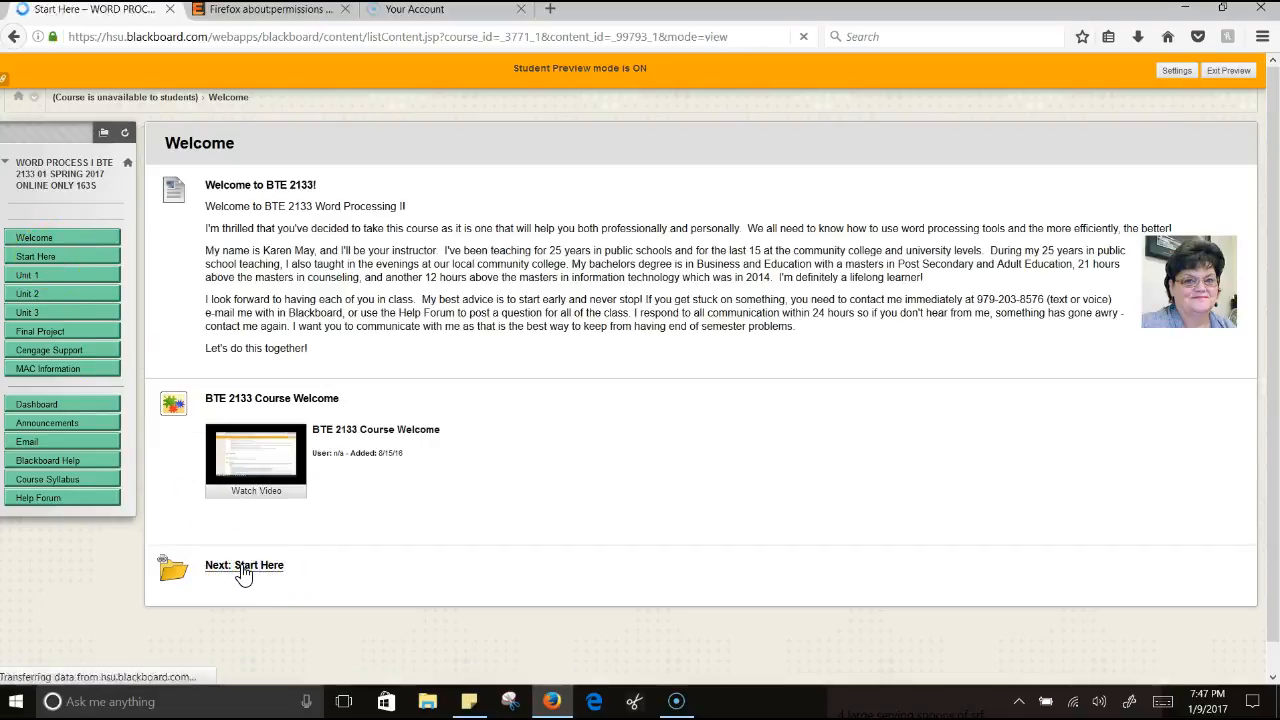
# Step: Review the Start Here page: Course Overview, Course Syllabus, Necessary Skills and Required Materials
pyautogui.click(244, 564)
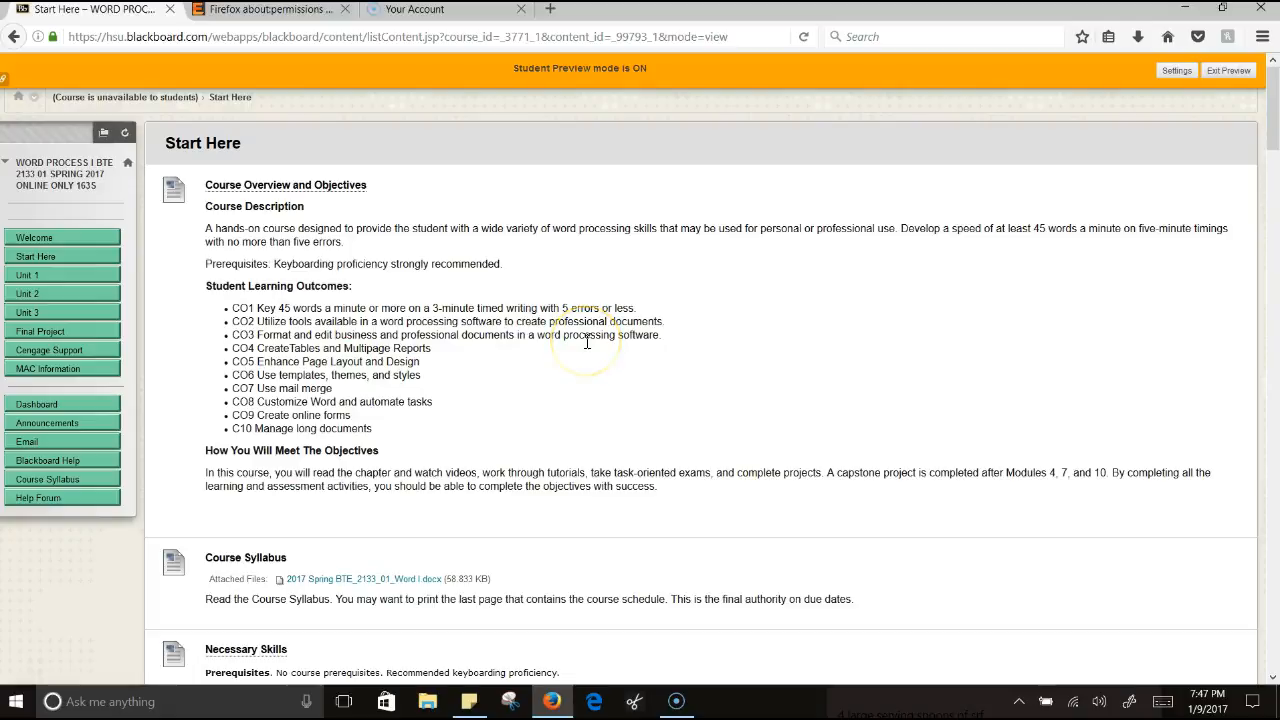
pyautogui.scroll(-3)
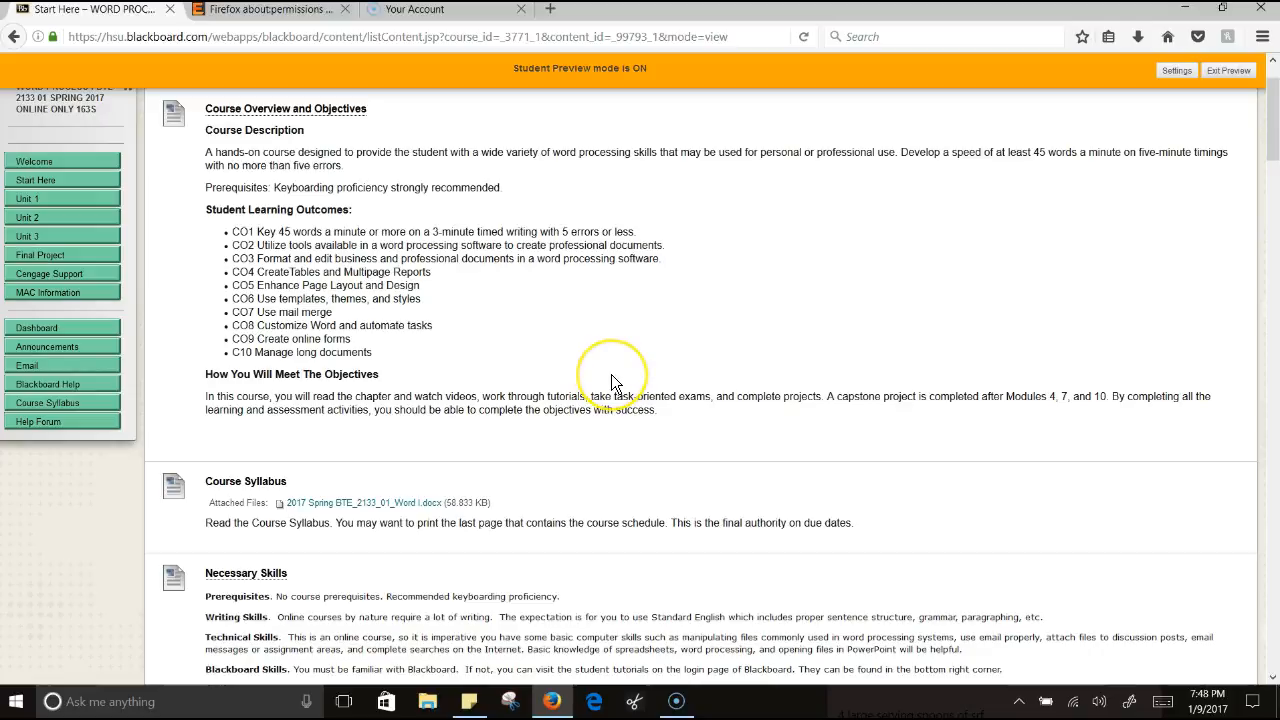
pyautogui.scroll(-3)
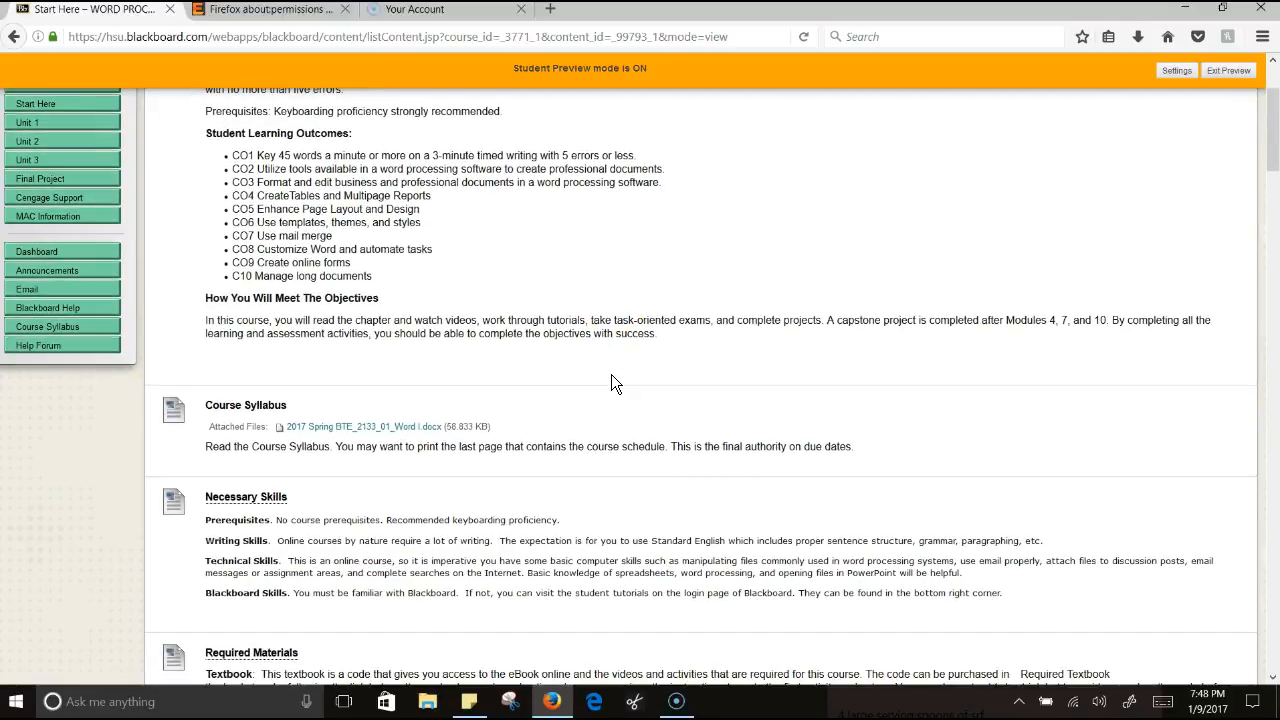
pyautogui.scroll(-3)
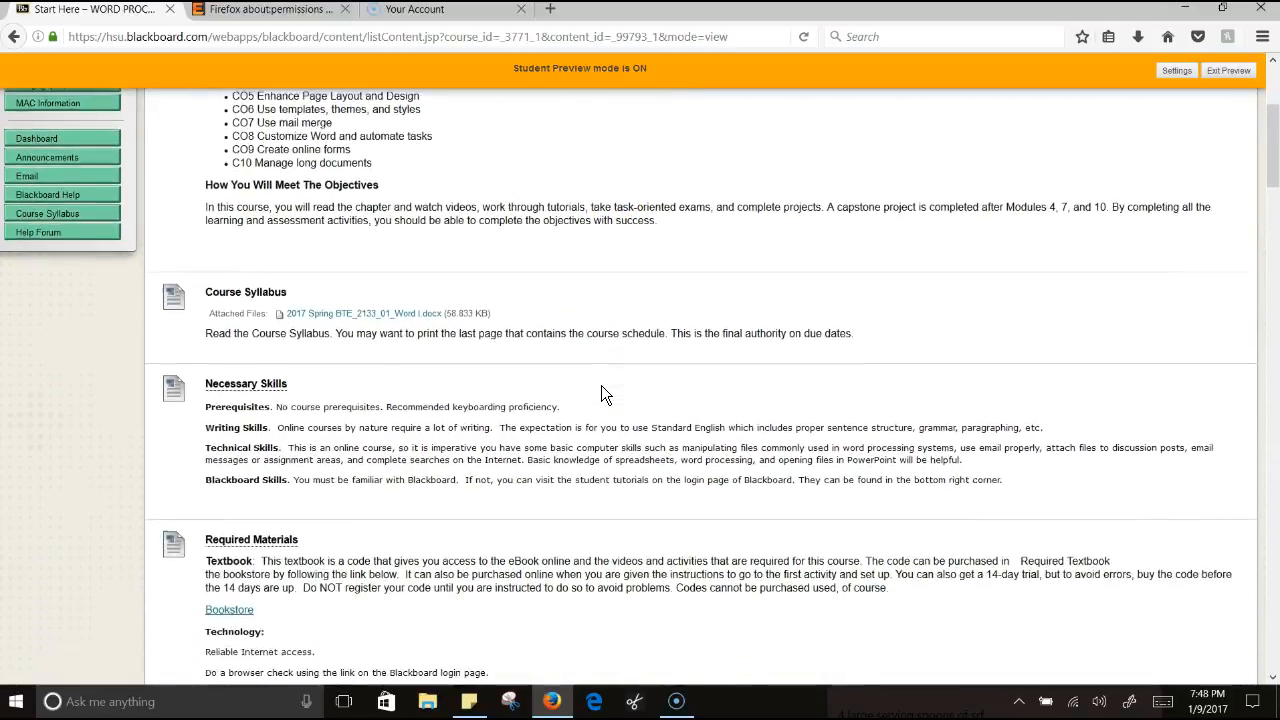
pyautogui.scroll(3)
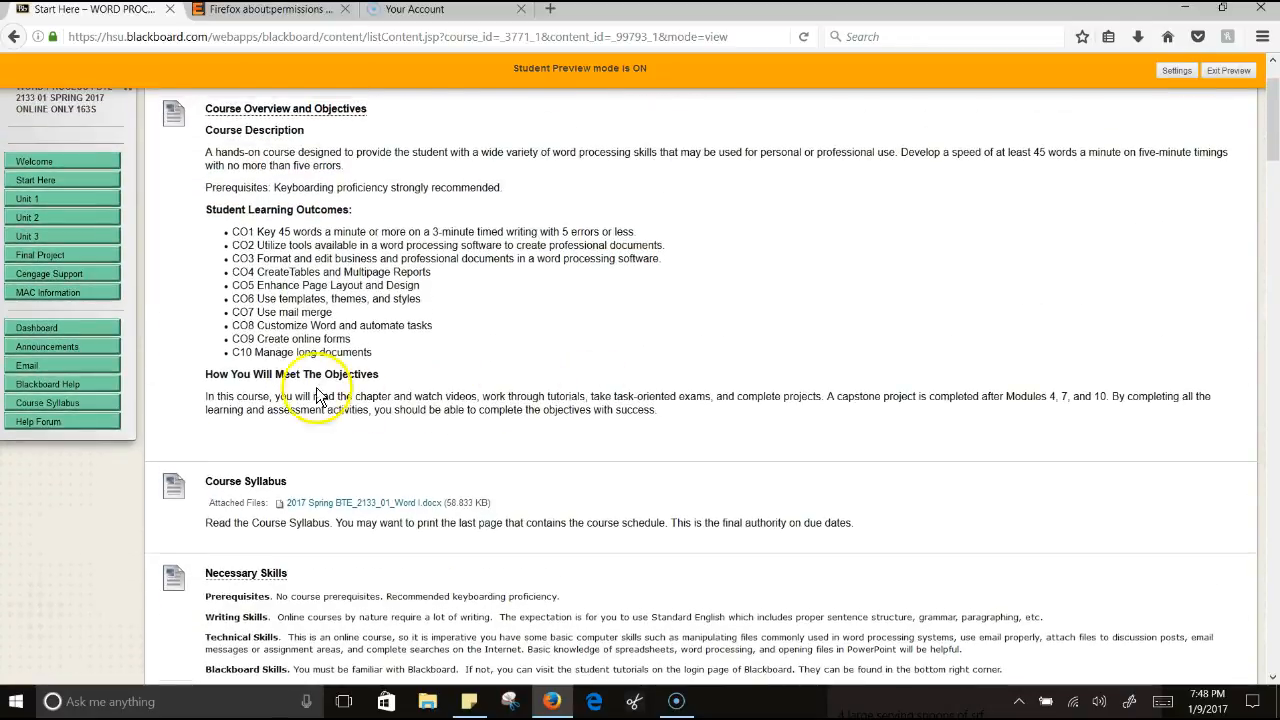
pyautogui.moveTo(408, 444)
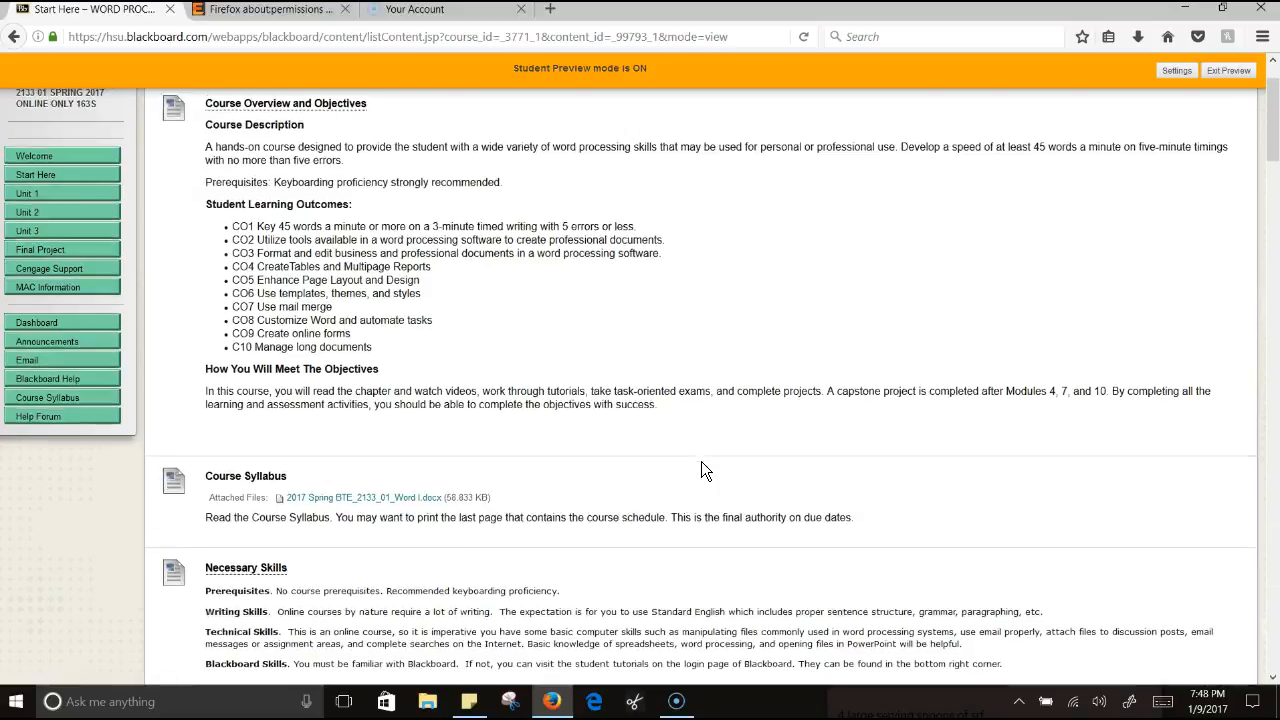
pyautogui.scroll(-3)
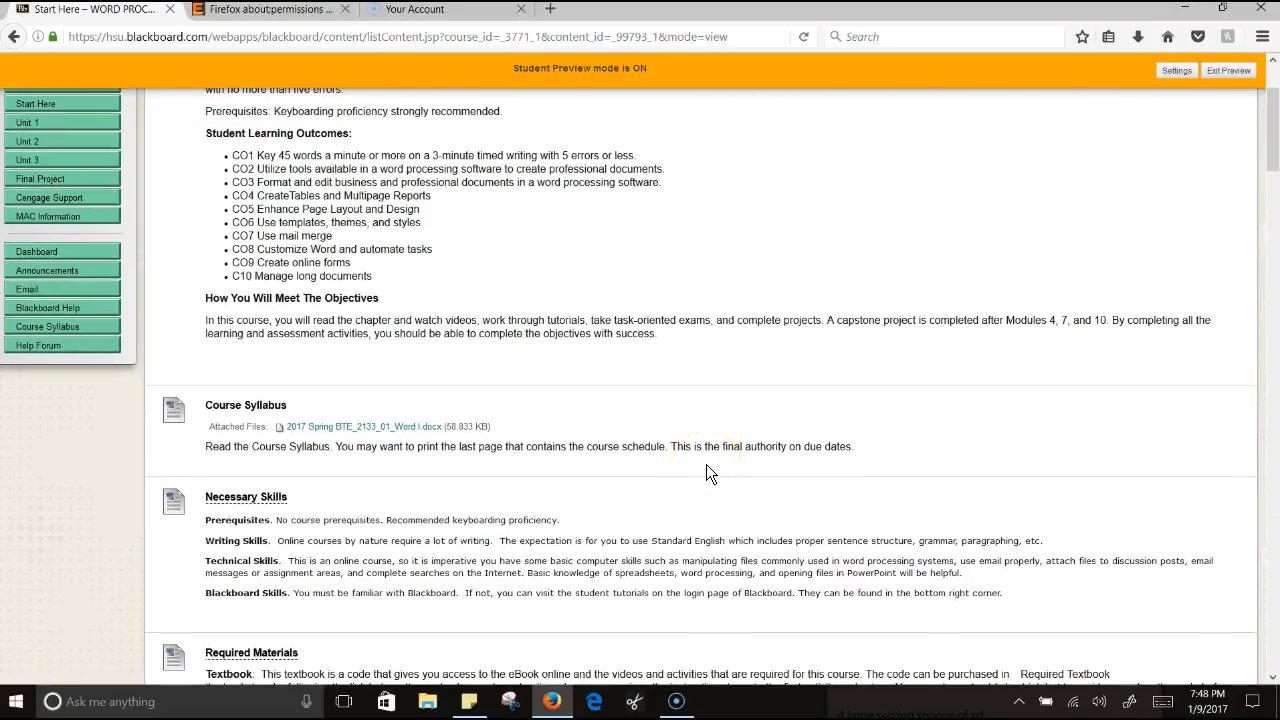
pyautogui.scroll(-3)
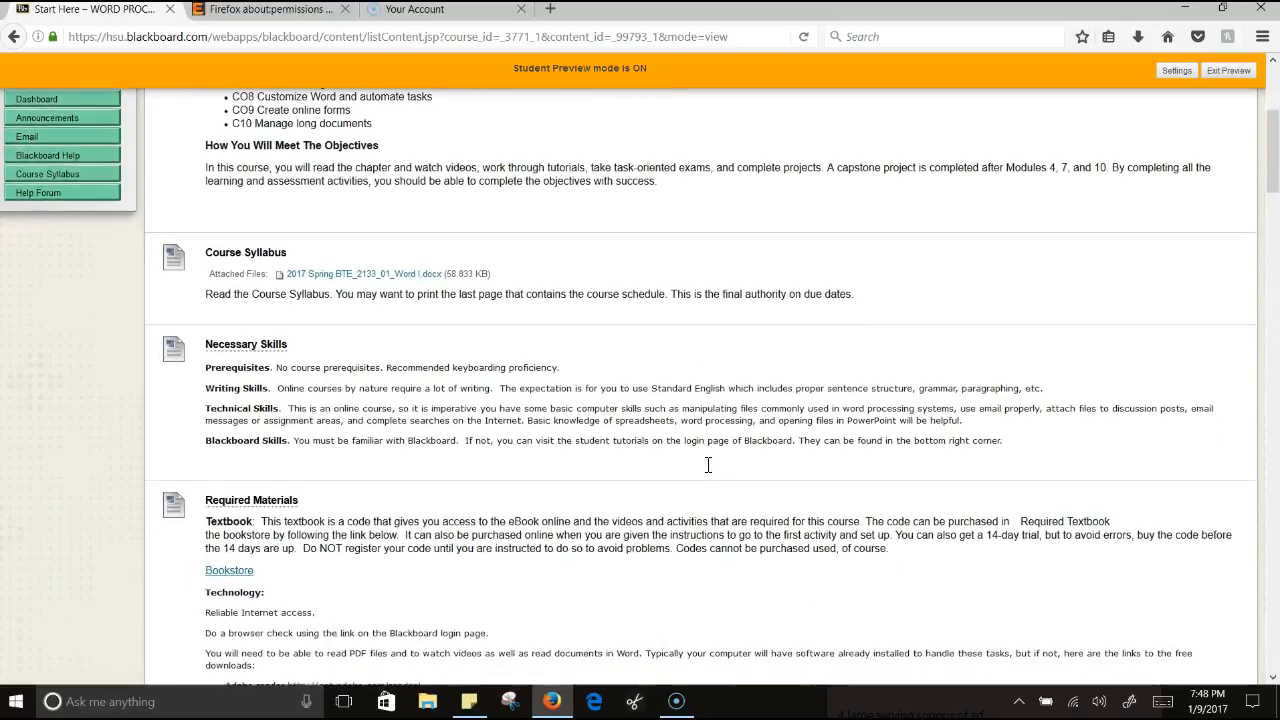
pyautogui.scroll(-3)
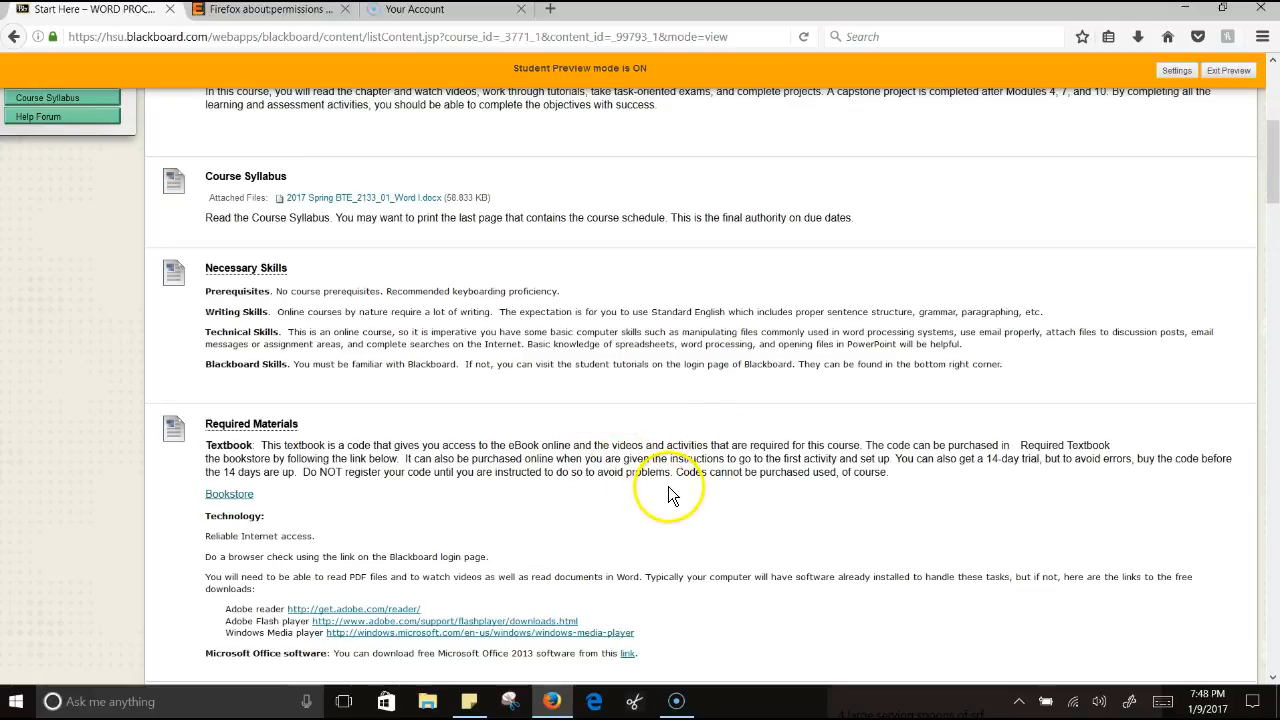
pyautogui.scroll(-3)
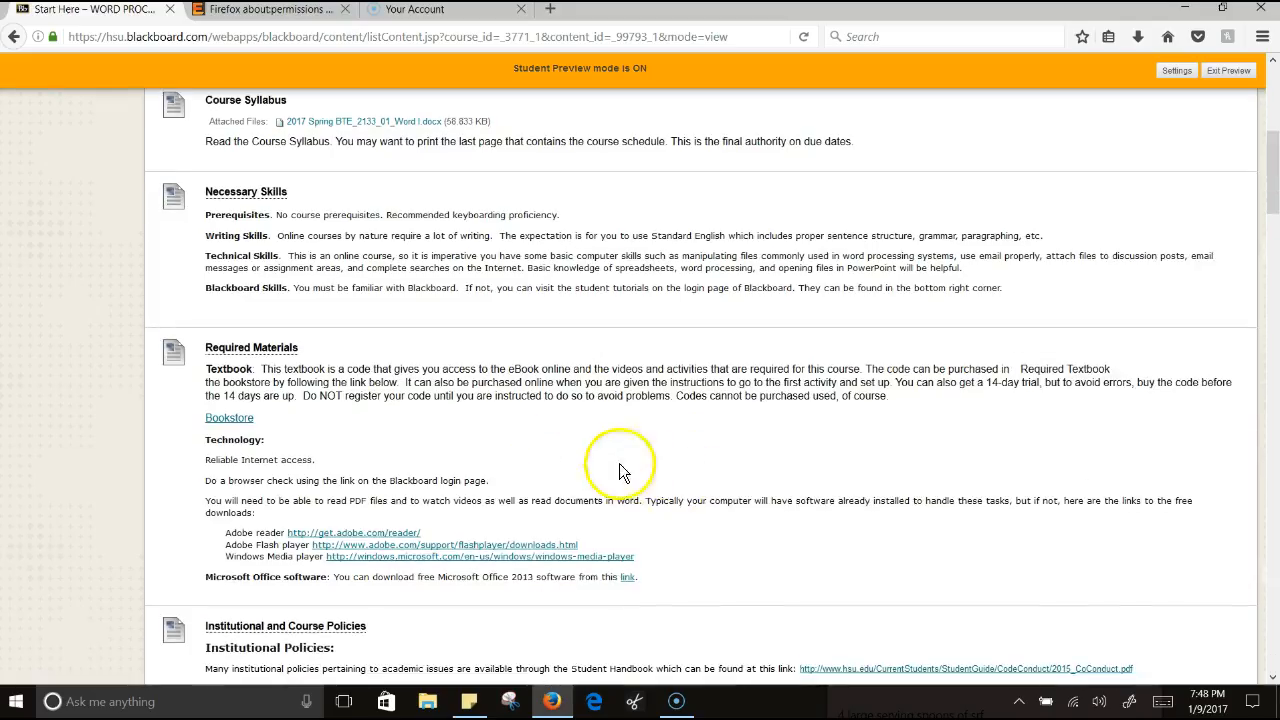
pyautogui.scroll(-3)
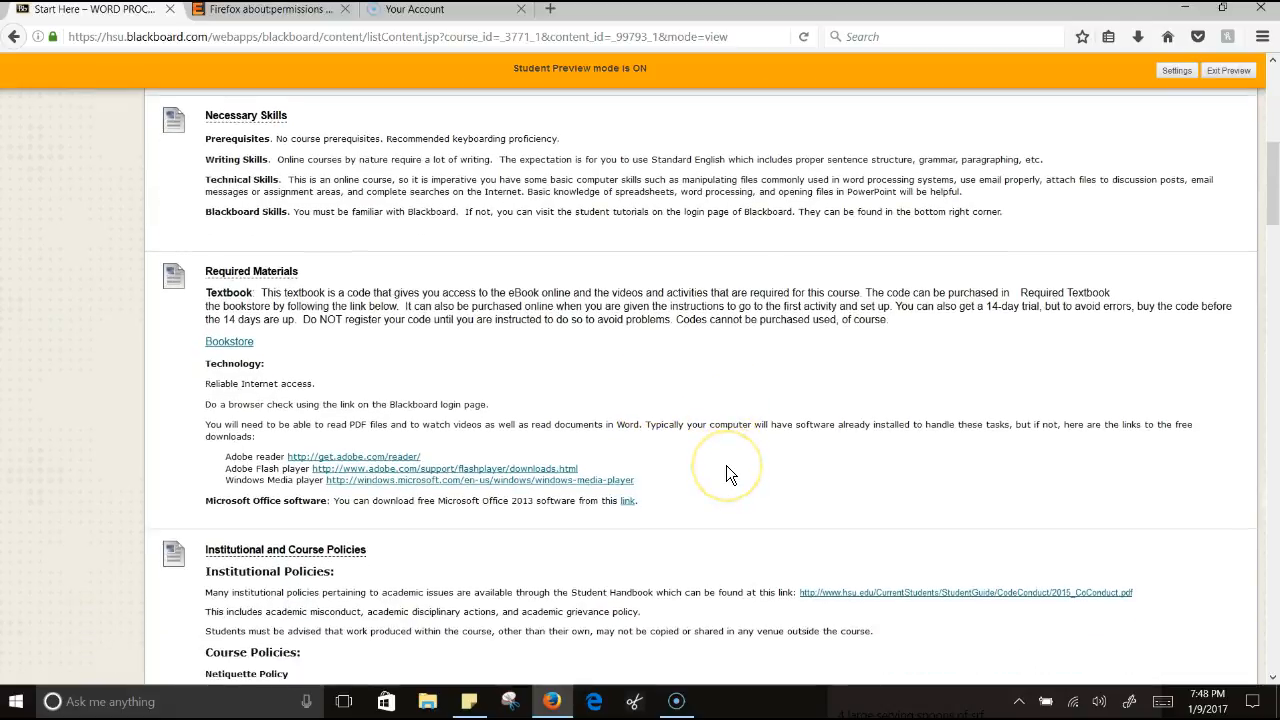
pyautogui.scroll(-3)
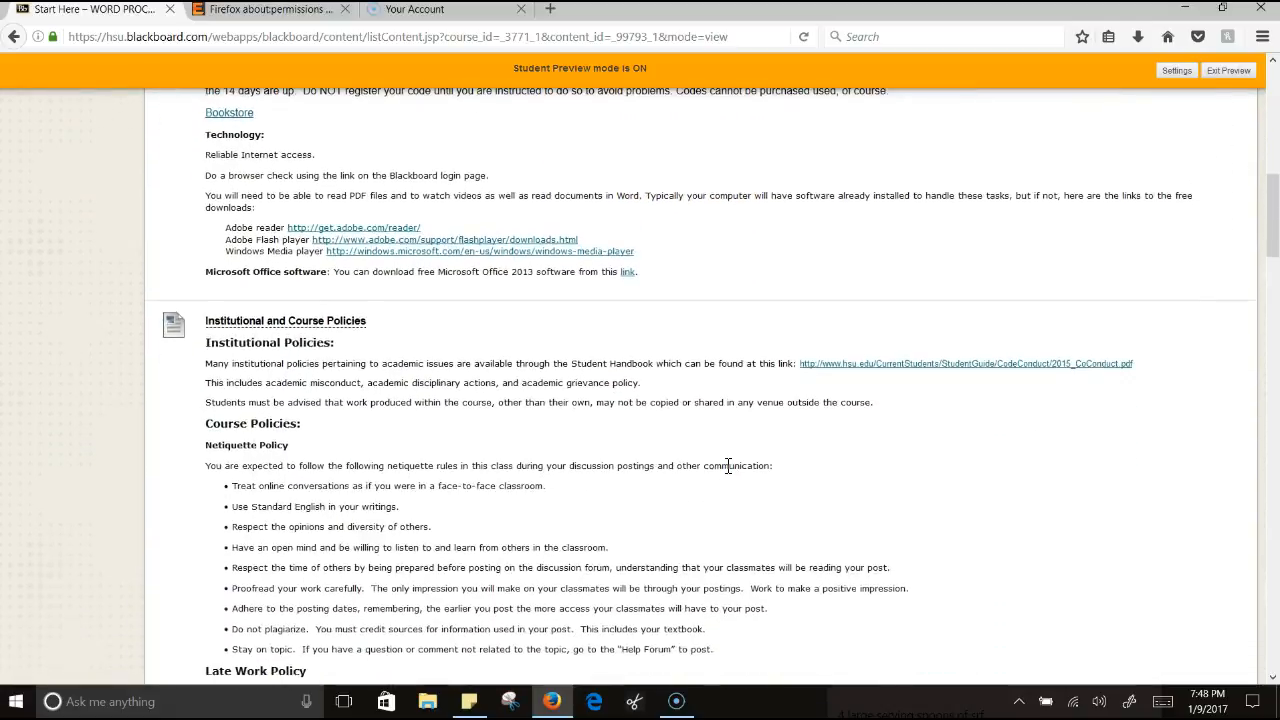
pyautogui.scroll(-3)
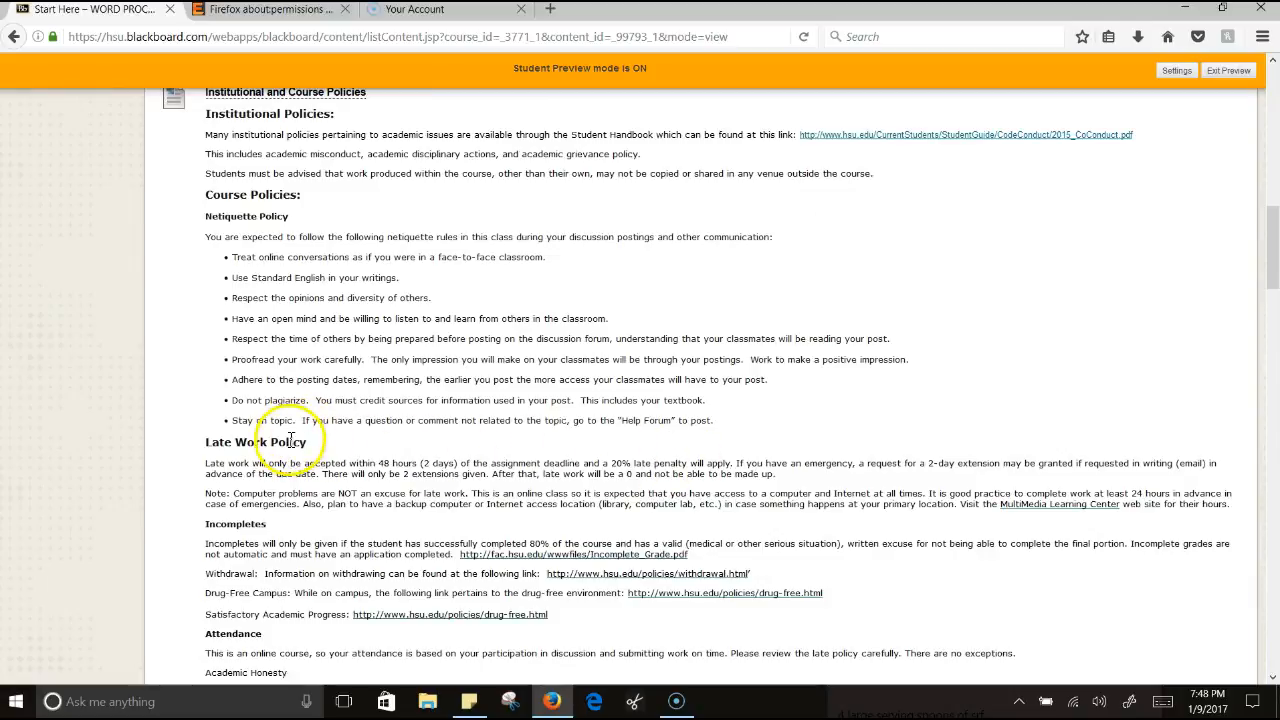
pyautogui.moveTo(312, 456)
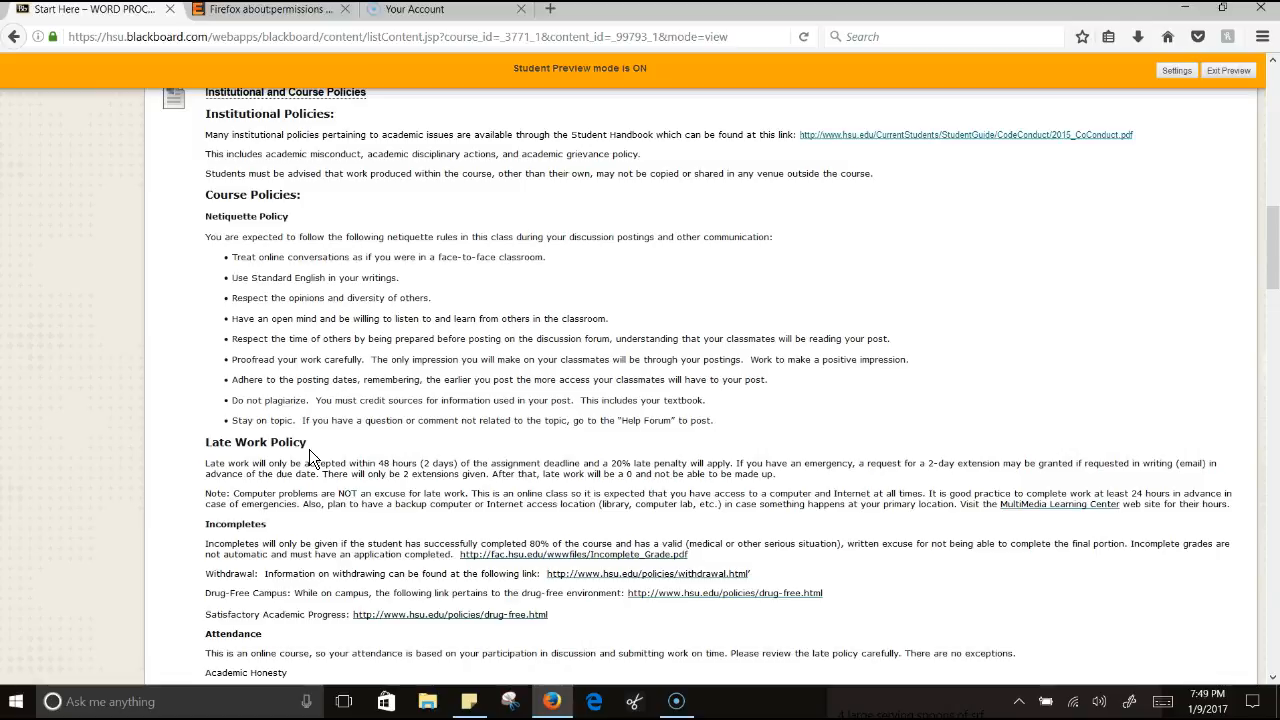
pyautogui.moveTo(308, 456)
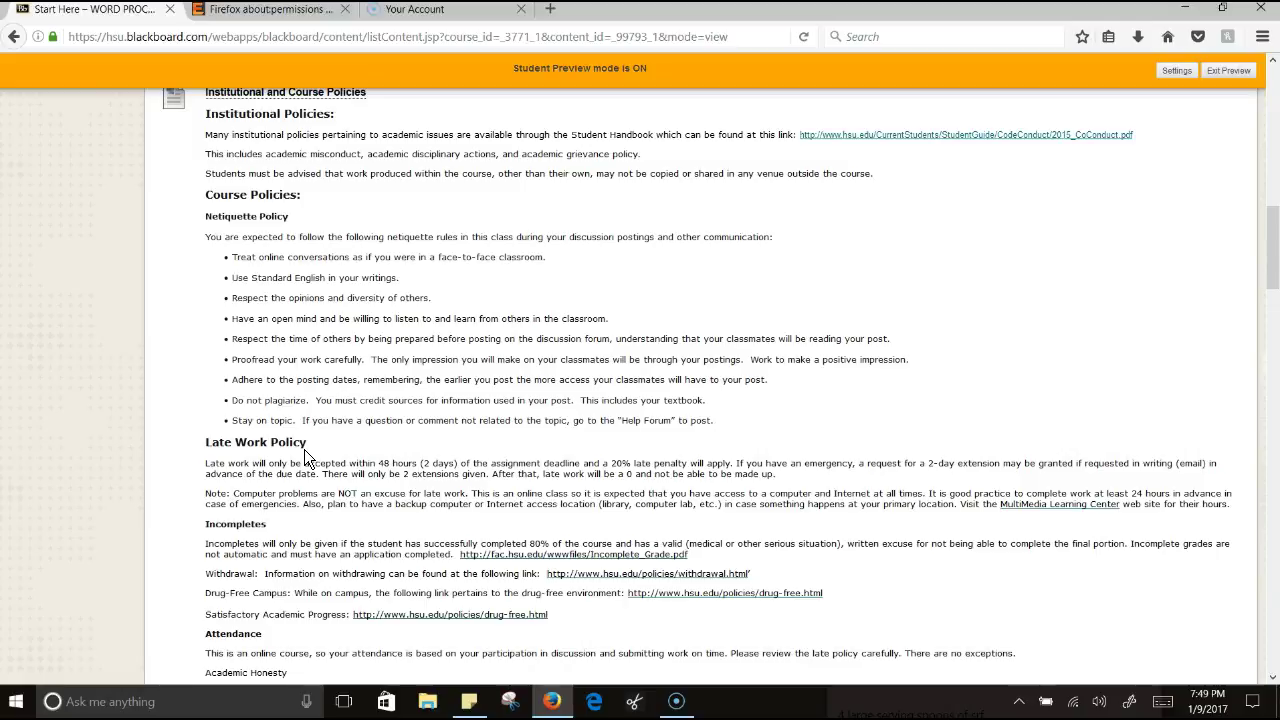
pyautogui.moveTo(312, 444)
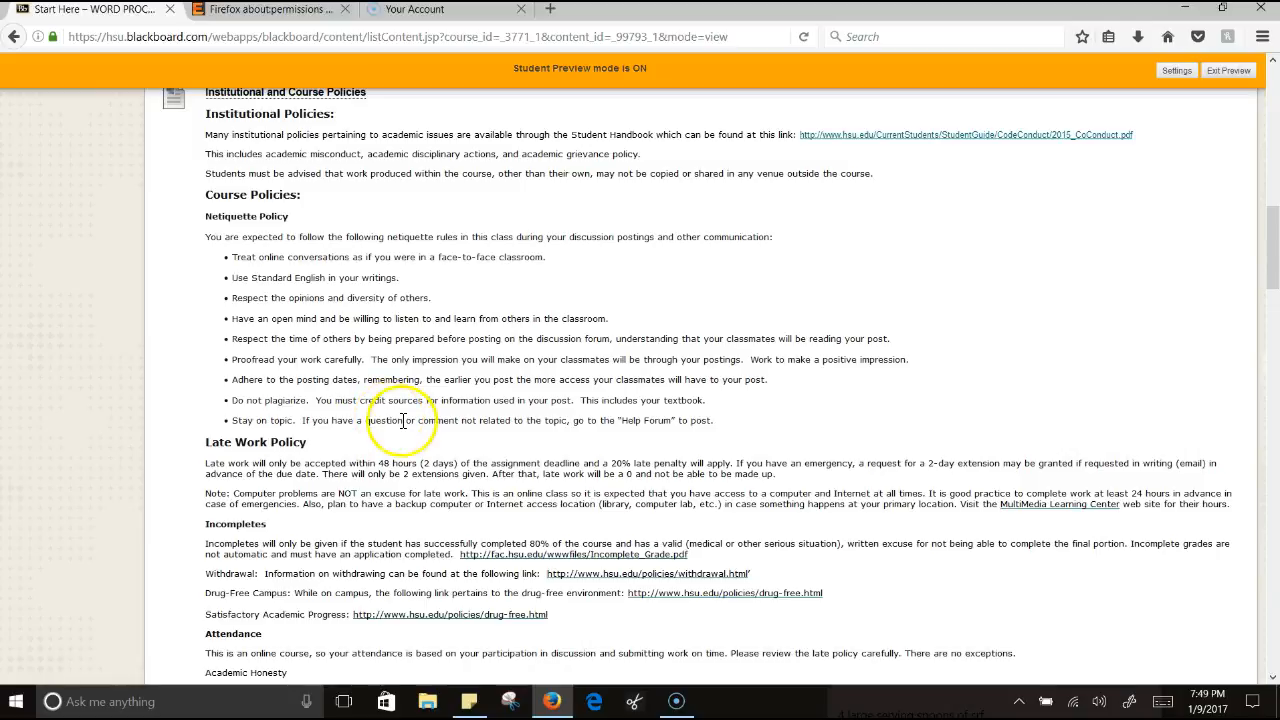
pyautogui.scroll(-3)
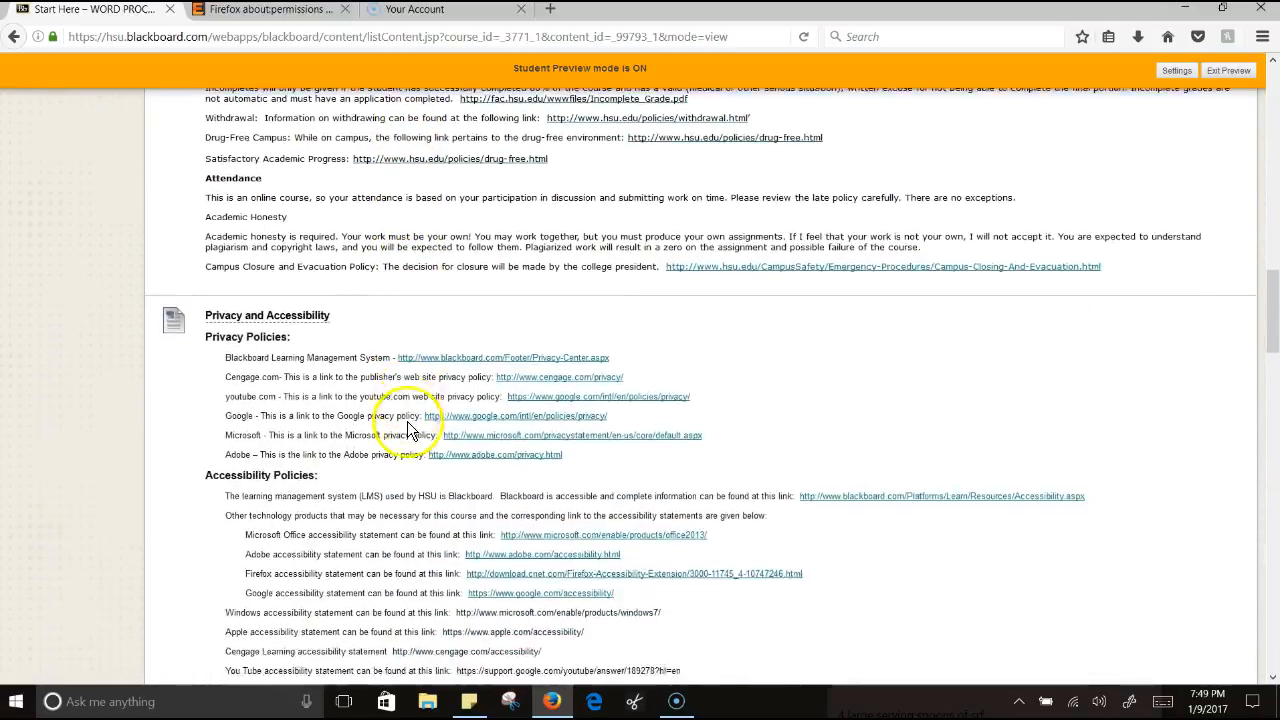
pyautogui.scroll(-3)
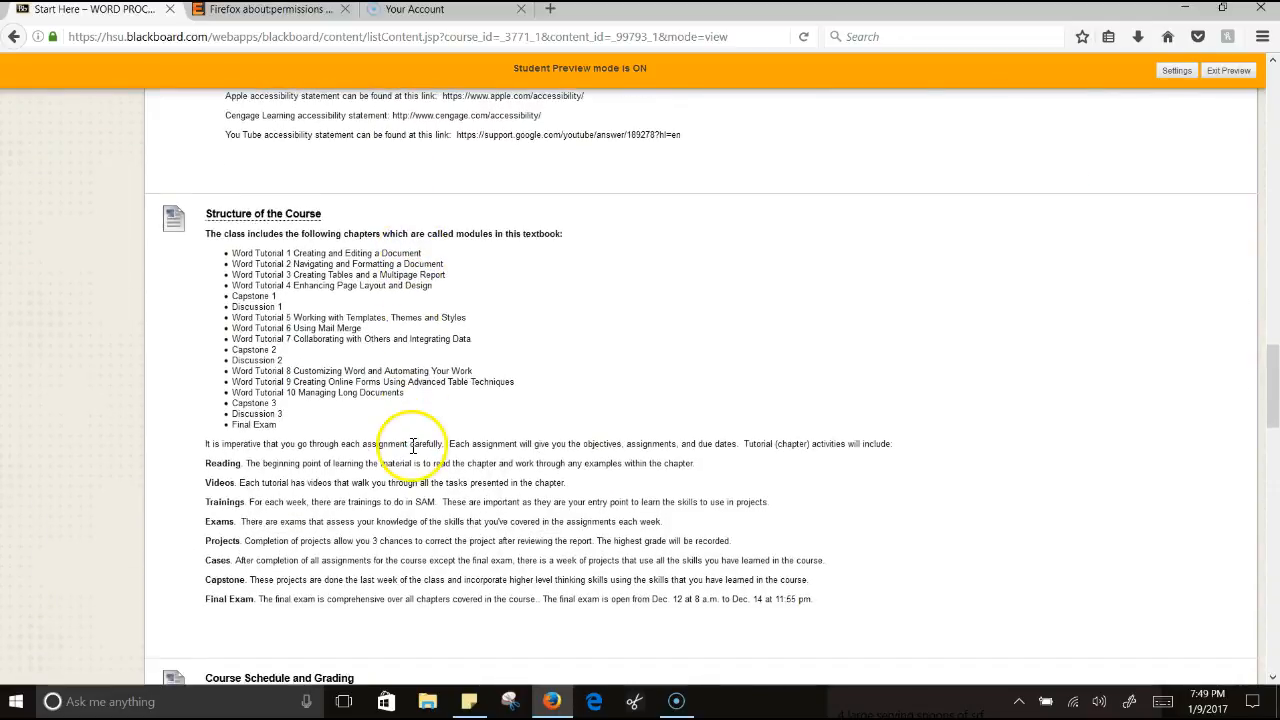
pyautogui.scroll(-3)
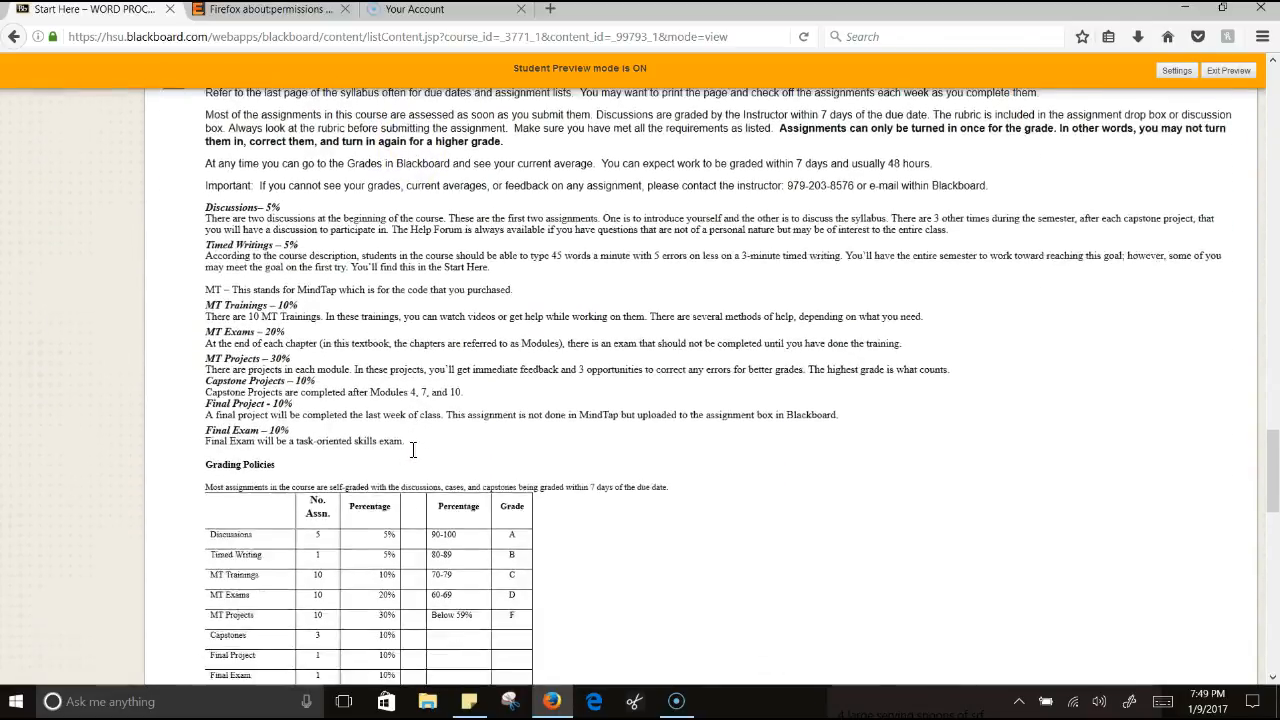
pyautogui.scroll(-3)
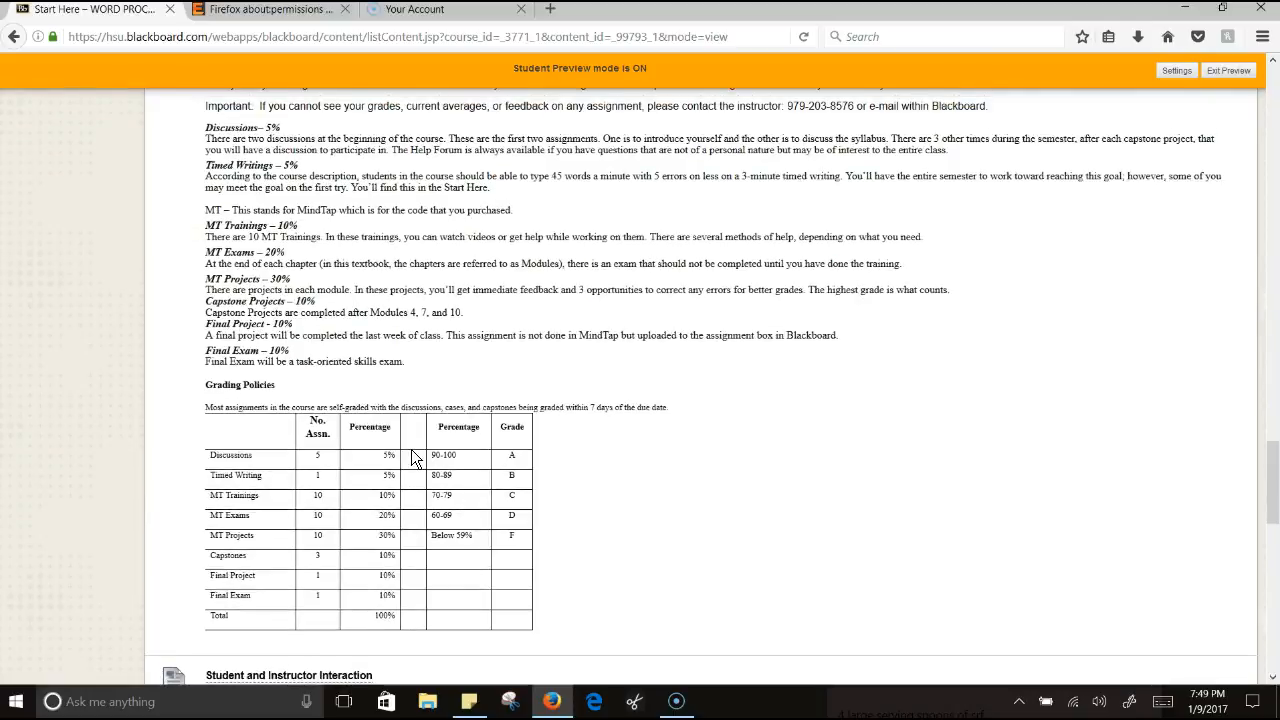
pyautogui.scroll(-3)
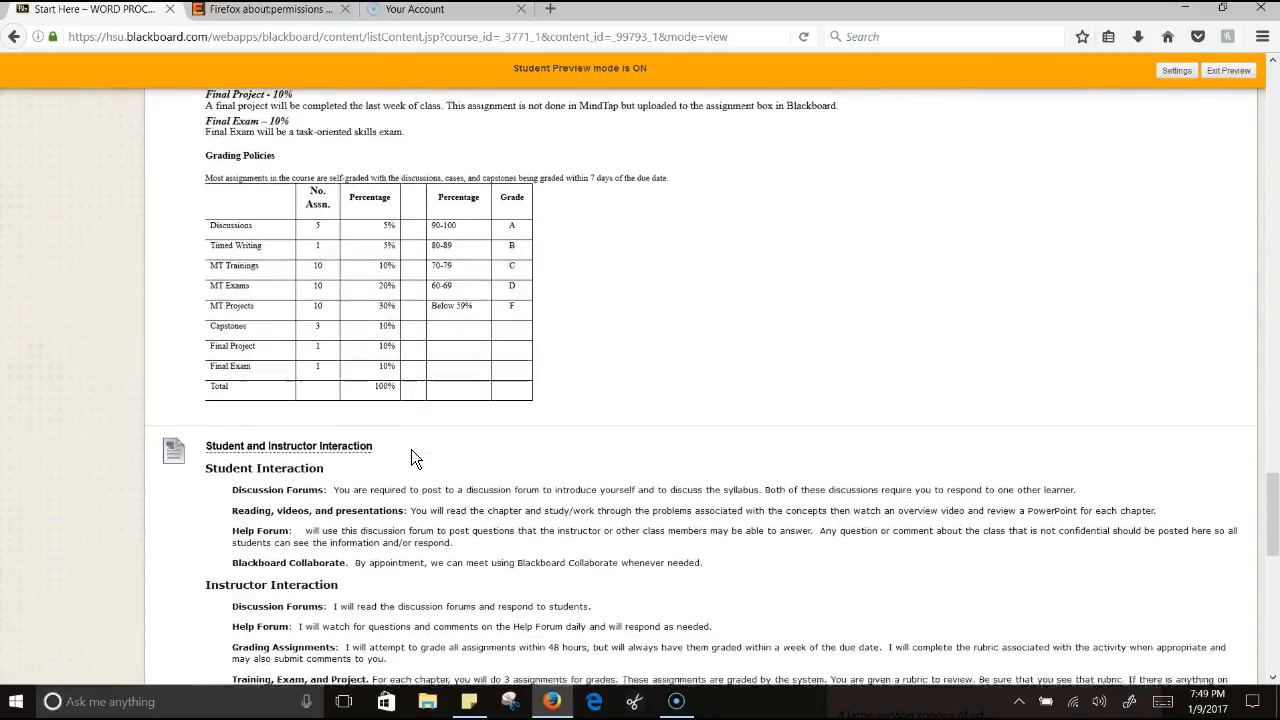
pyautogui.scroll(-3)
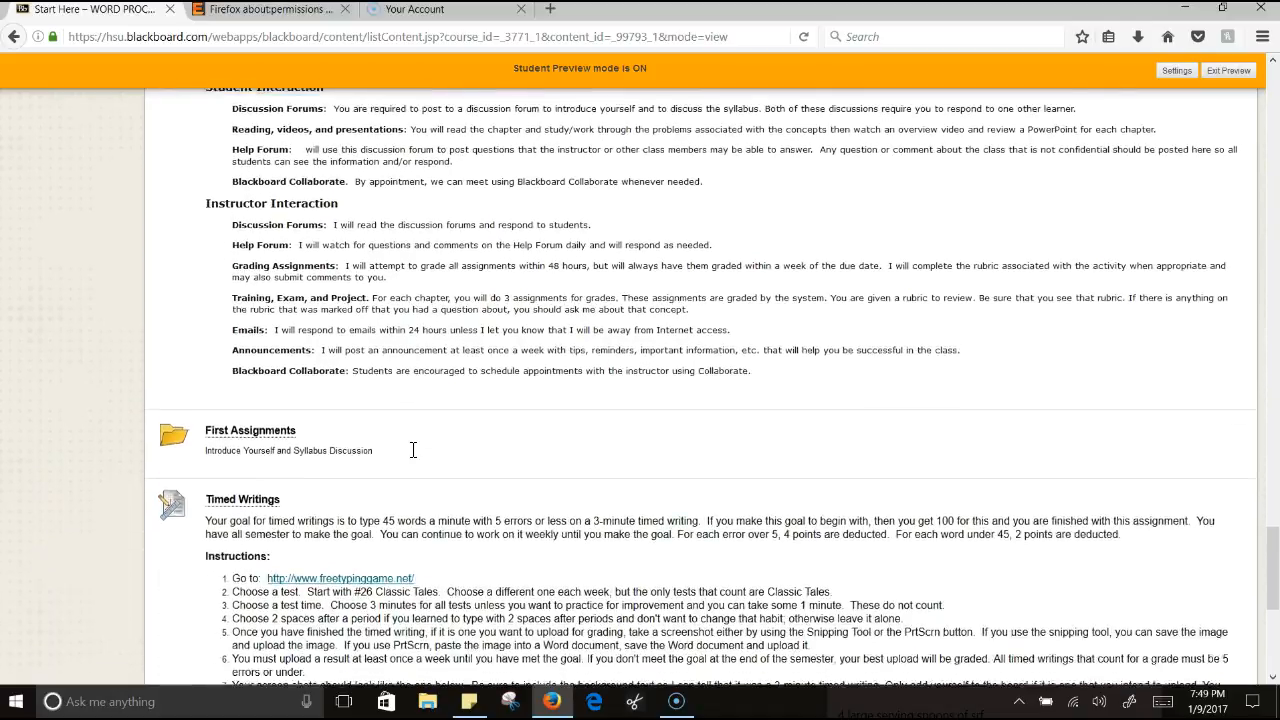
pyautogui.scroll(-3)
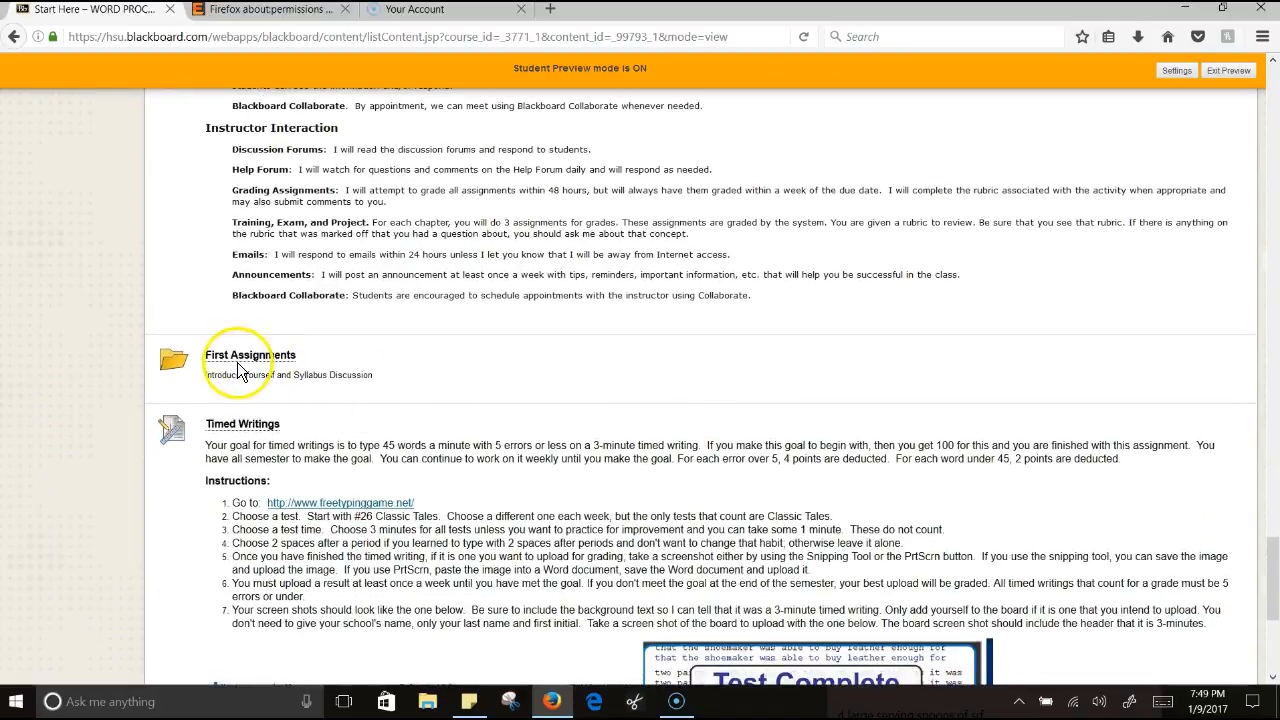
pyautogui.moveTo(368, 348)
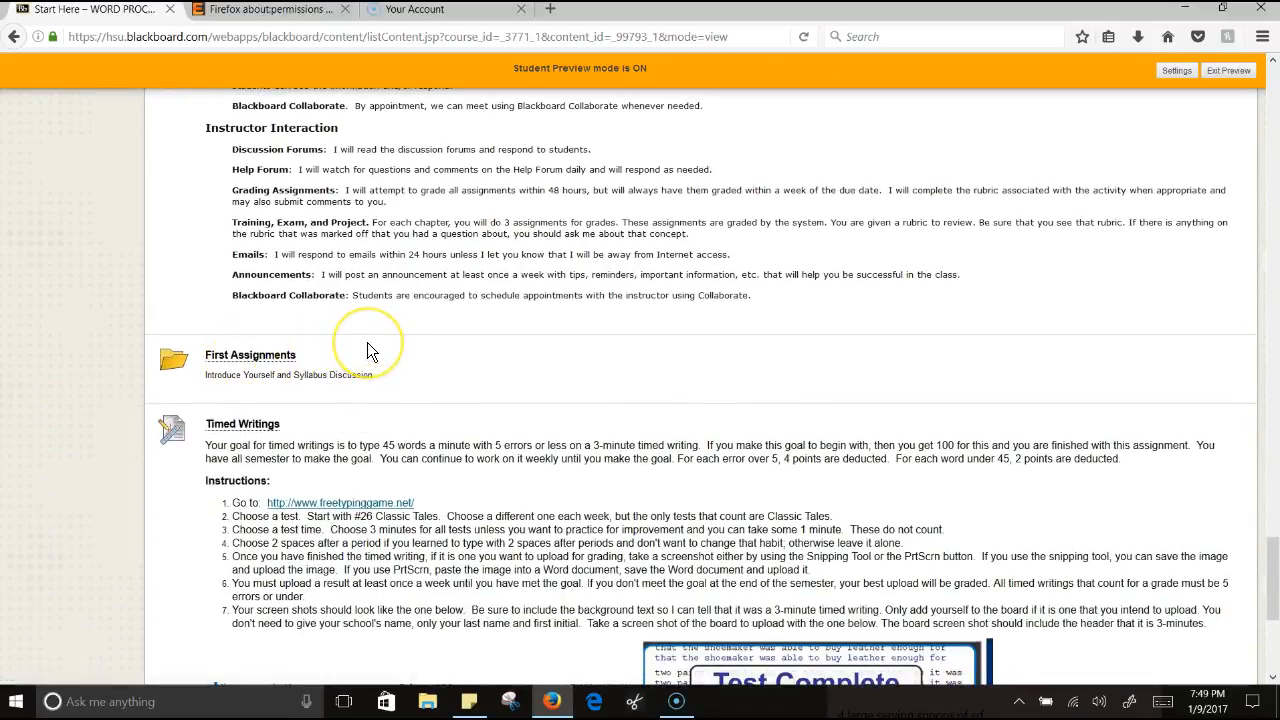
pyautogui.moveTo(370, 350)
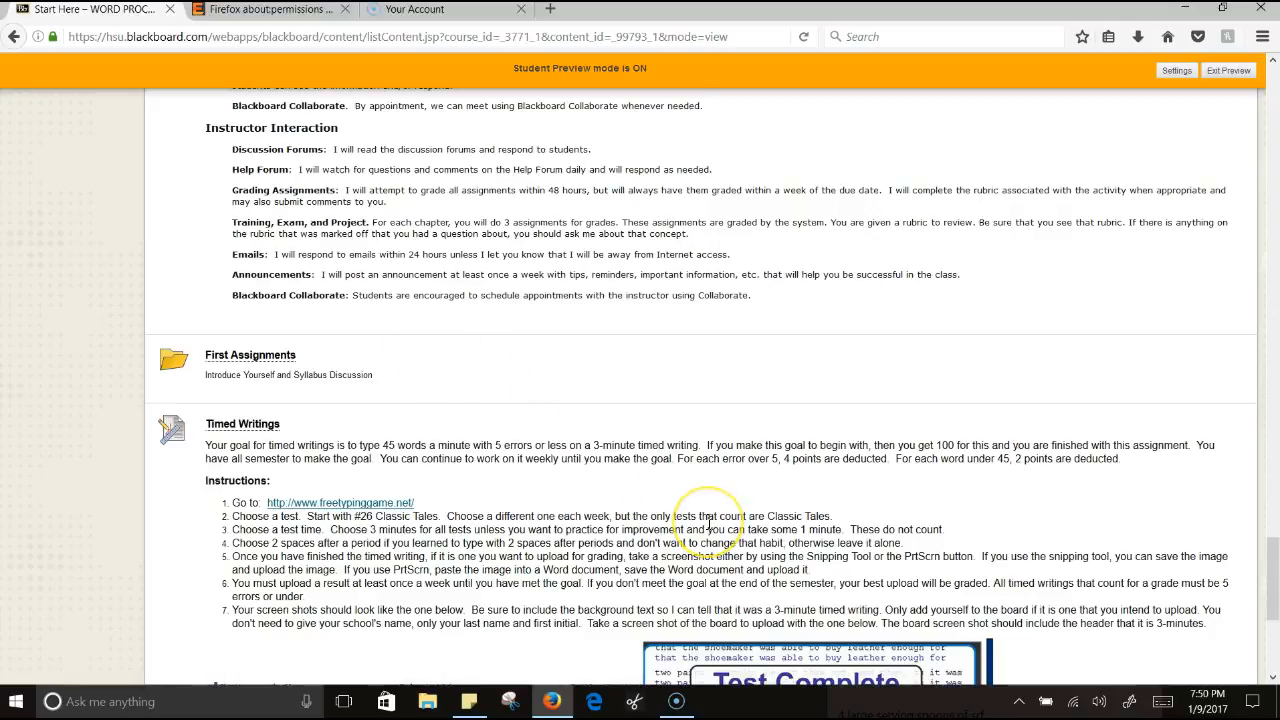
pyautogui.scroll(-3)
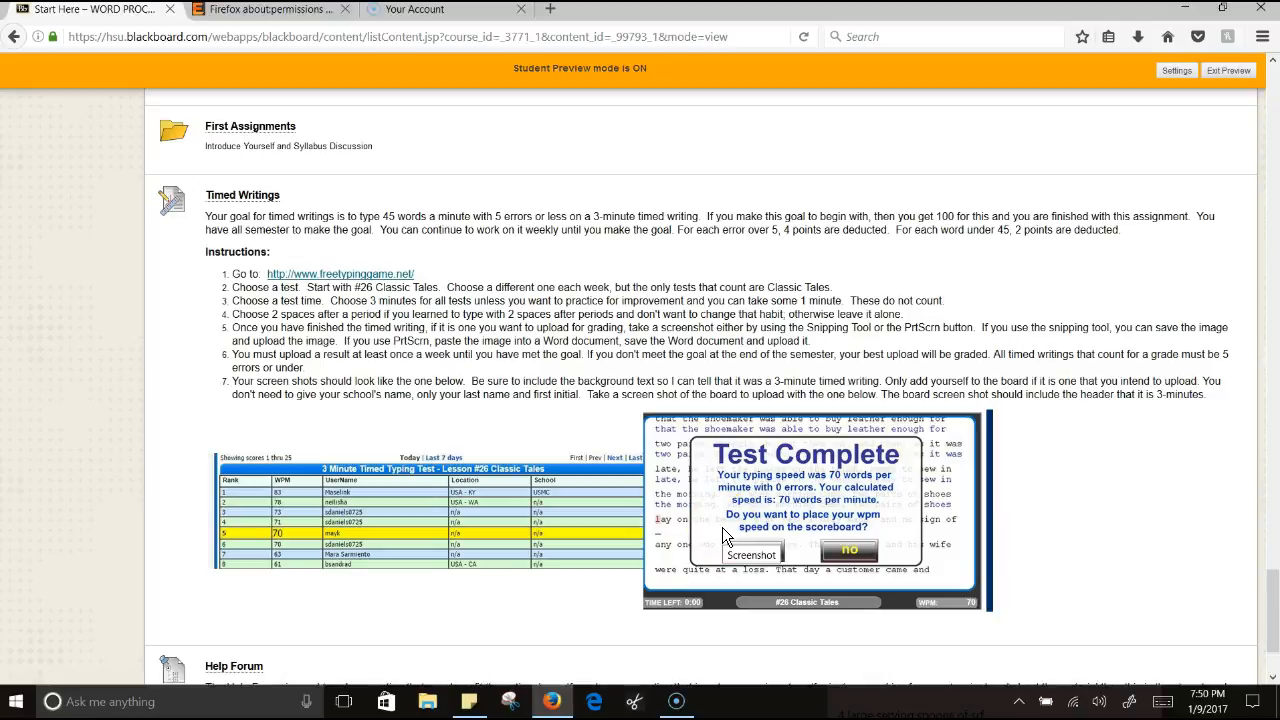
pyautogui.scroll(-3)
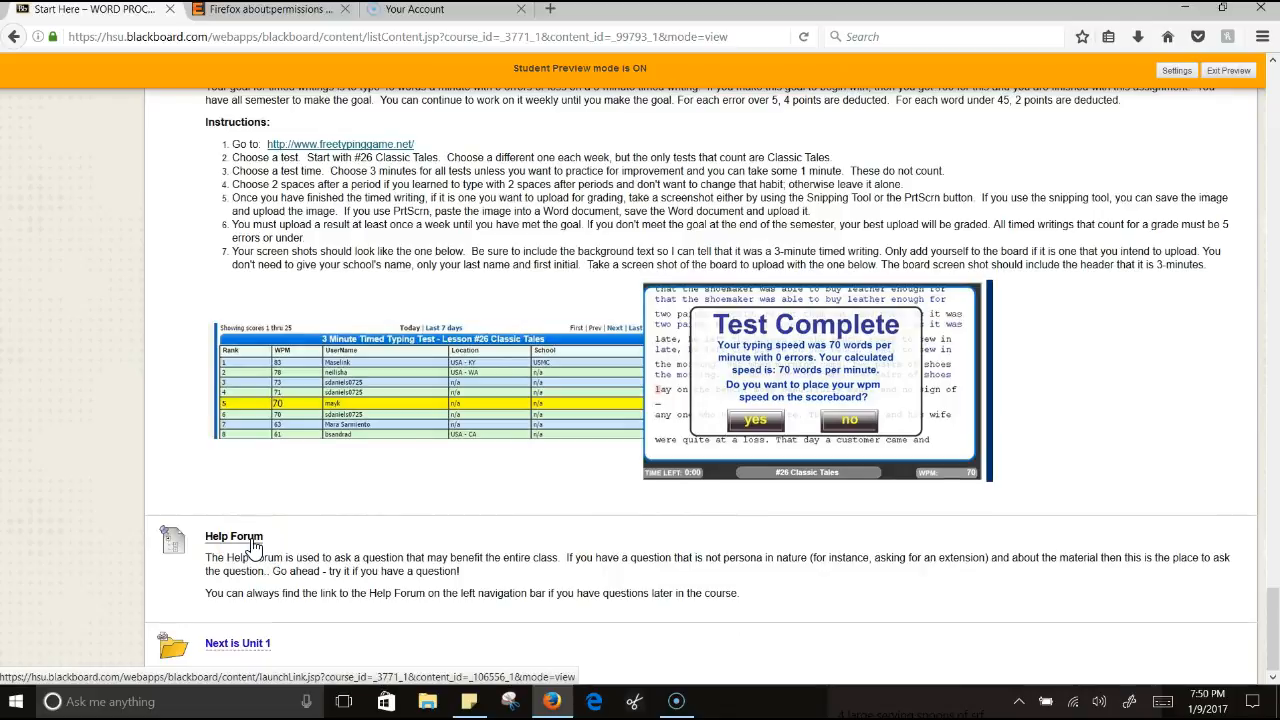
pyautogui.moveTo(256, 540)
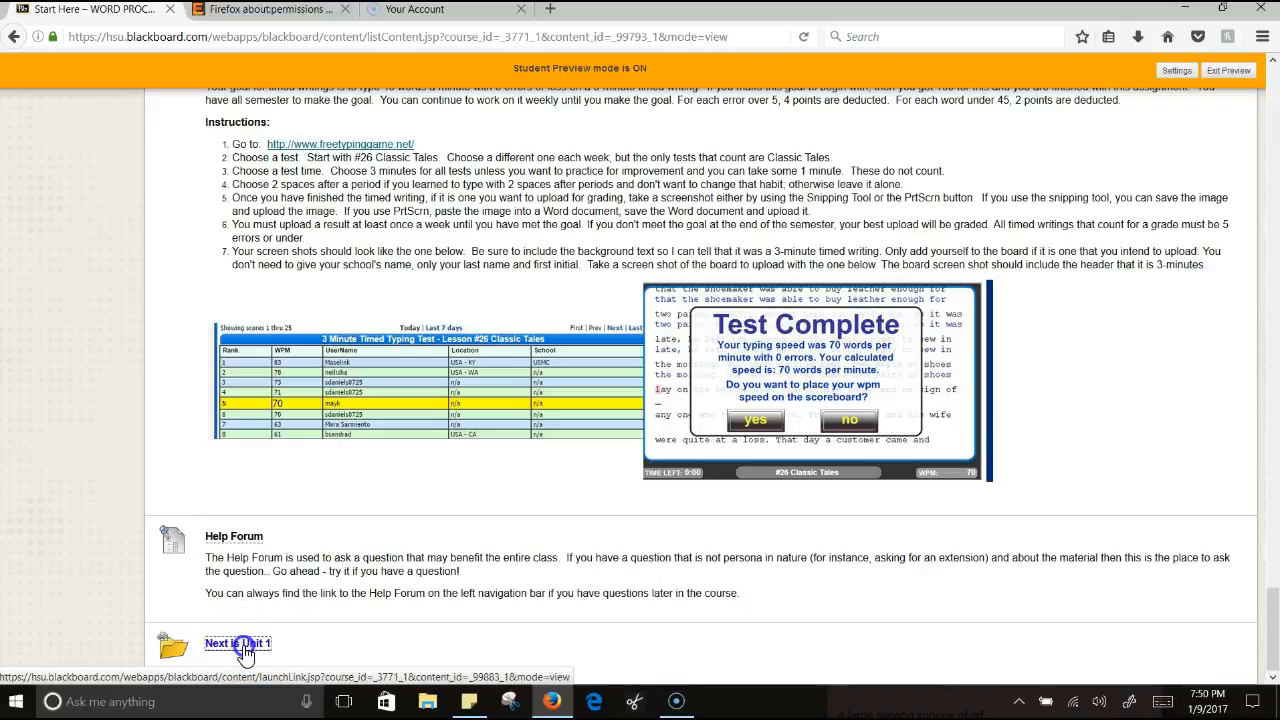
# Step: Move from Start Here to the Unit 1 page listing MindTap setup, data files and Modules 1–4
pyautogui.click(238, 644)
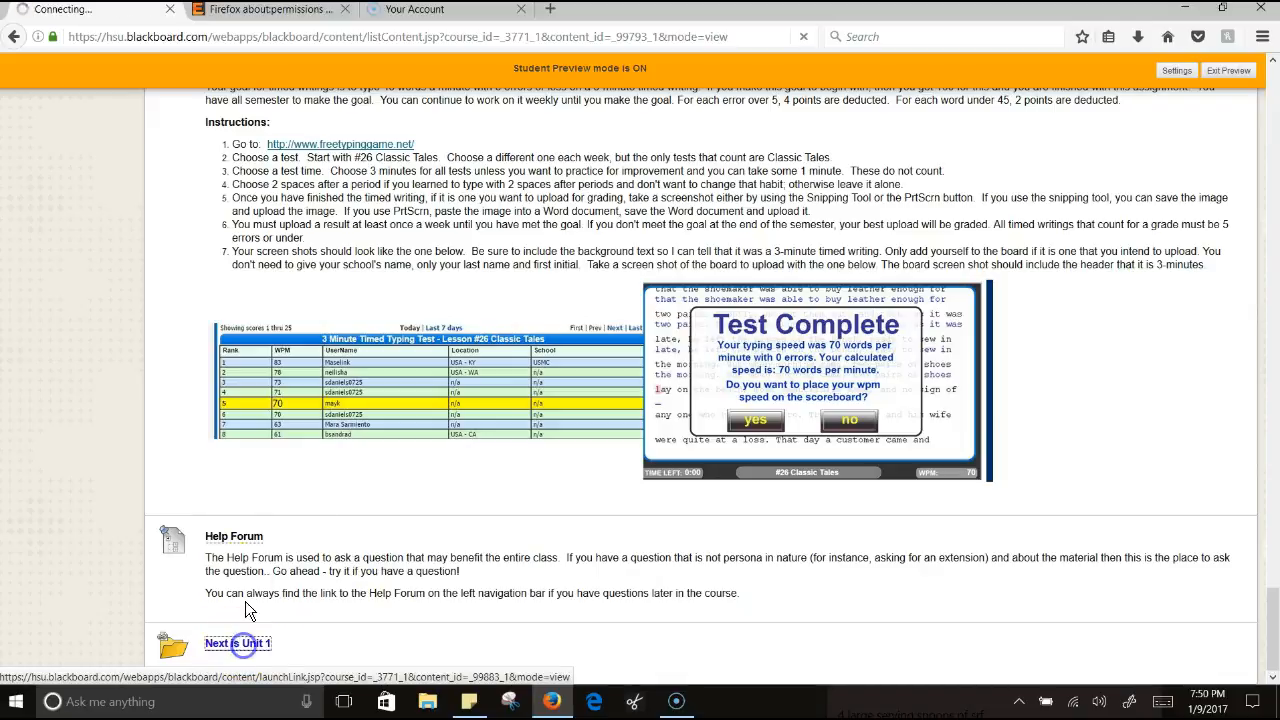
pyautogui.click(236, 644)
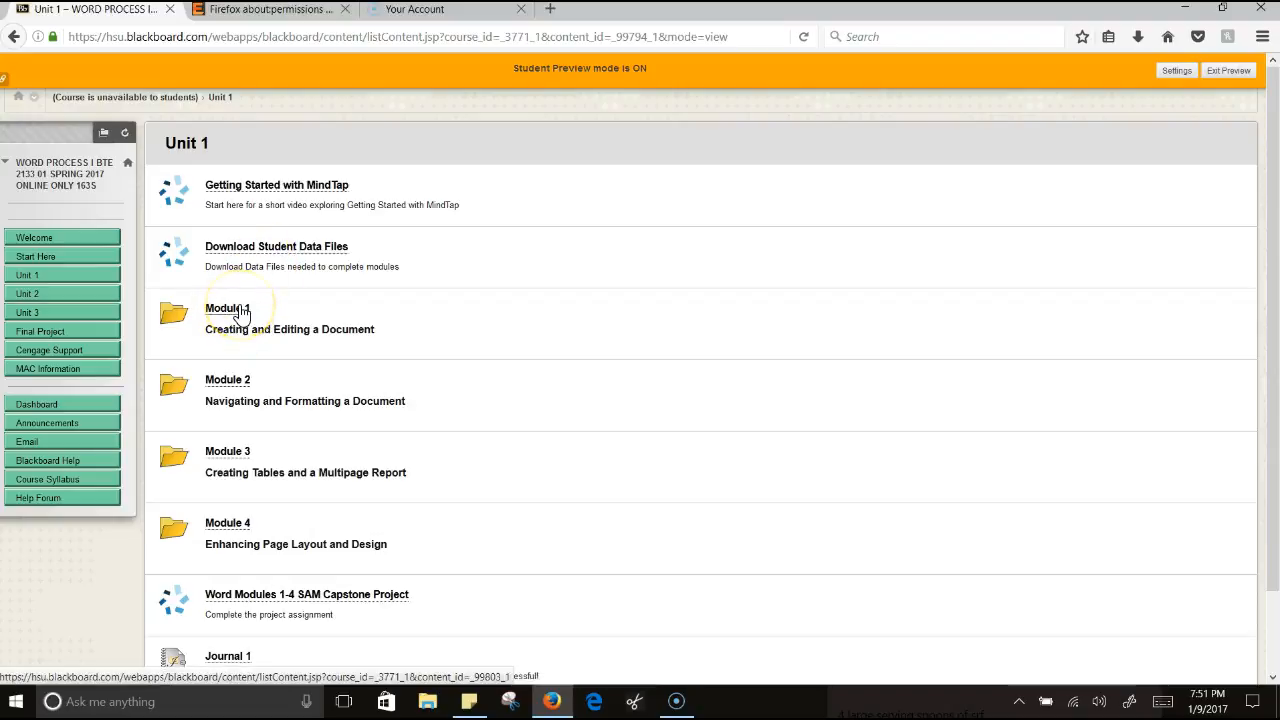
pyautogui.click(228, 308)
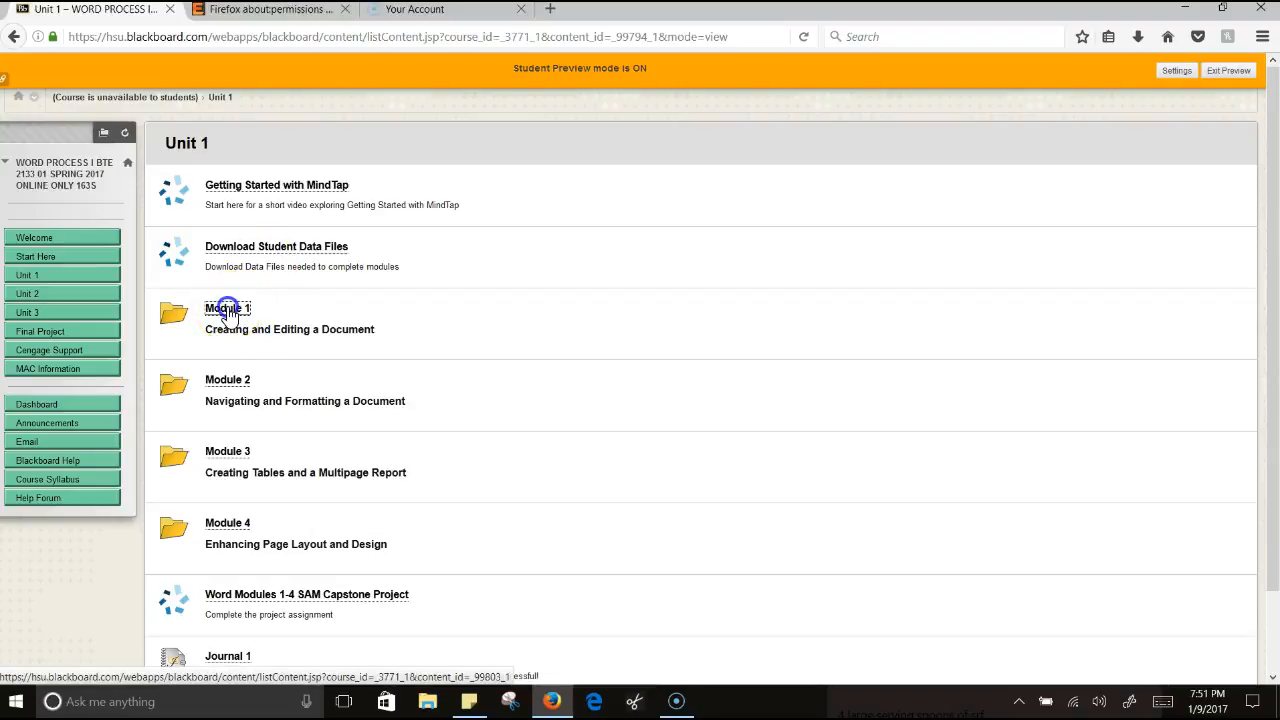
# Step: Review Module 1's assessment activities and links to readings, videos, SAM training, exam and project
pyautogui.click(228, 308)
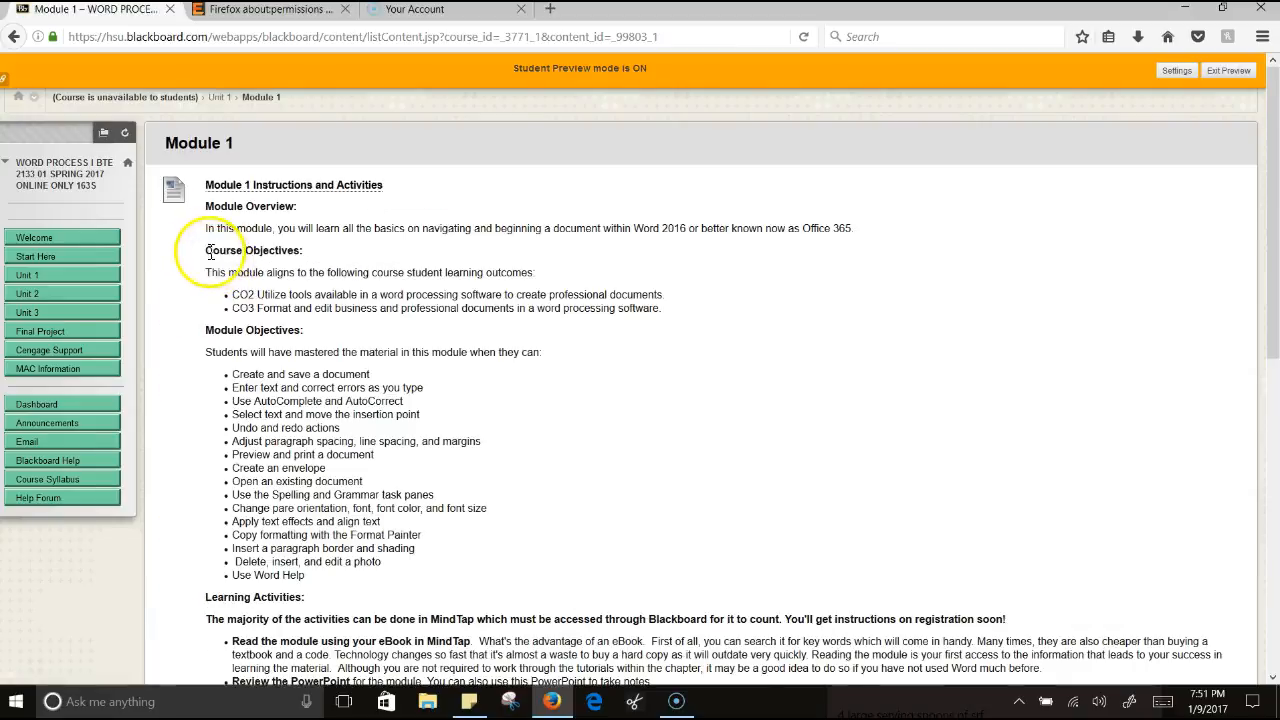
pyautogui.scroll(-3)
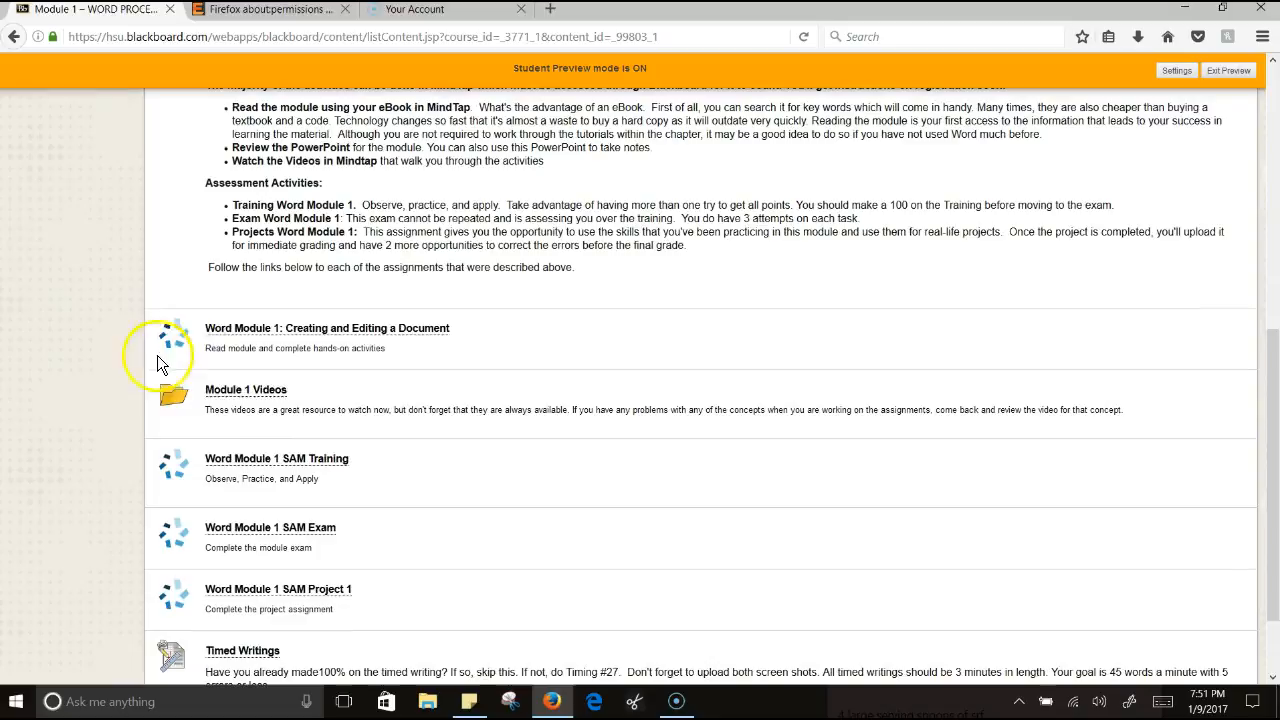
pyautogui.moveTo(184, 356)
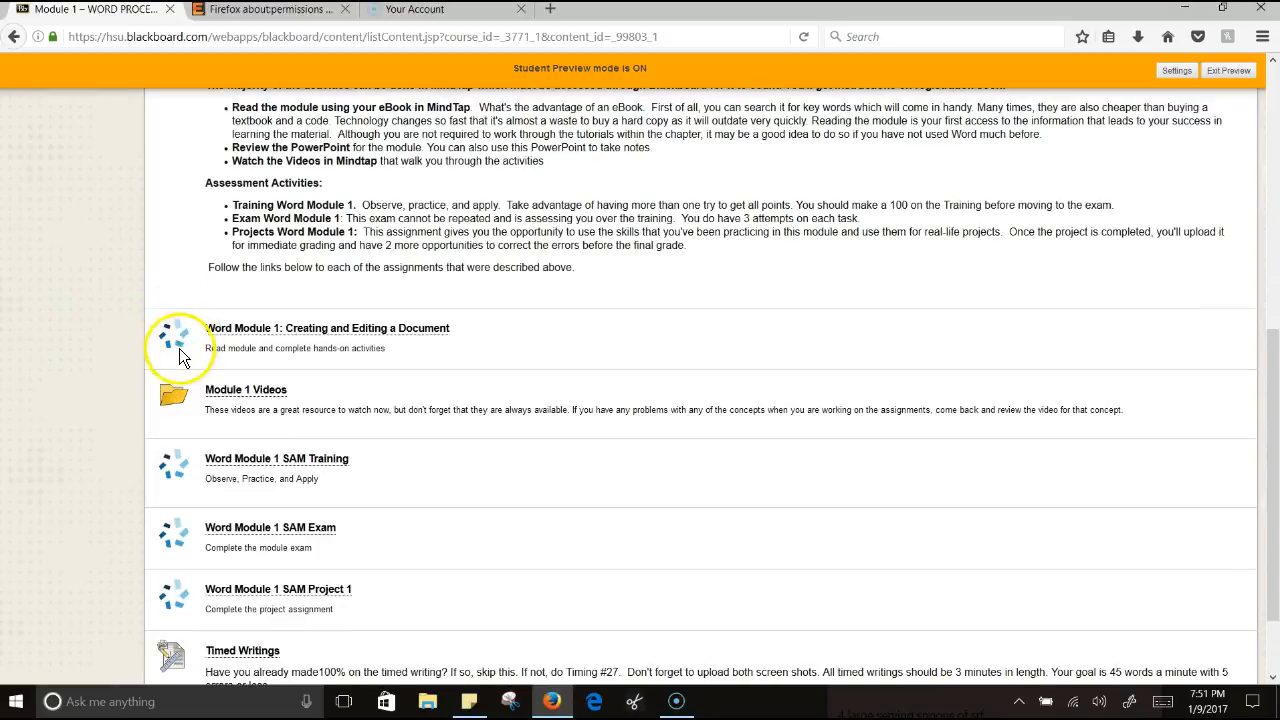
pyautogui.moveTo(198, 350)
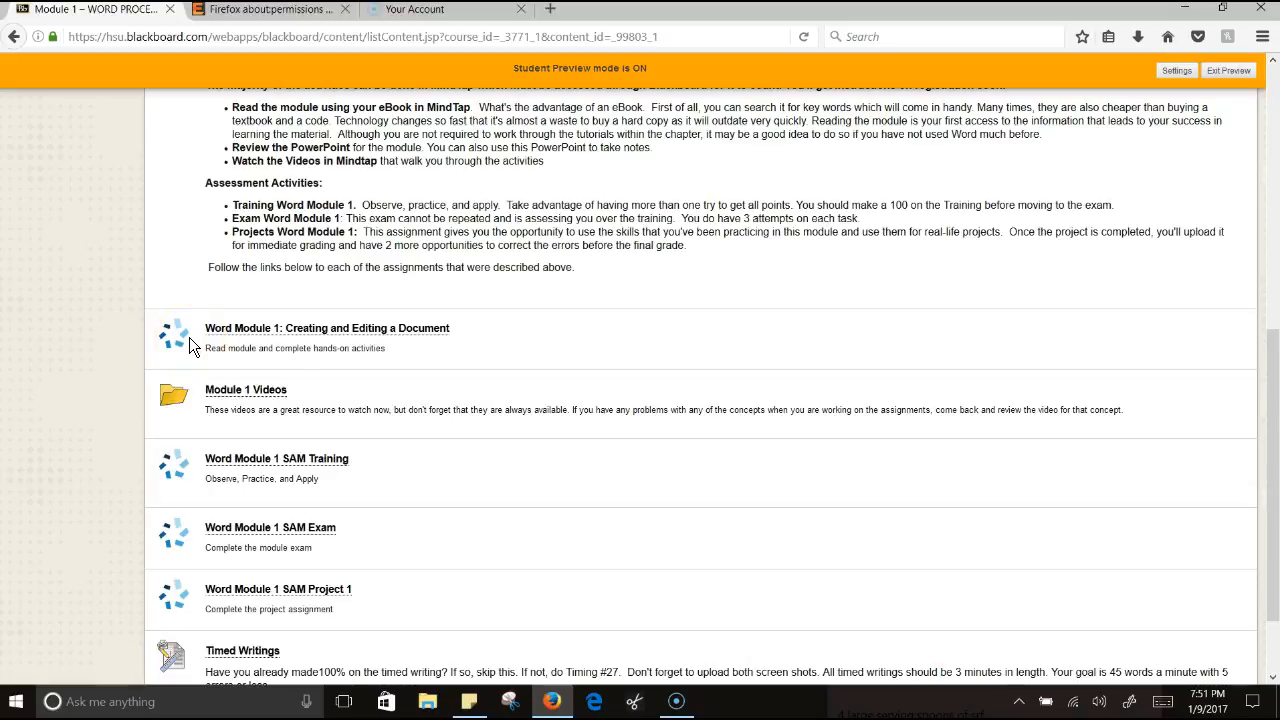
pyautogui.moveTo(280, 400)
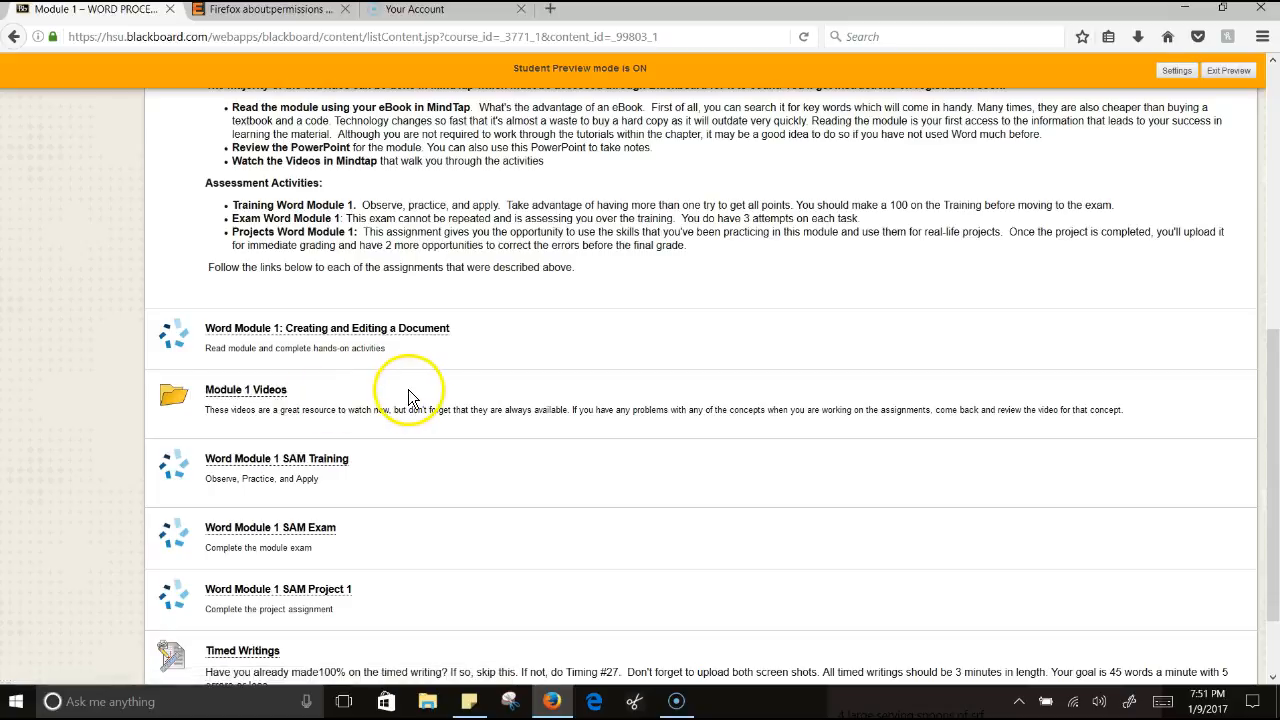
pyautogui.scroll(-3)
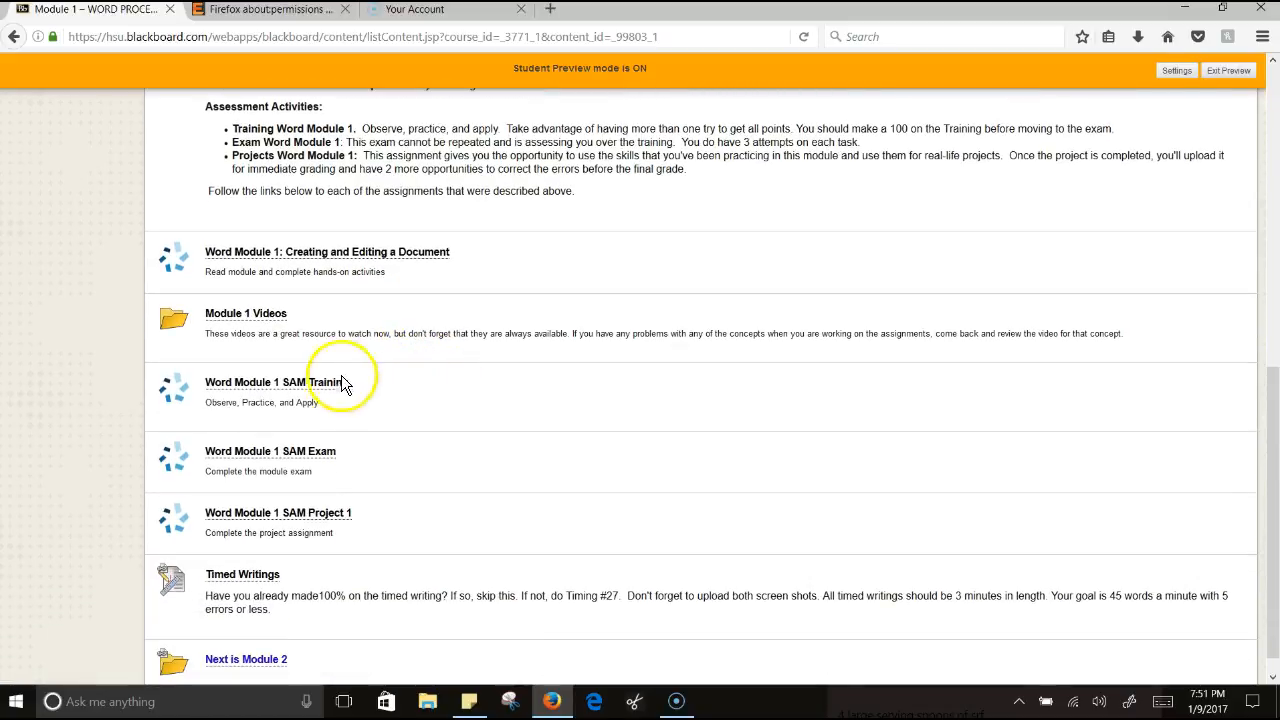
pyautogui.moveTo(340, 516)
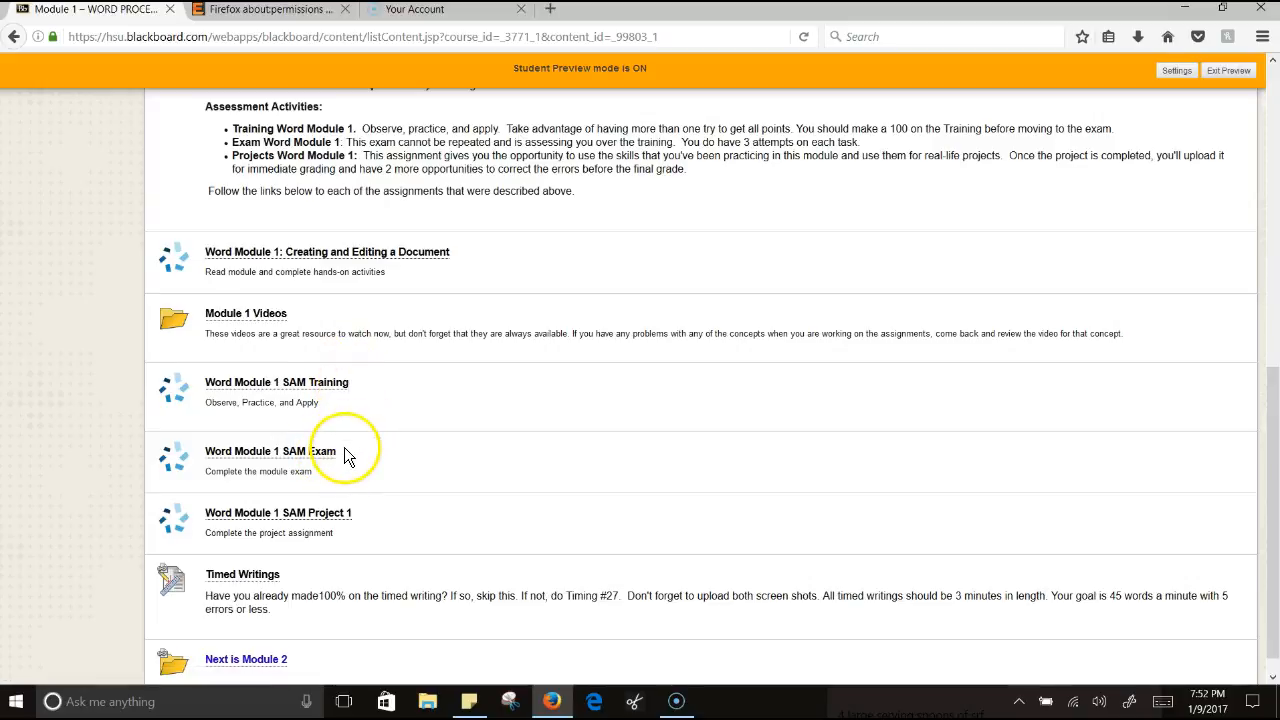
pyautogui.moveTo(348, 456)
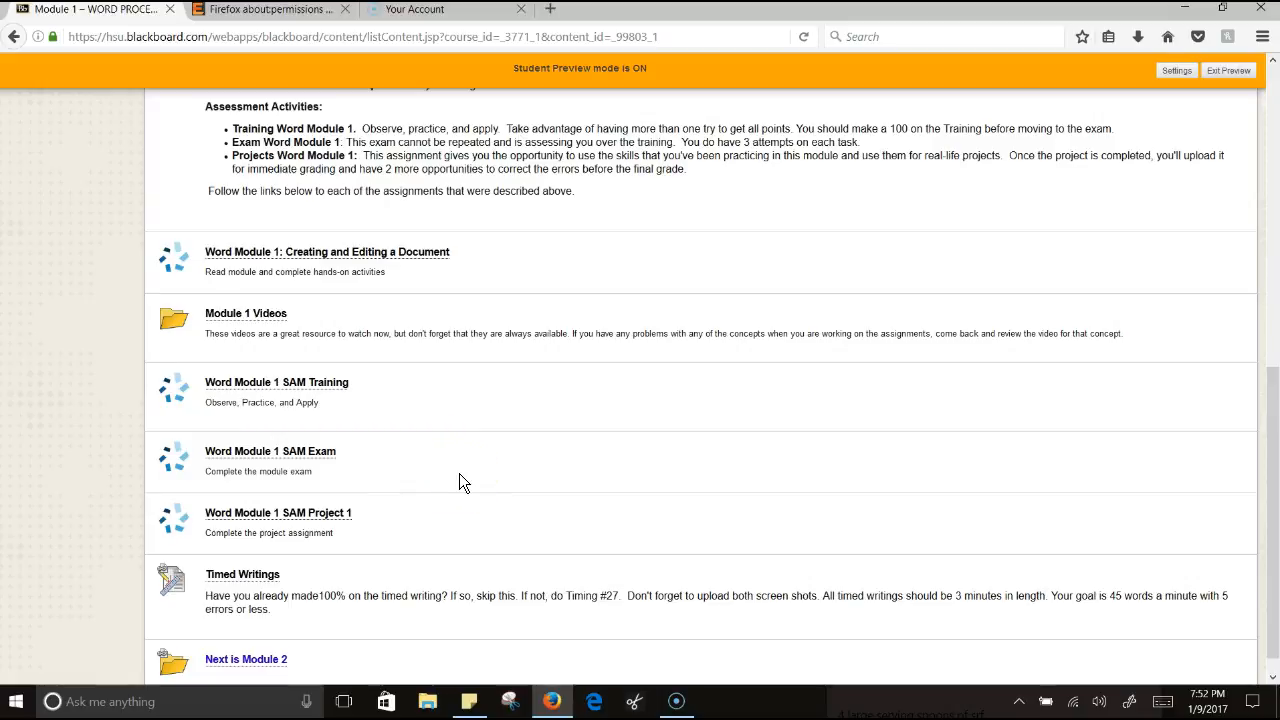
pyautogui.scroll(-3)
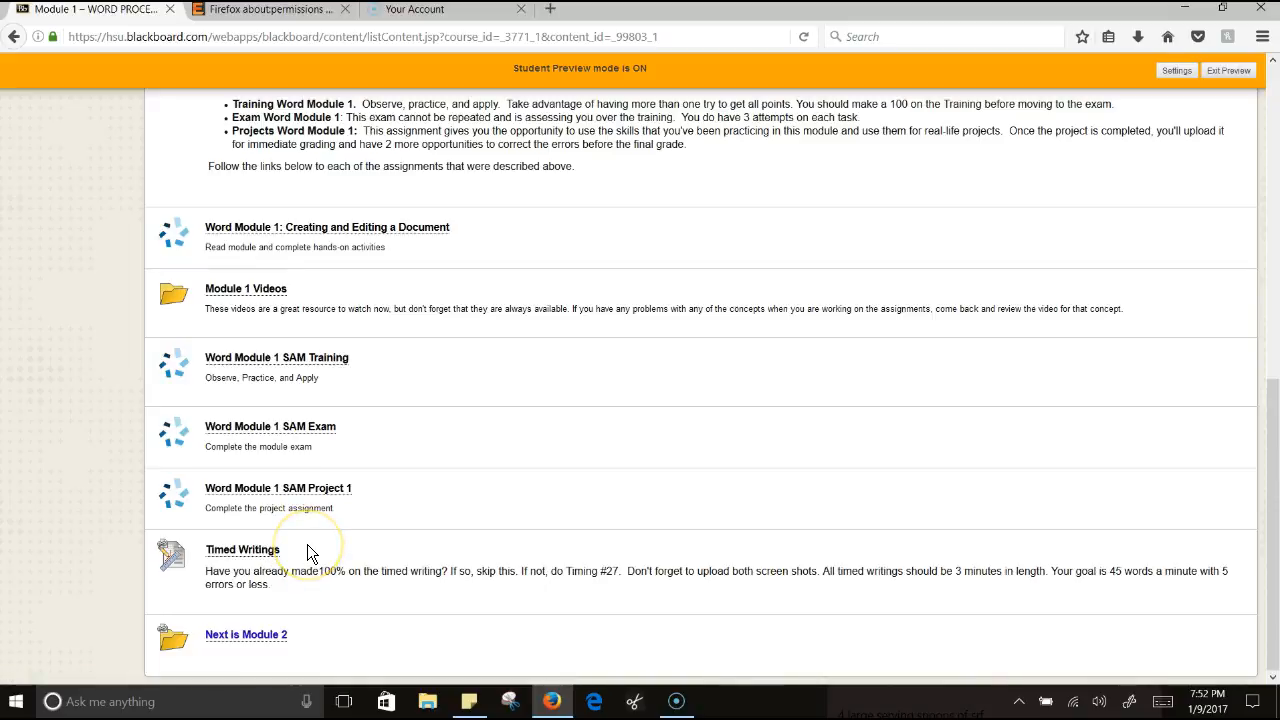
pyautogui.moveTo(264, 560)
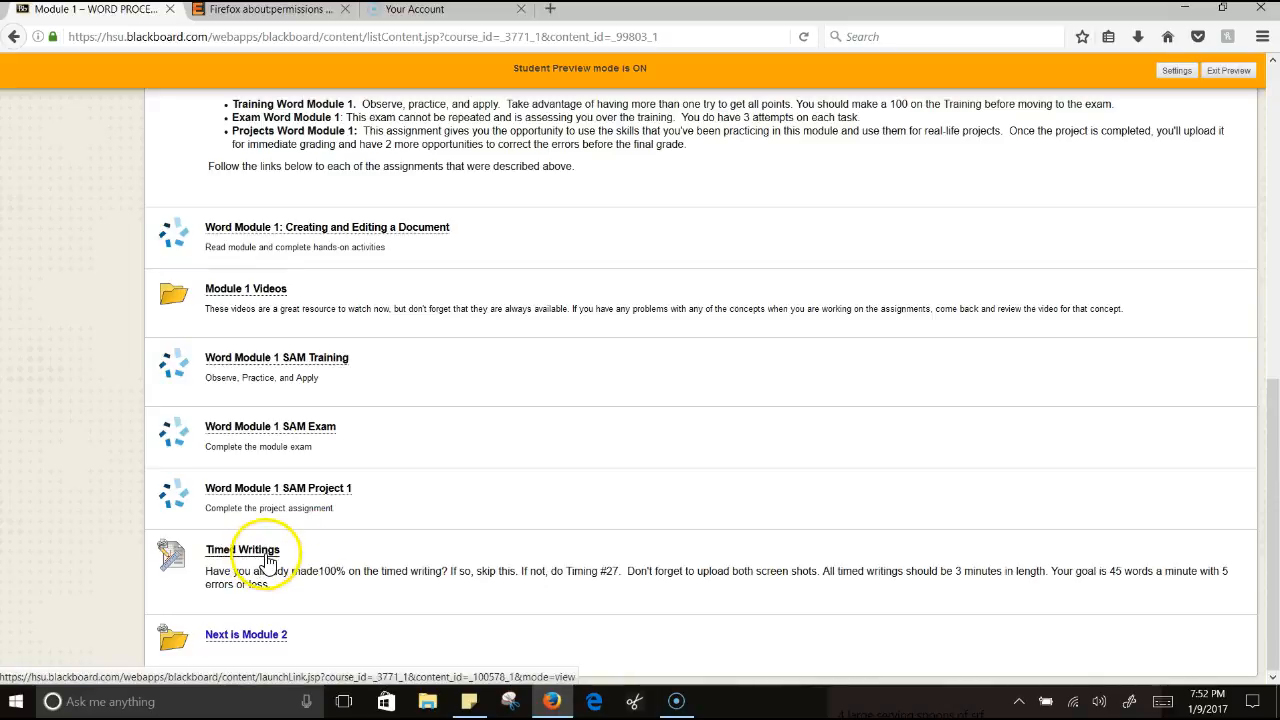
pyautogui.moveTo(350, 588)
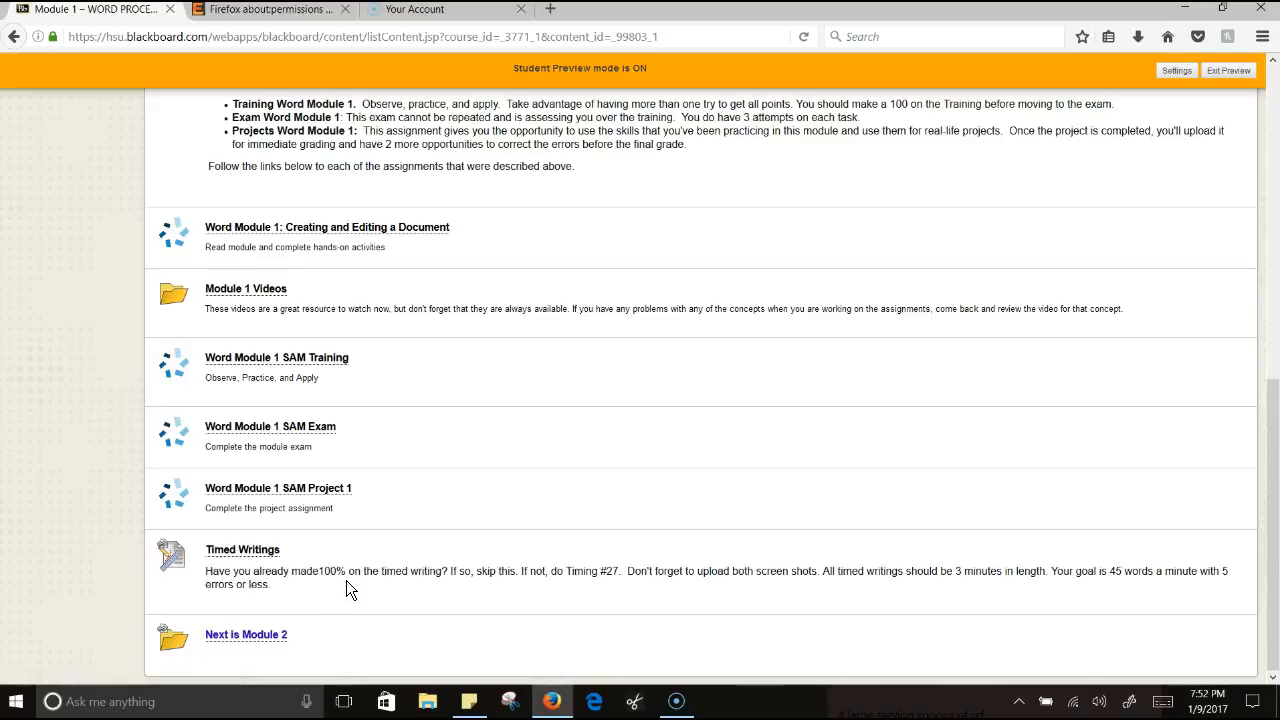
pyautogui.moveTo(270, 644)
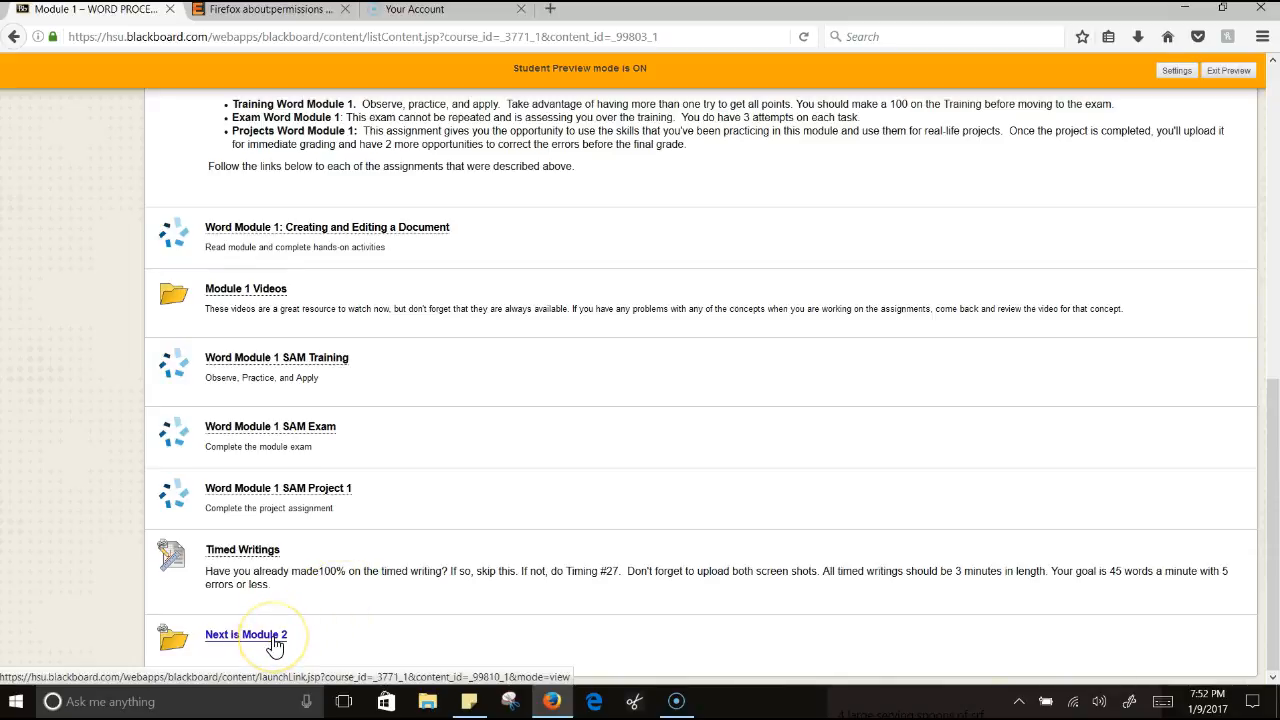
pyautogui.click(244, 634)
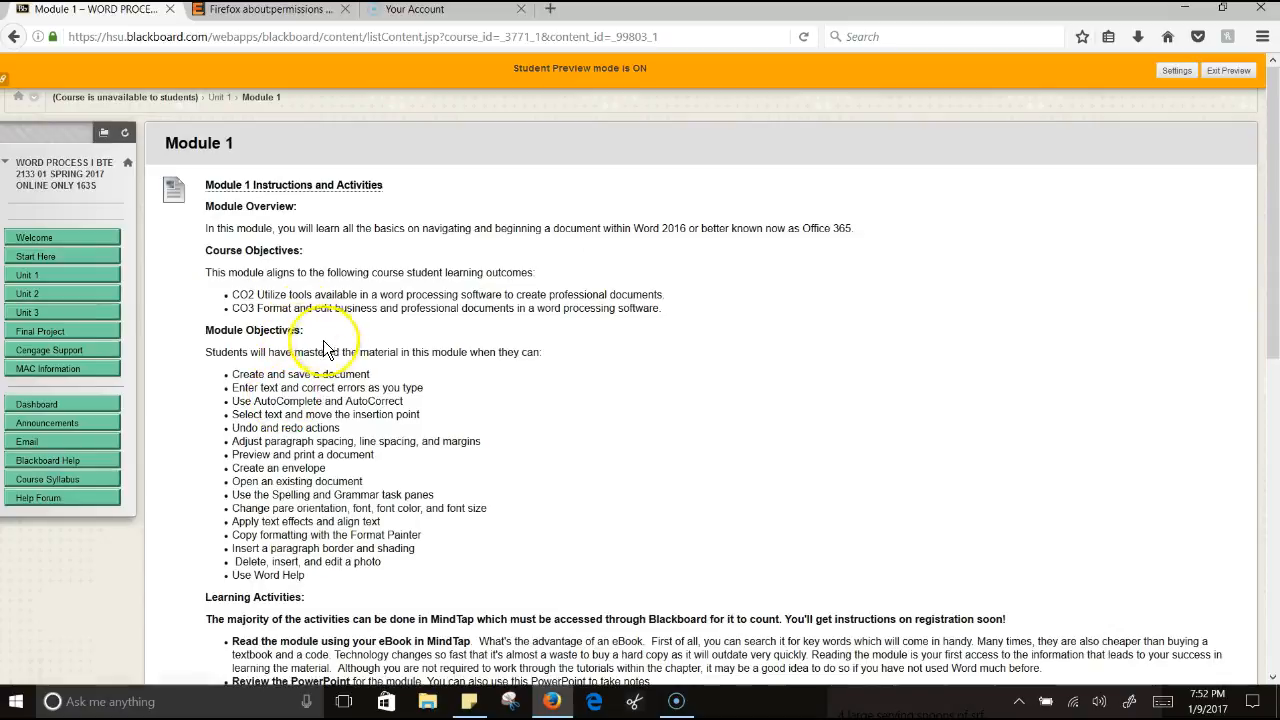
pyautogui.scroll(-3)
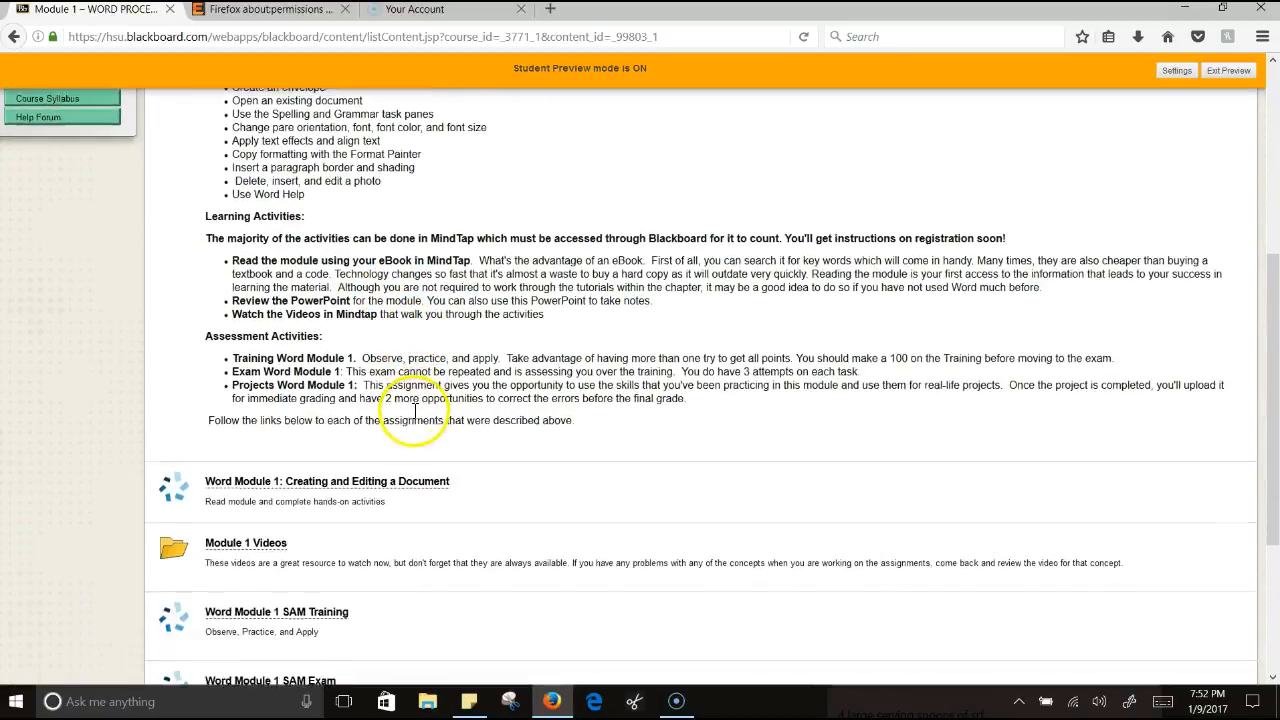
pyautogui.scroll(-3)
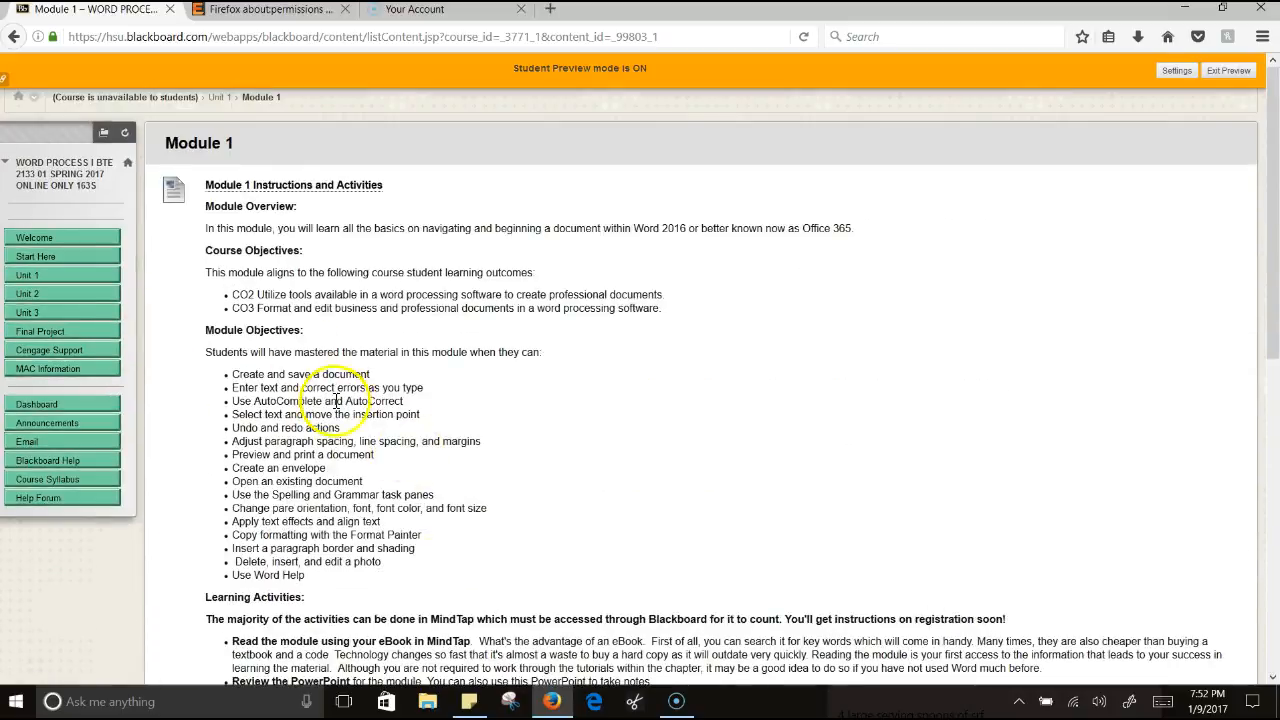
pyautogui.scroll(-3)
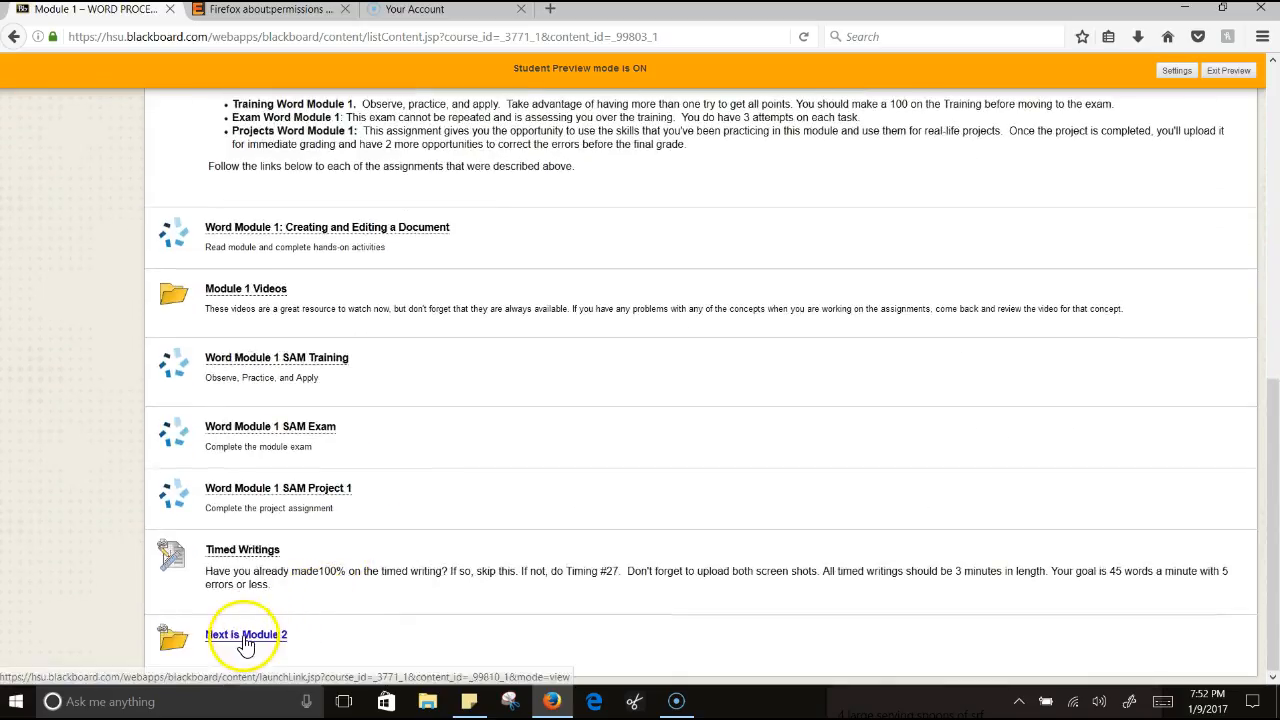
# Step: Continue from Module 1 to the Module 2 instructions and activities page
pyautogui.click(244, 634)
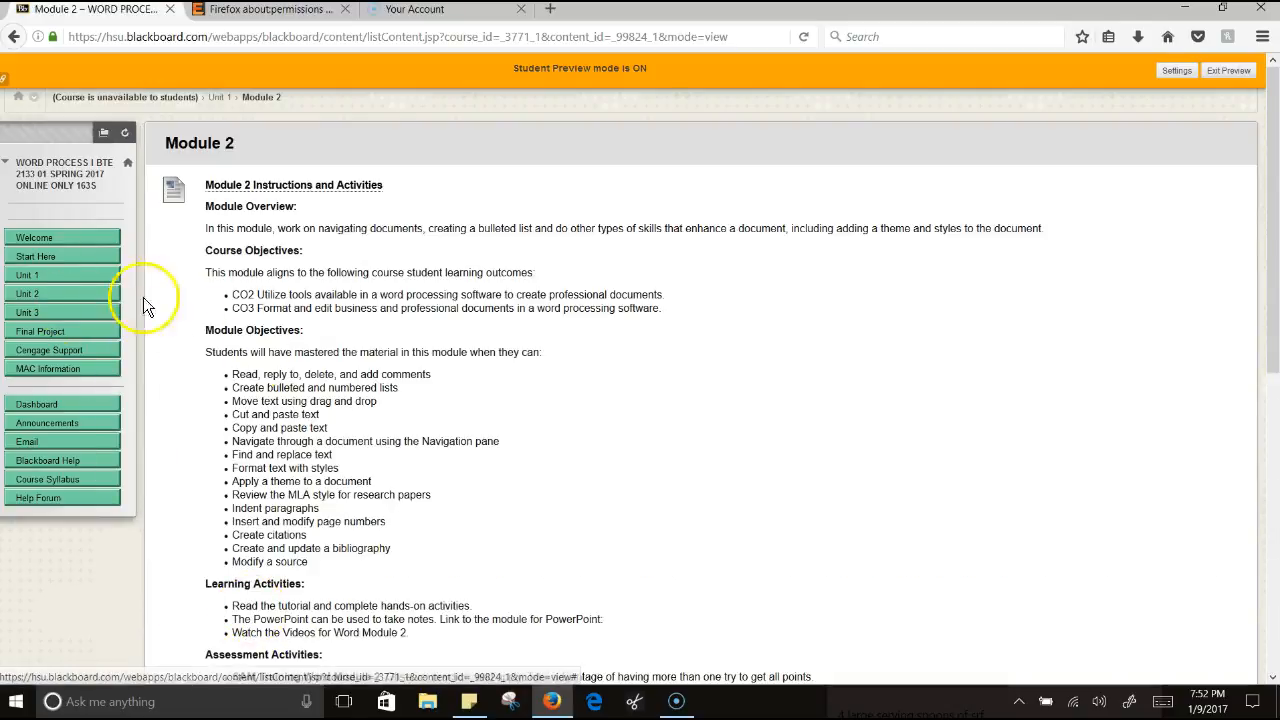
pyautogui.moveTo(266, 262)
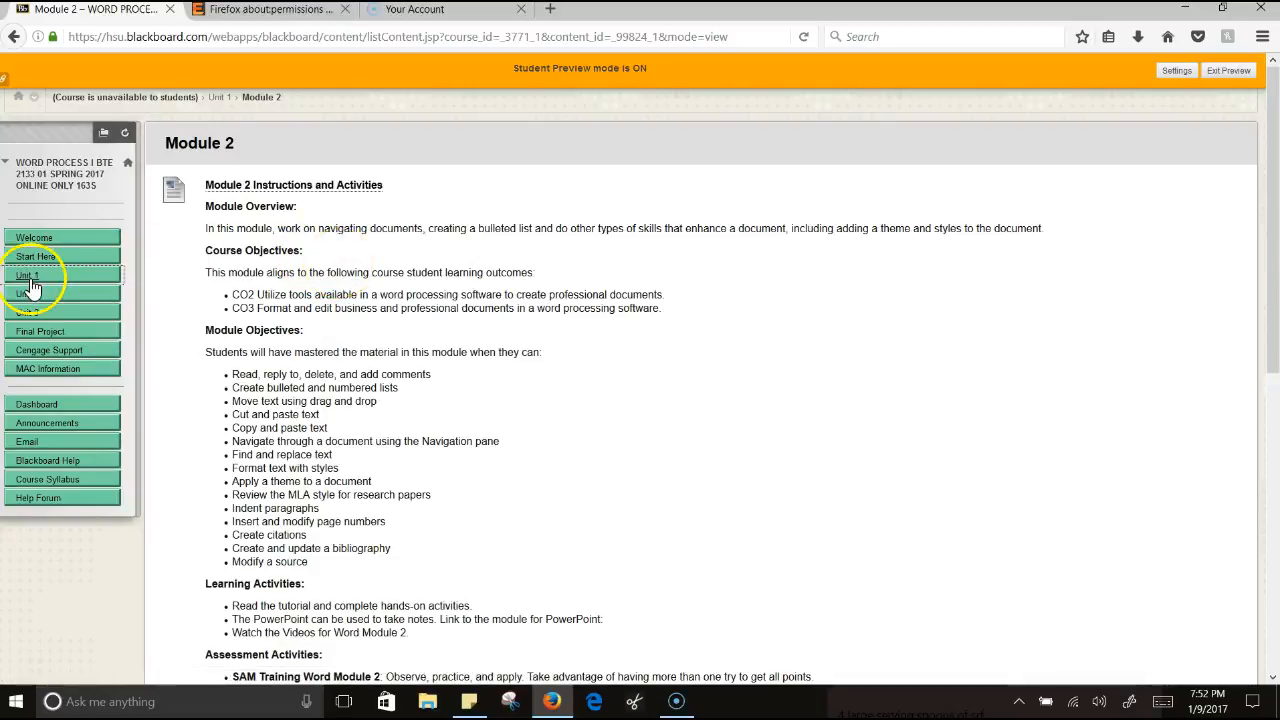
# Step: Return to the Unit 1 listing via the left course menu
pyautogui.click(28, 276)
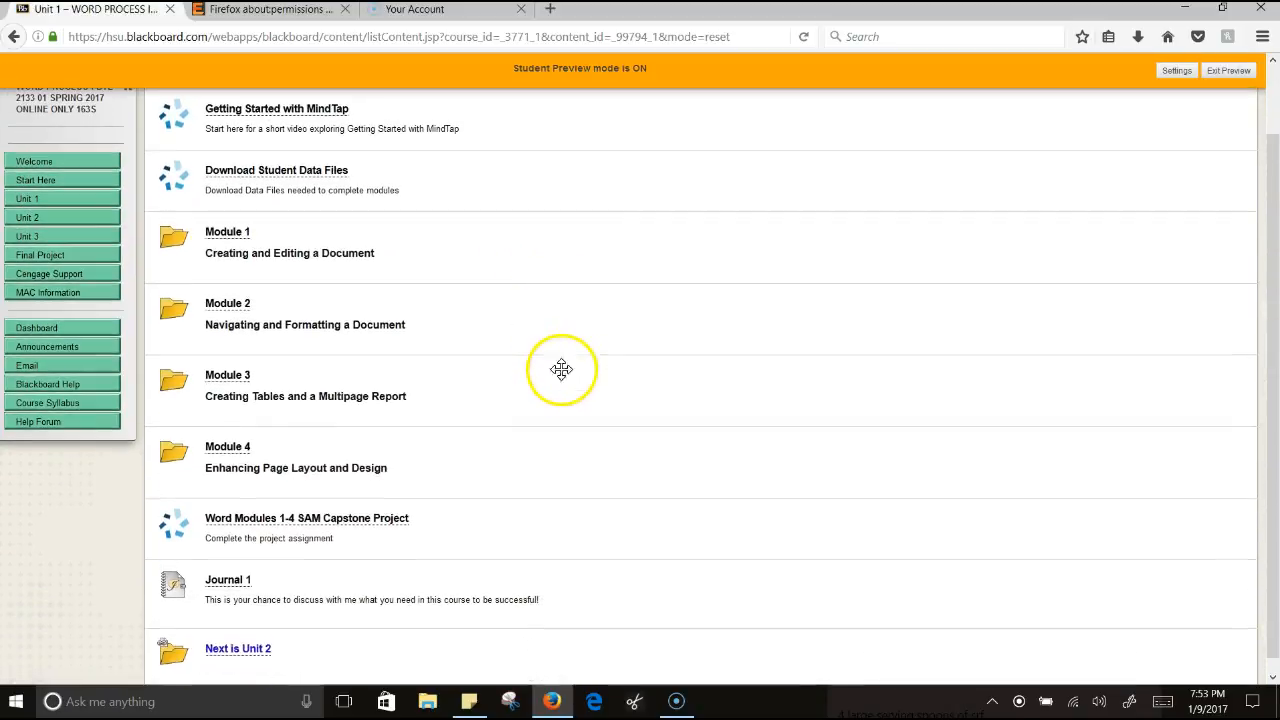
pyautogui.moveTo(256, 524)
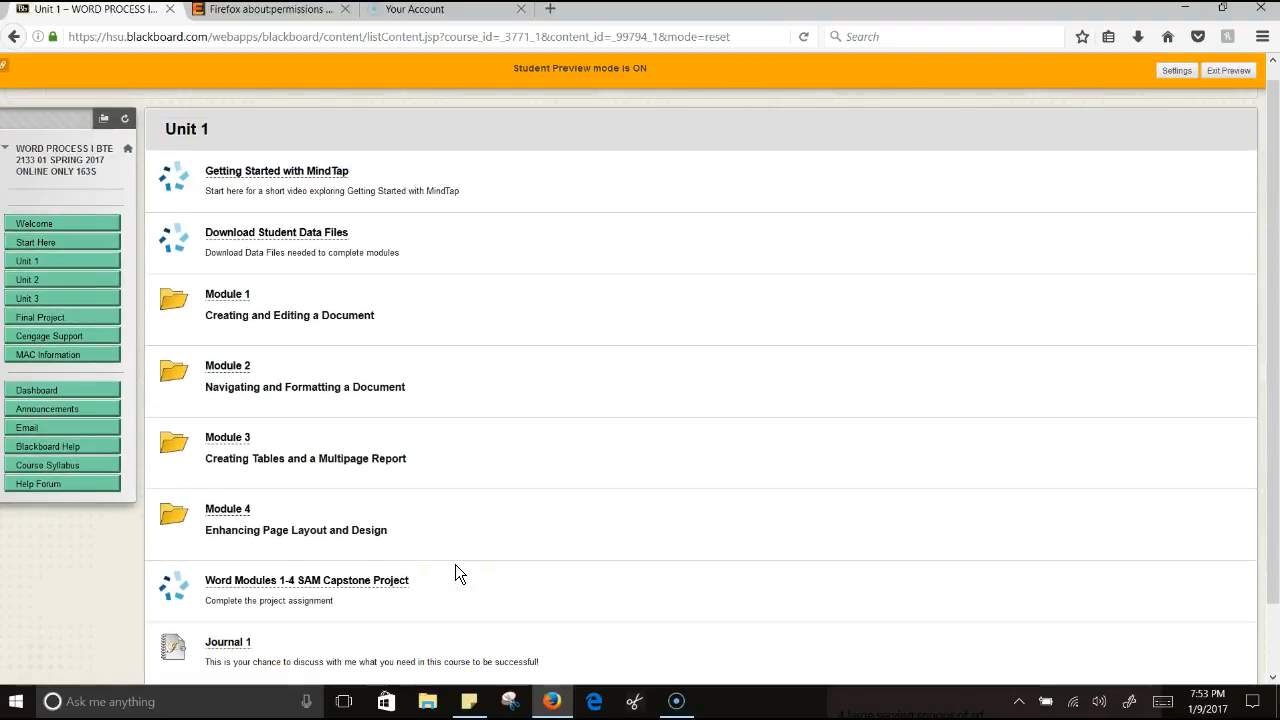
pyautogui.moveTo(64, 336)
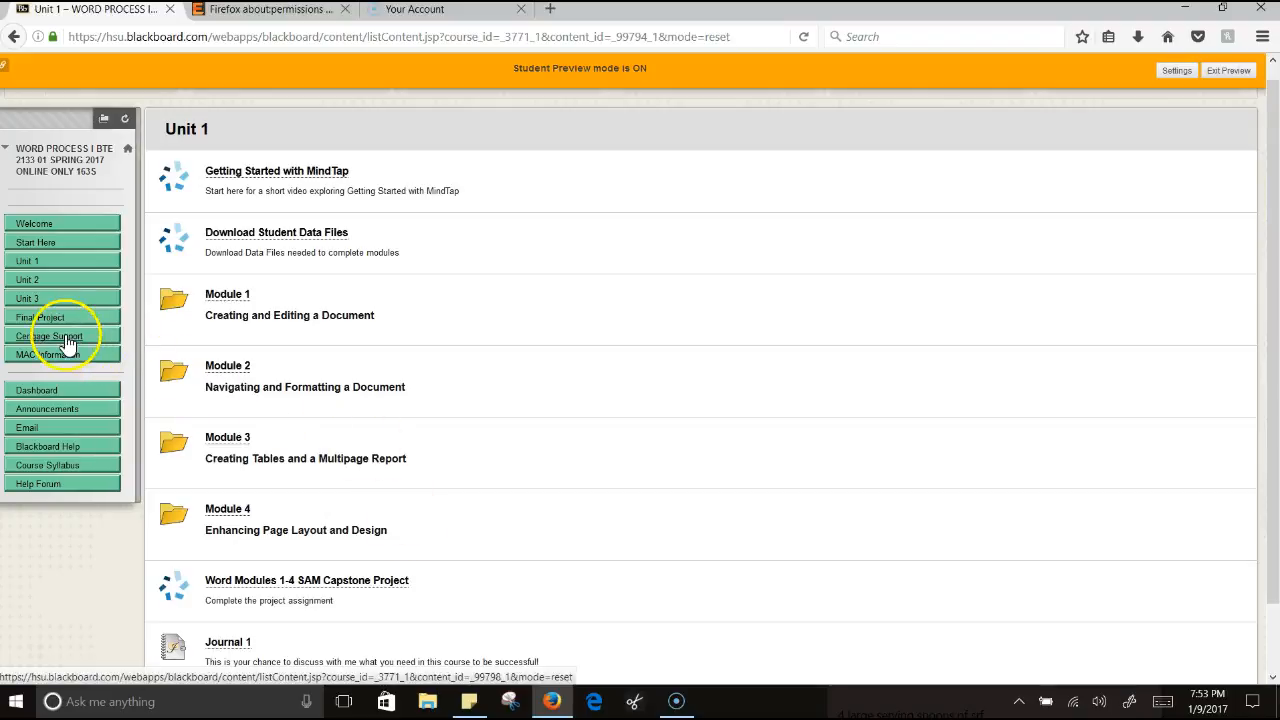
pyautogui.moveTo(42, 344)
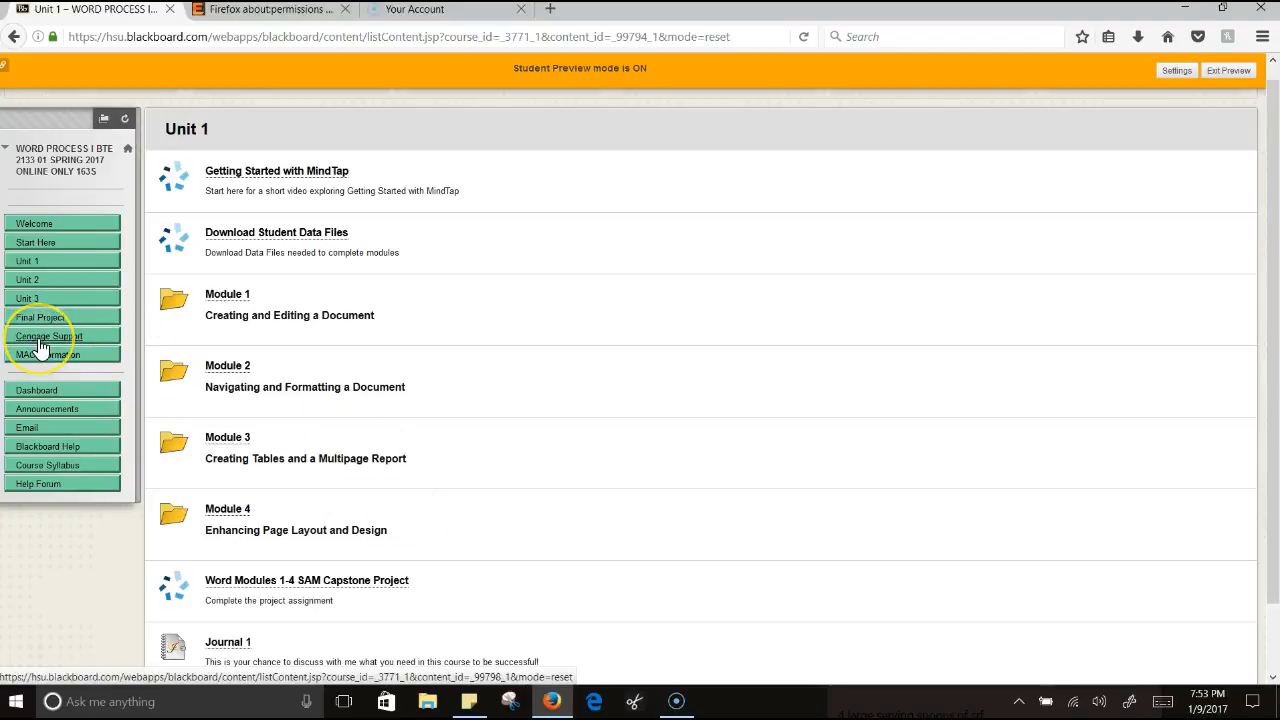
pyautogui.moveTo(44, 336)
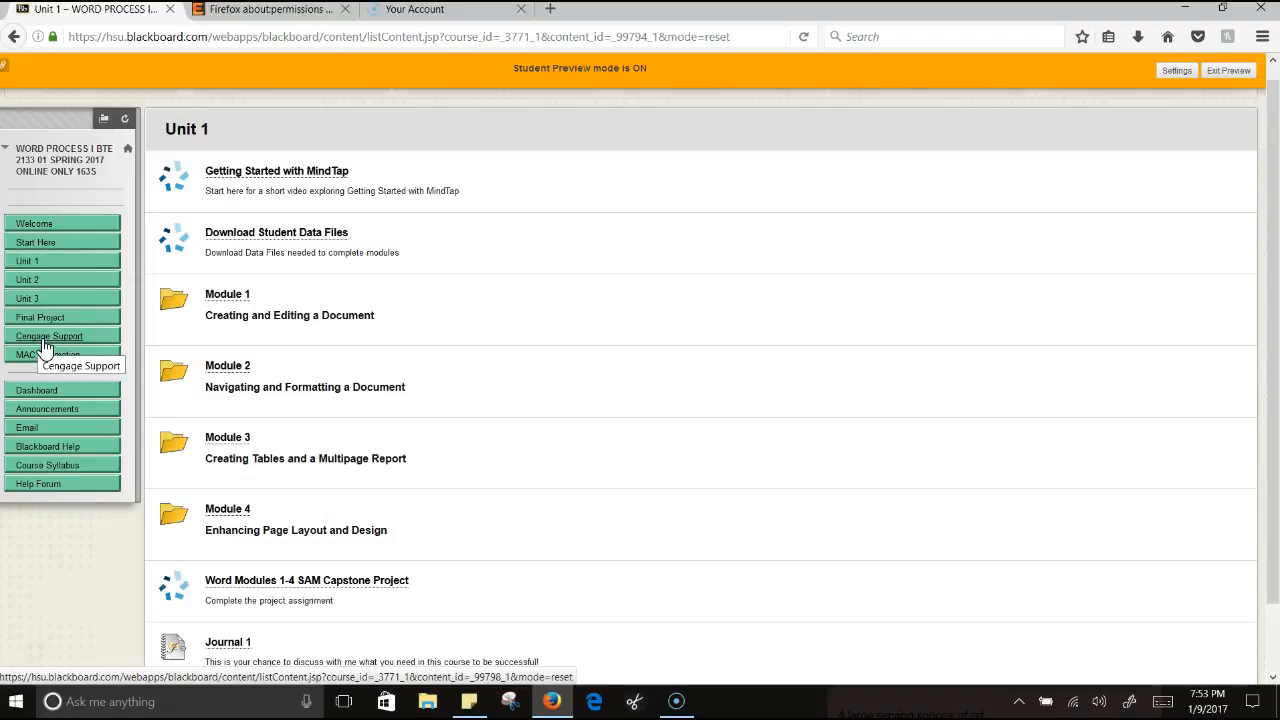
pyautogui.moveTo(40, 344)
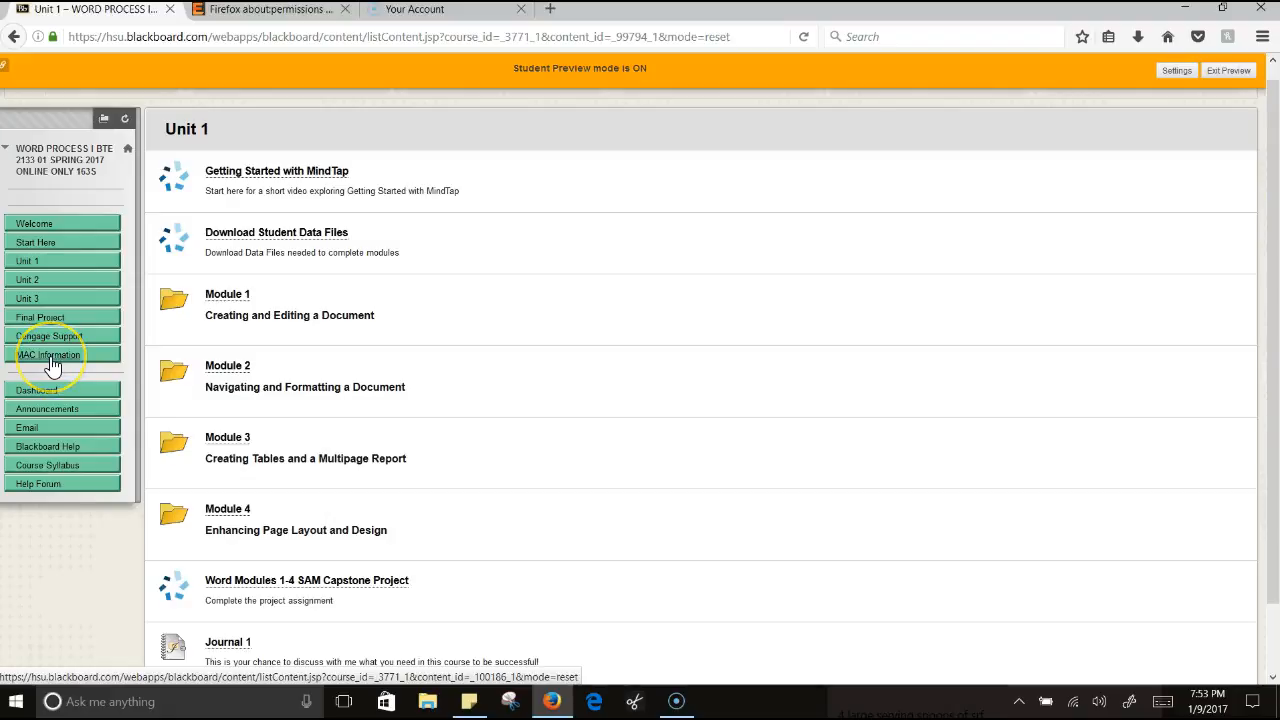
pyautogui.moveTo(52, 360)
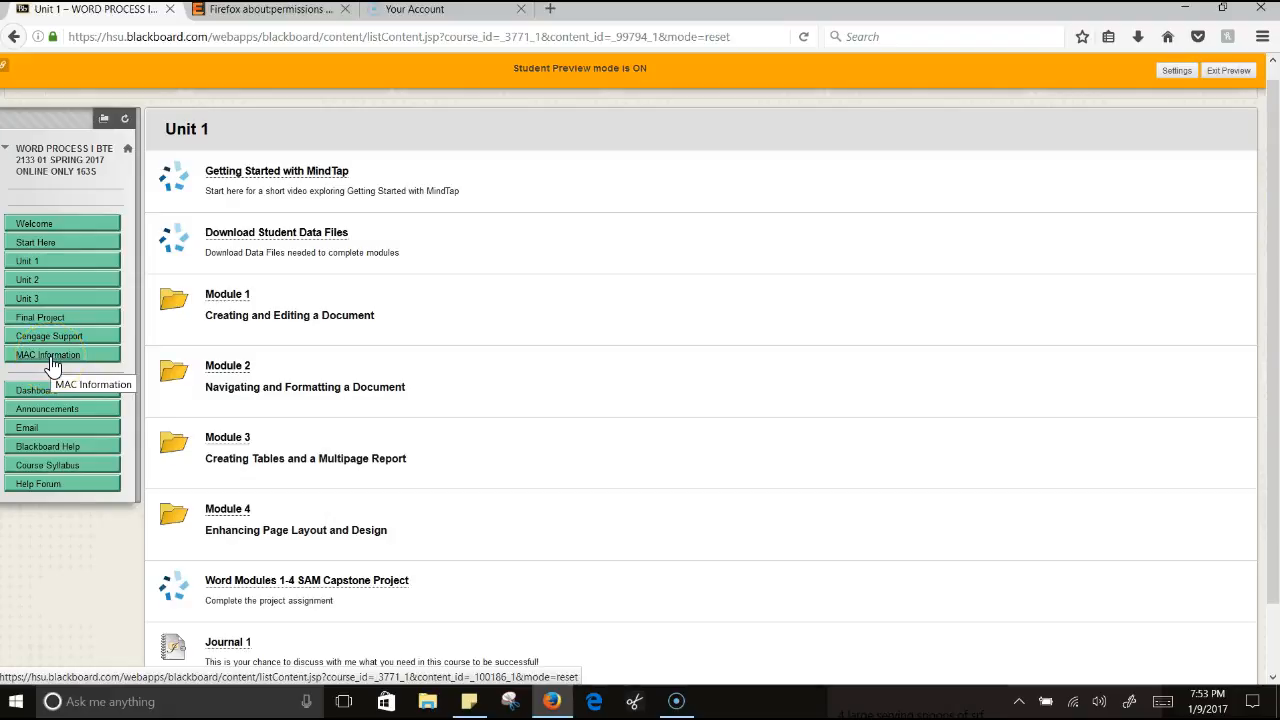
pyautogui.moveTo(108, 384)
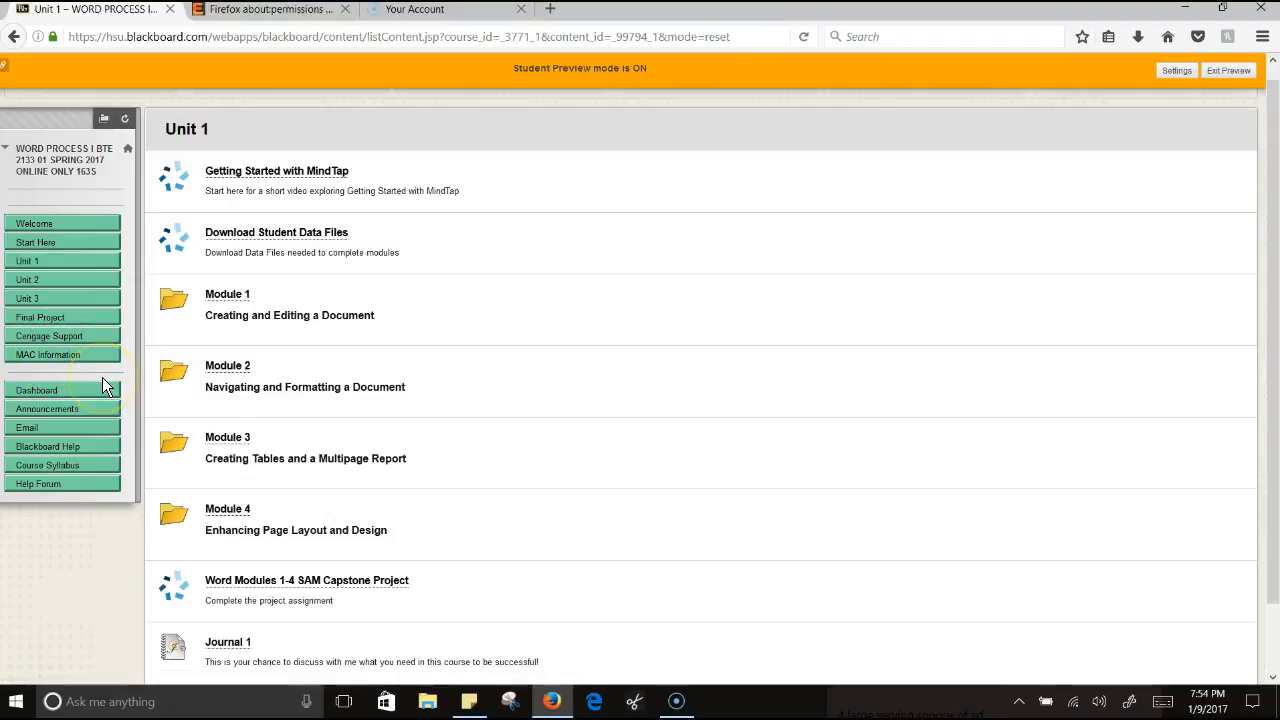
pyautogui.moveTo(30, 428)
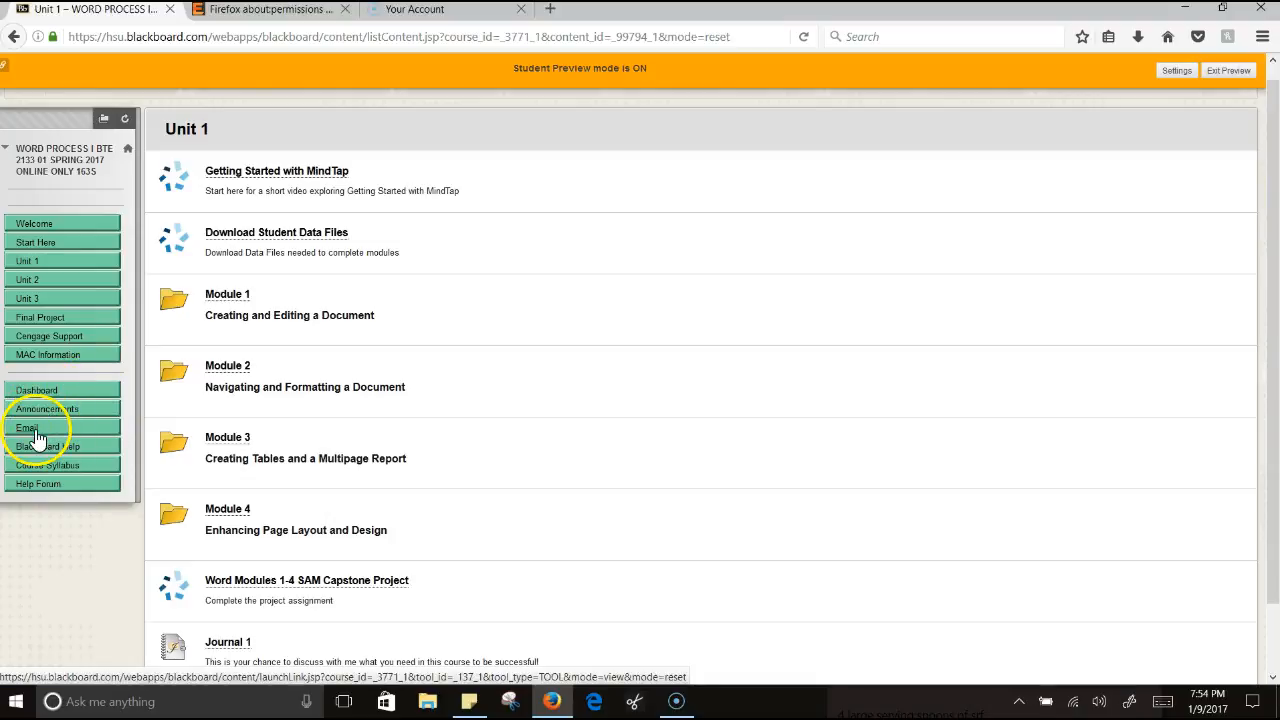
pyautogui.moveTo(56, 452)
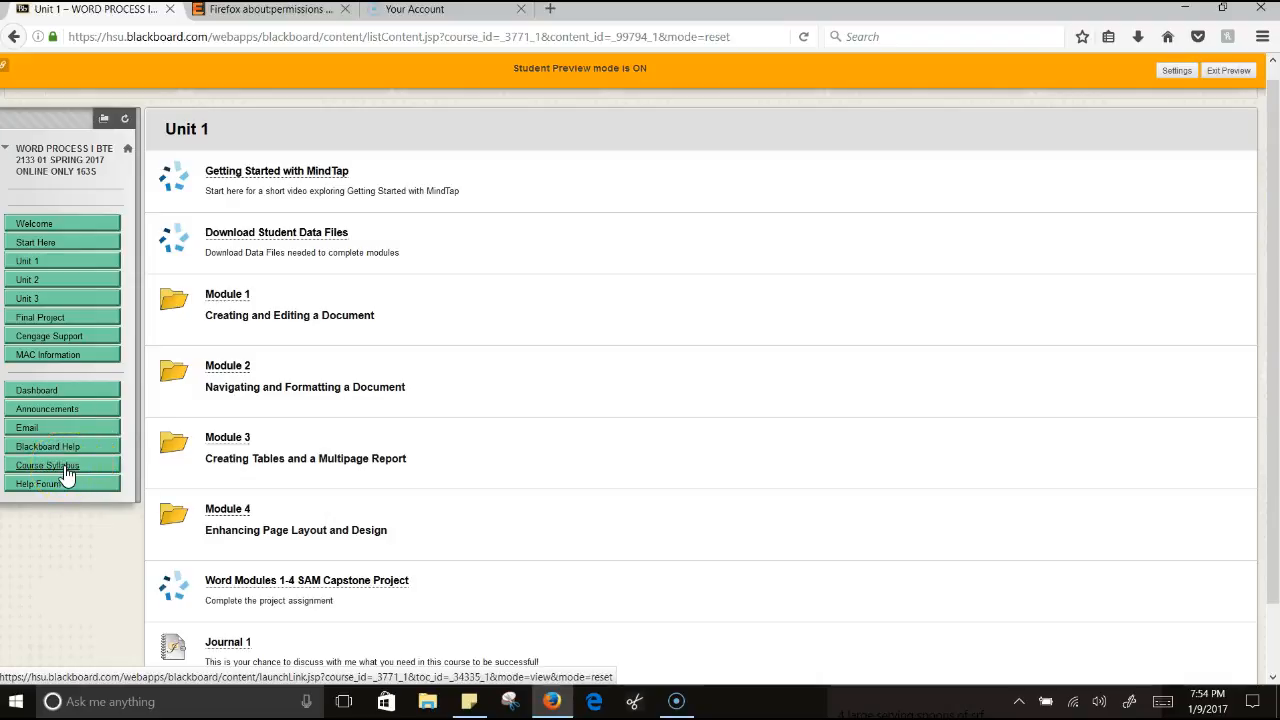
pyautogui.moveTo(48, 492)
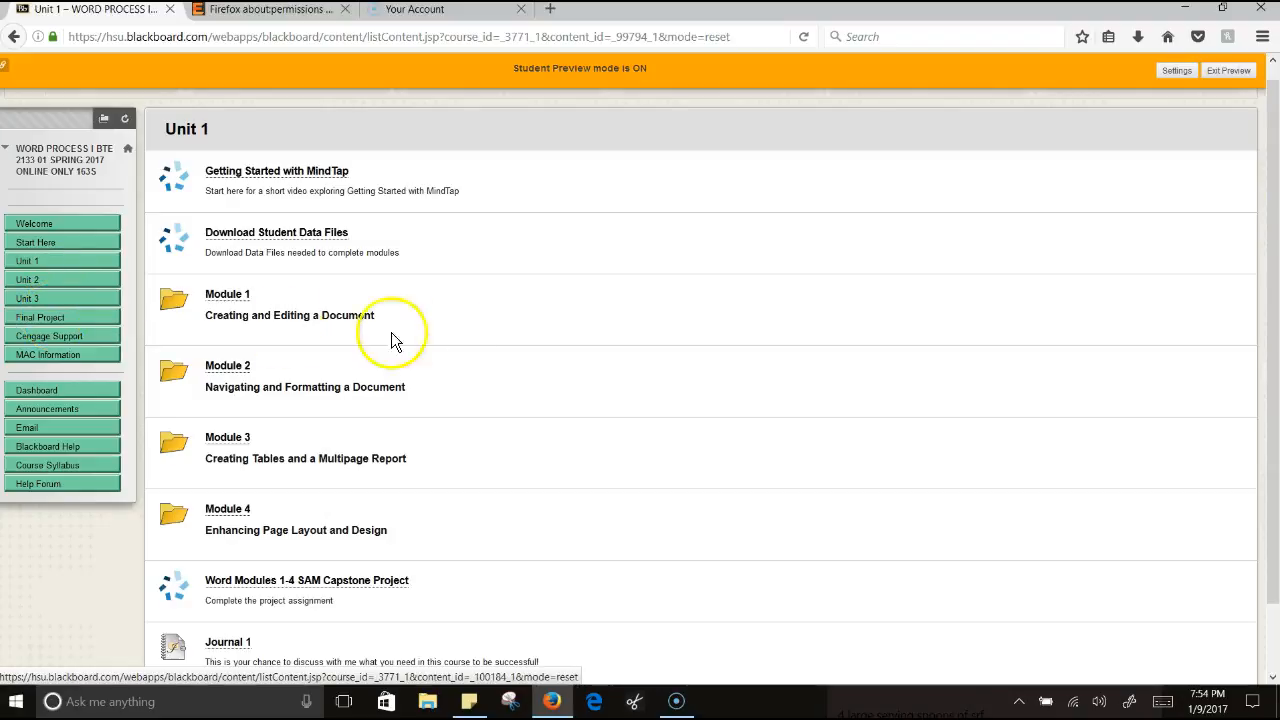
pyautogui.moveTo(564, 376)
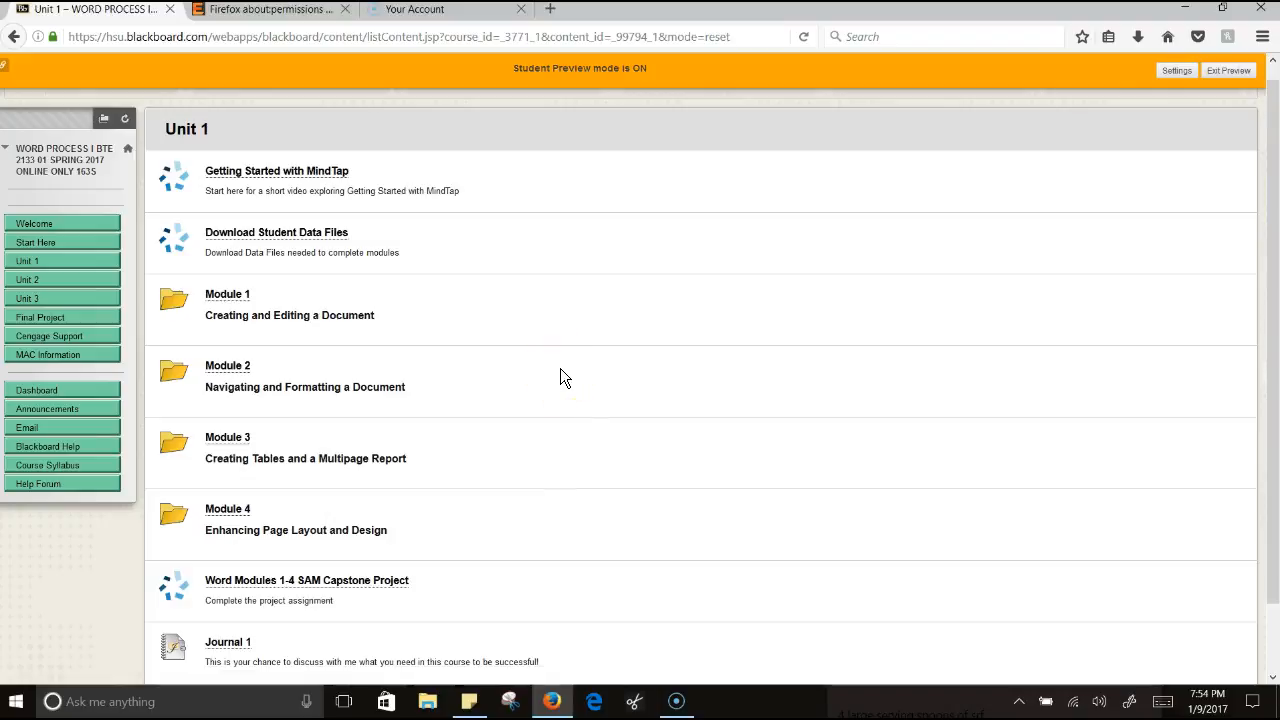
pyautogui.scroll(-3)
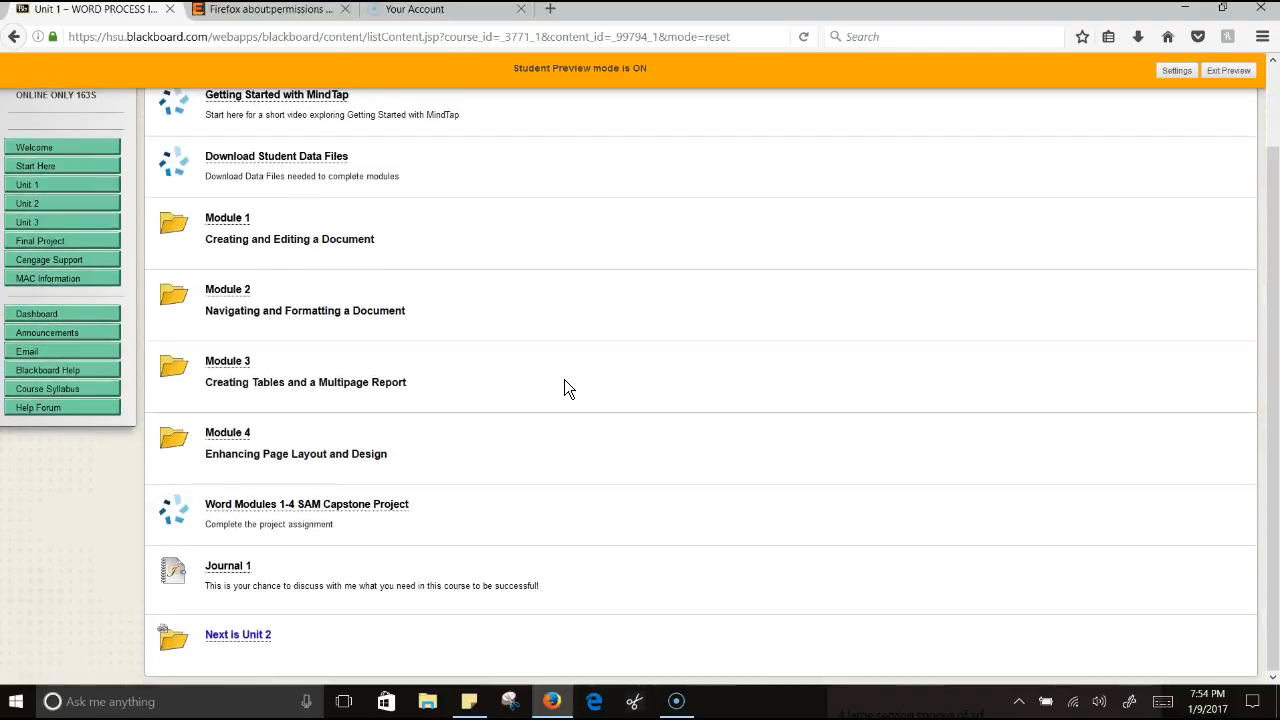